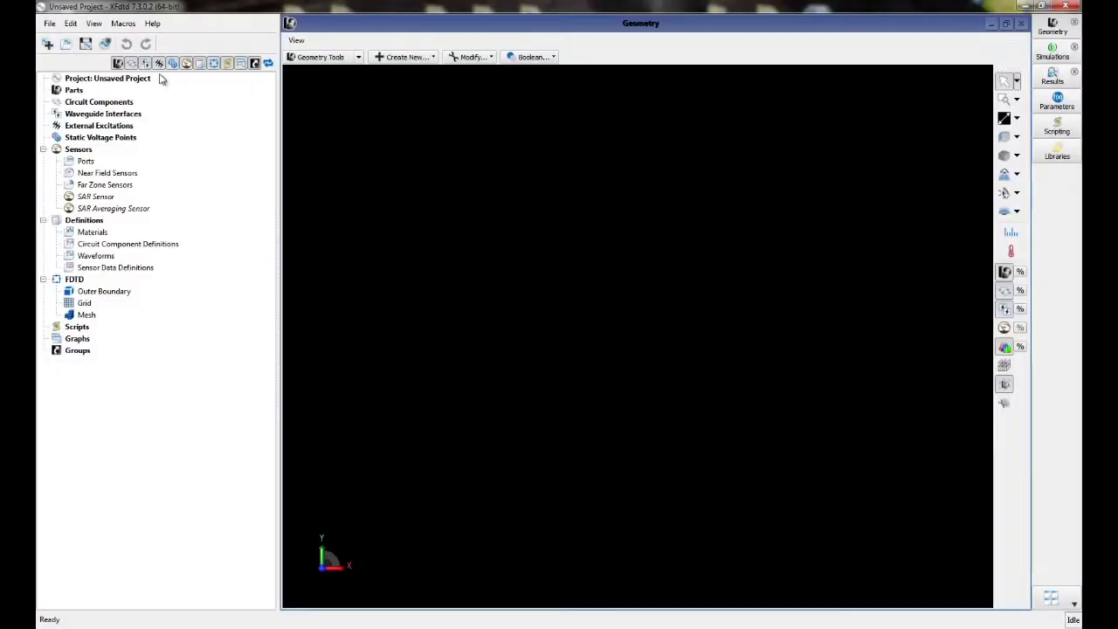
Set the project's length display unit to centimeters in Project Properties
right_click(108, 77)
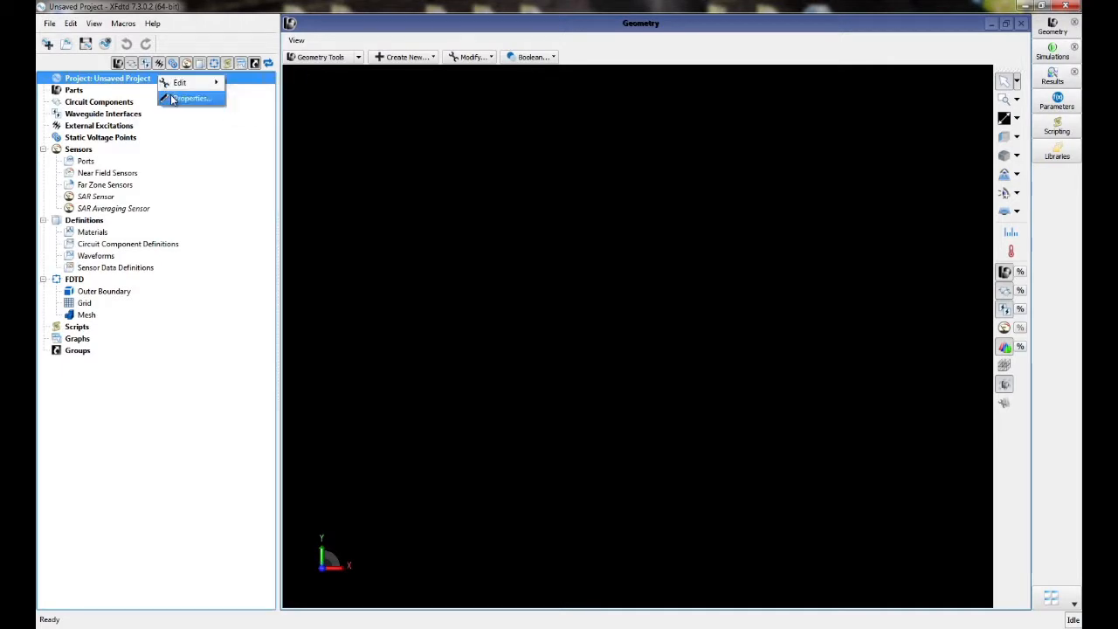
left_click(191, 98)
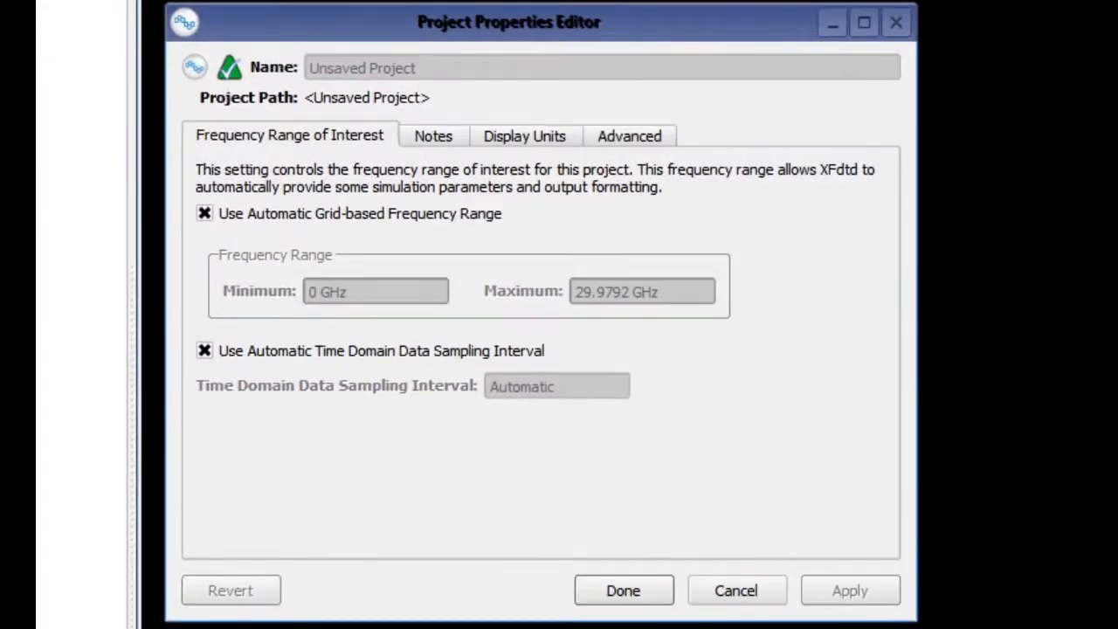
left_click(524, 135)
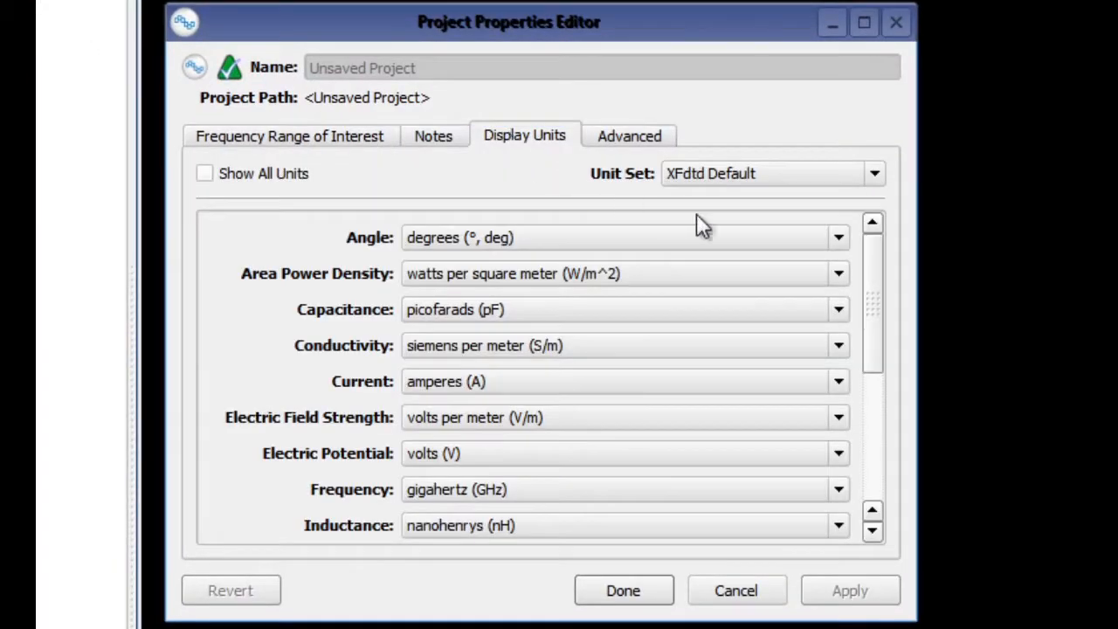
scroll("down", 3)
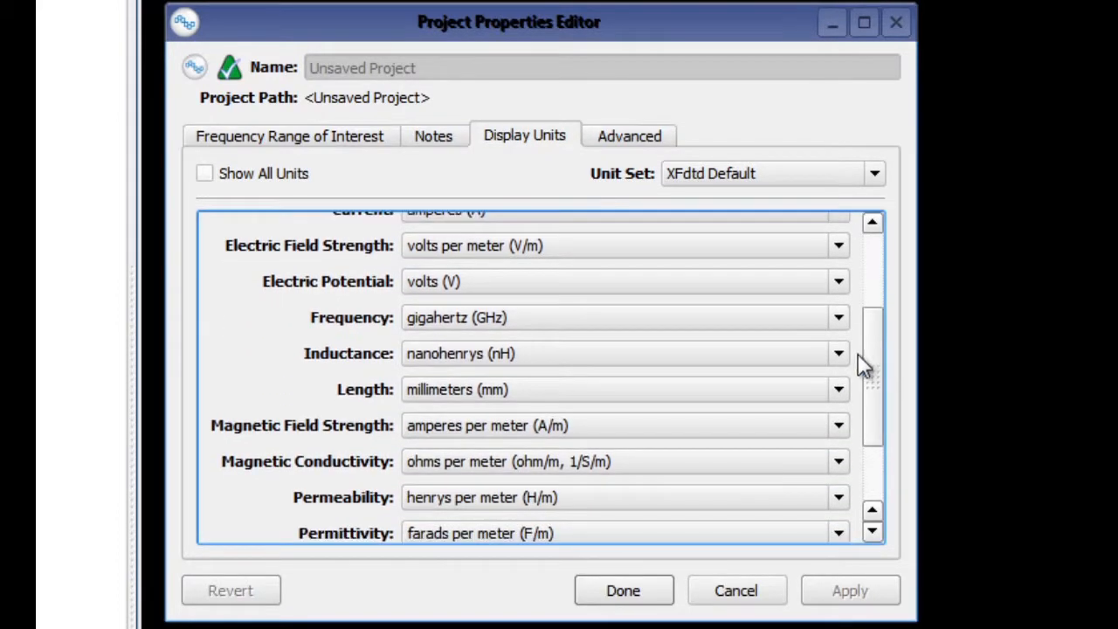
left_click(837, 390)
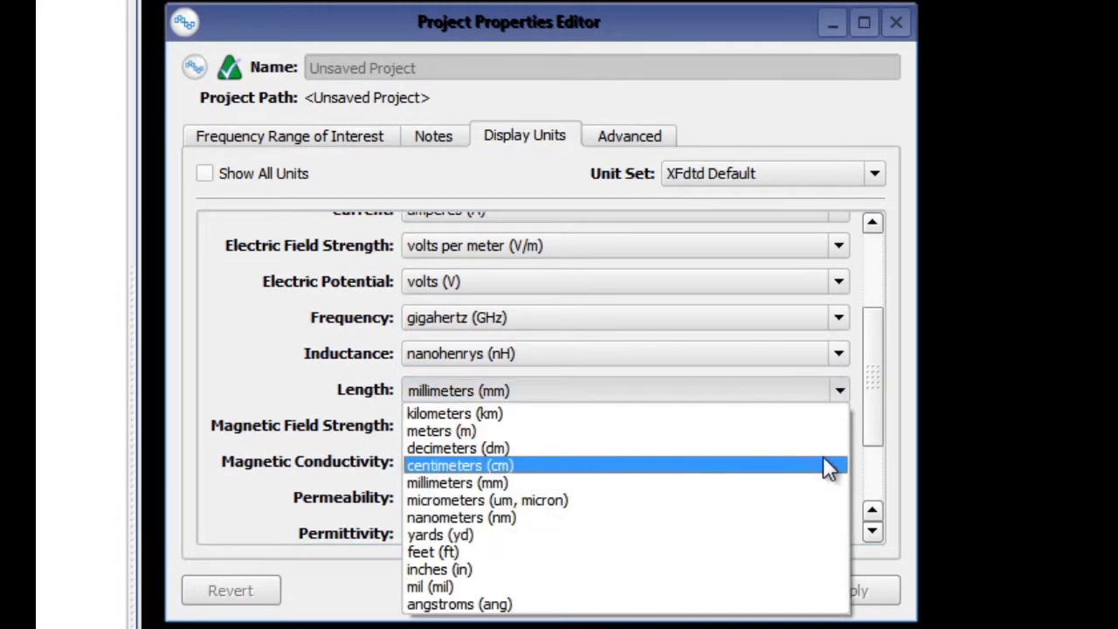
left_click(460, 465)
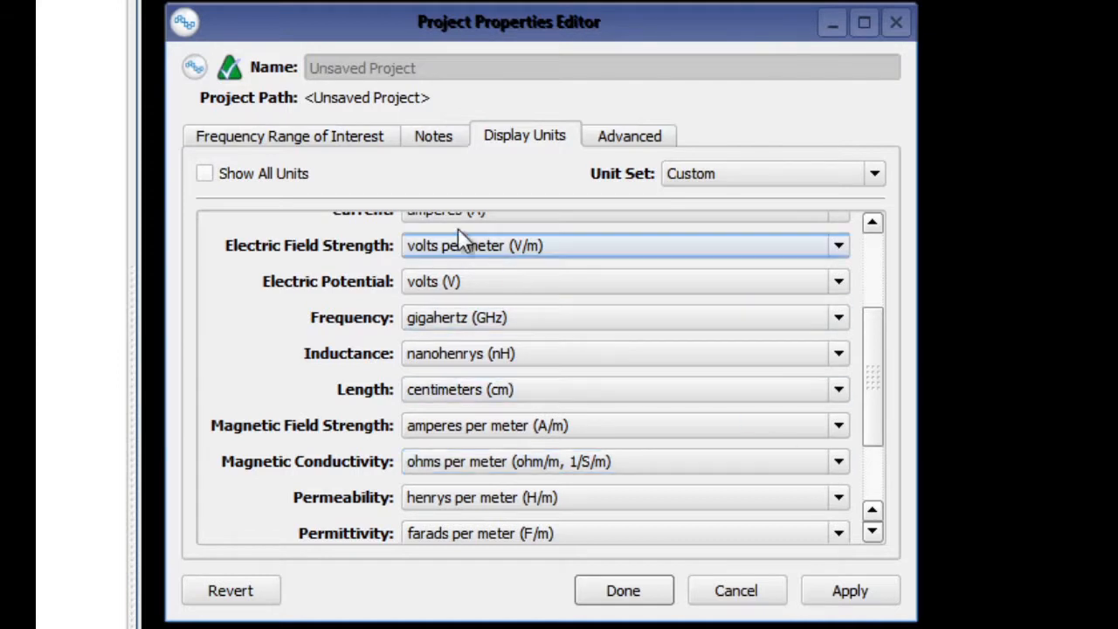
Turn off the automatic range and fix minimum and maximum frequency at 19.44 GHz, then confirm
left_click(288, 135)
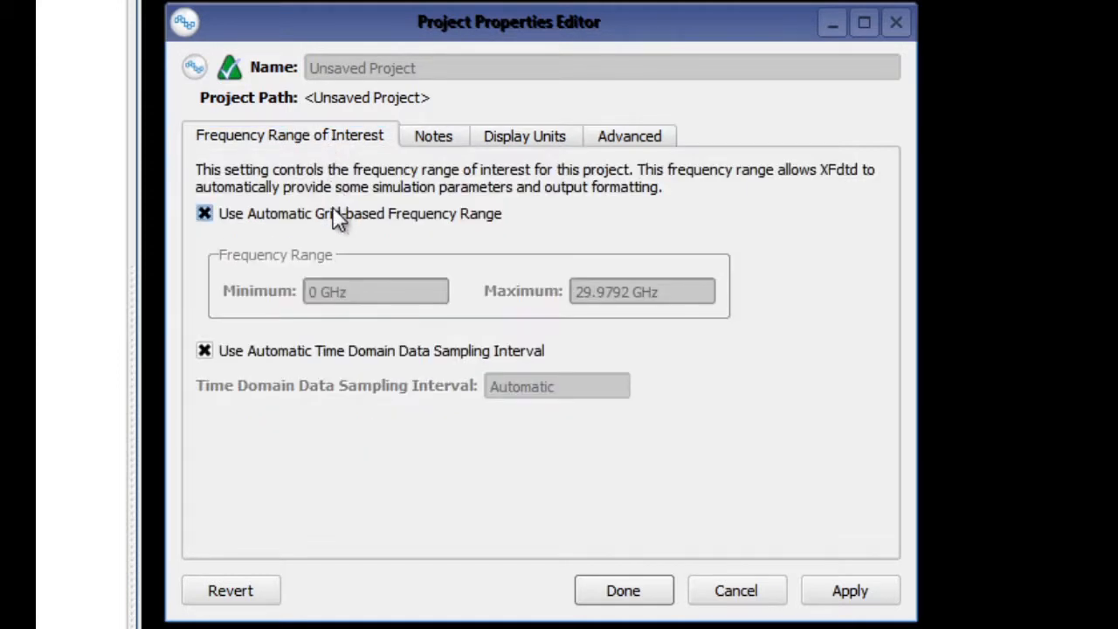
left_click(204, 213)
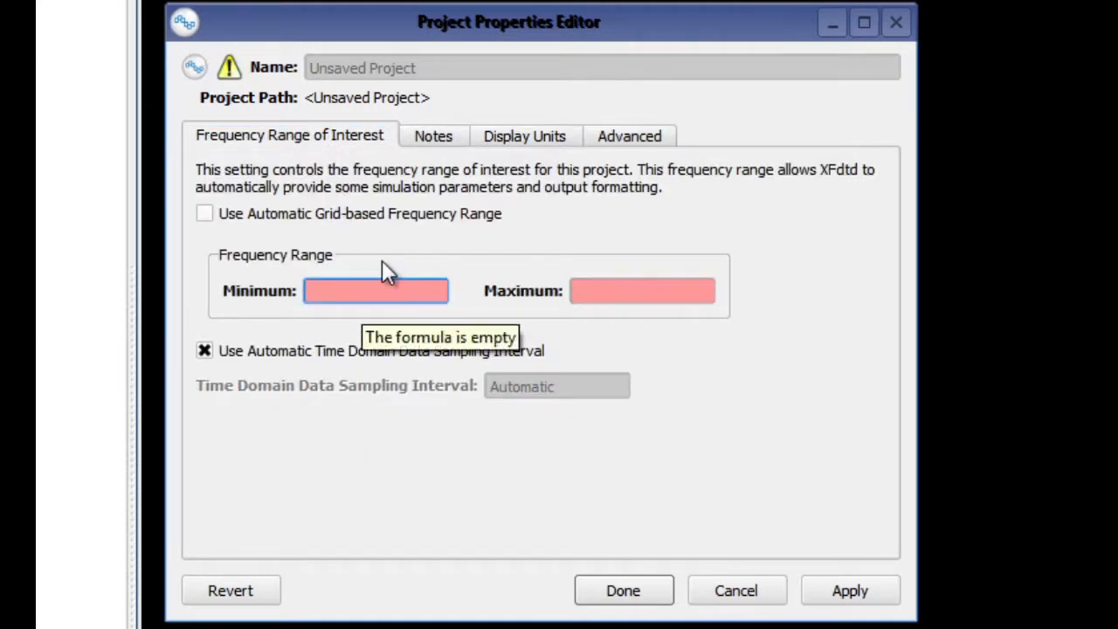
type("19.44 GHz")
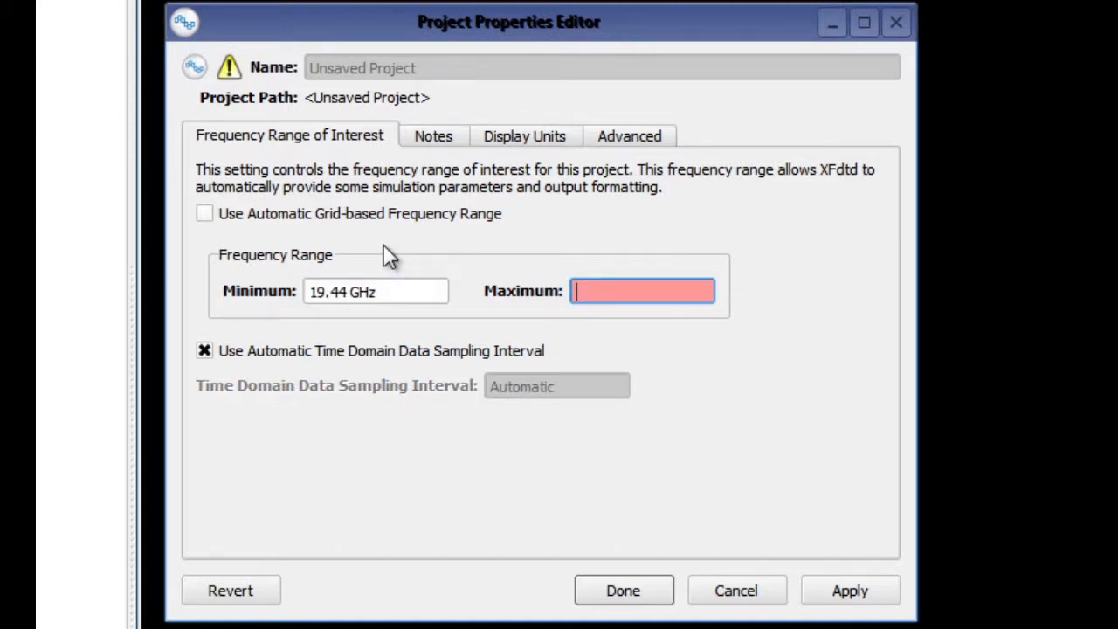
type("19.44 GHz")
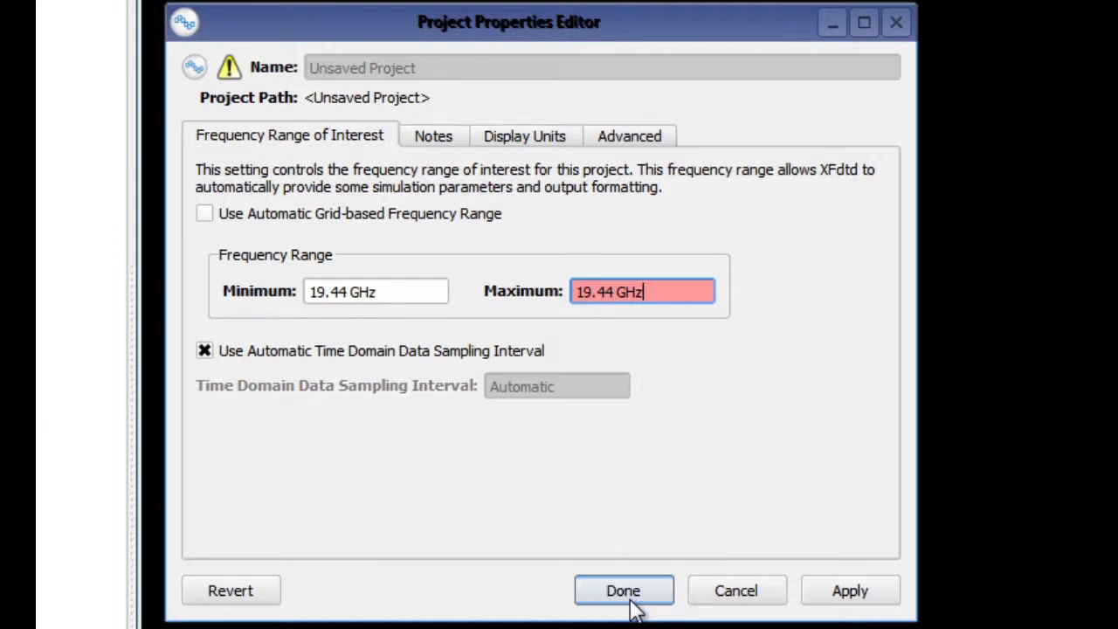
left_click(623, 590)
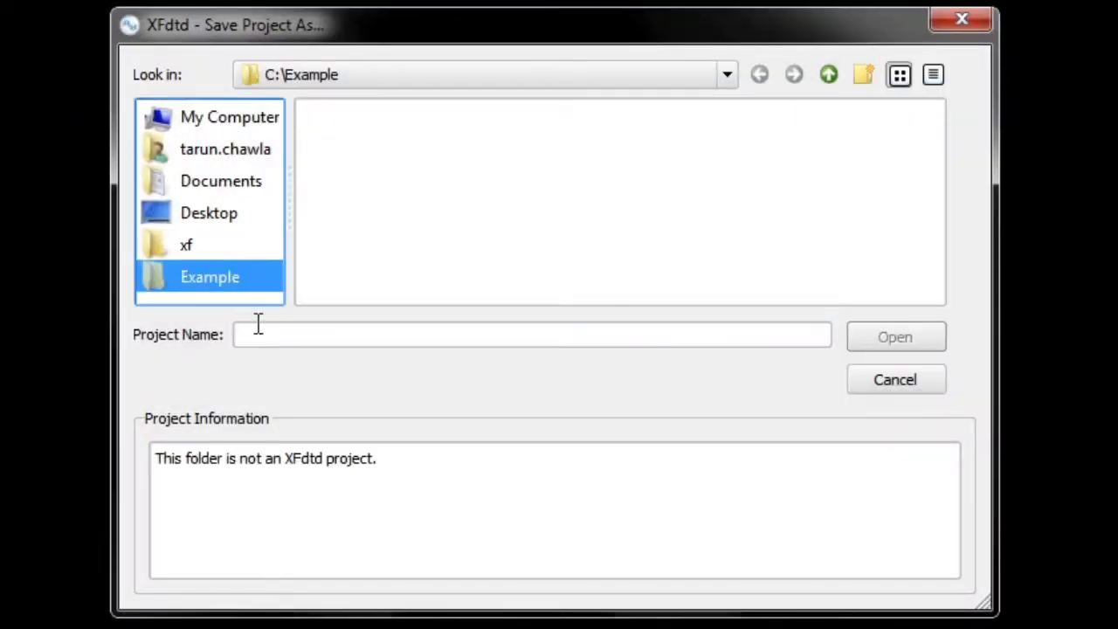
Save the project as WR42 in C:\Example
type("WR42")
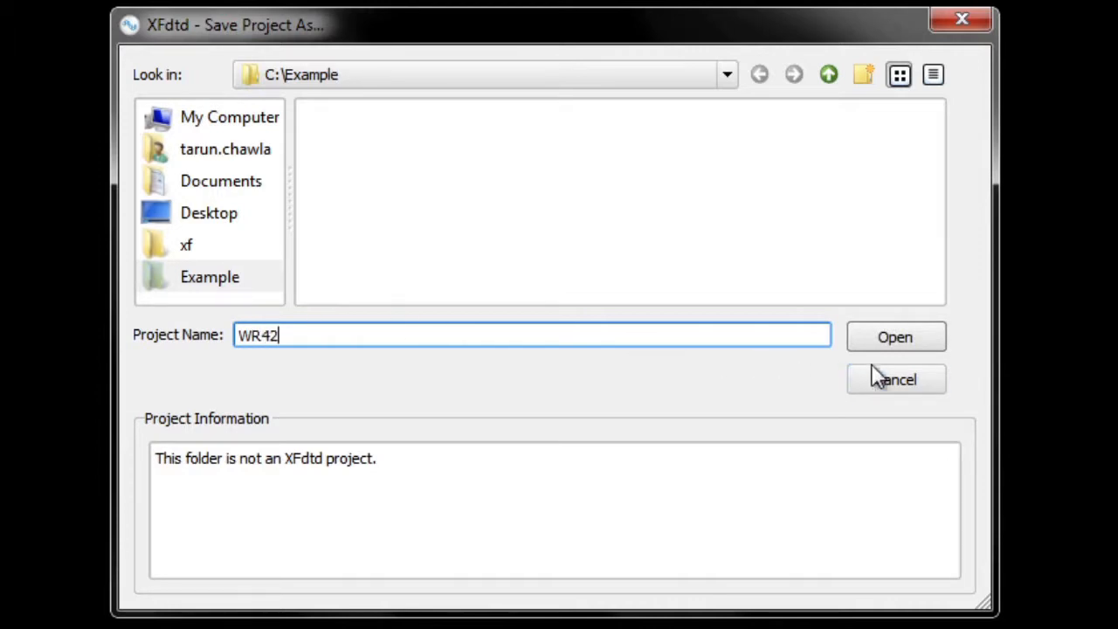
left_click(895, 336)
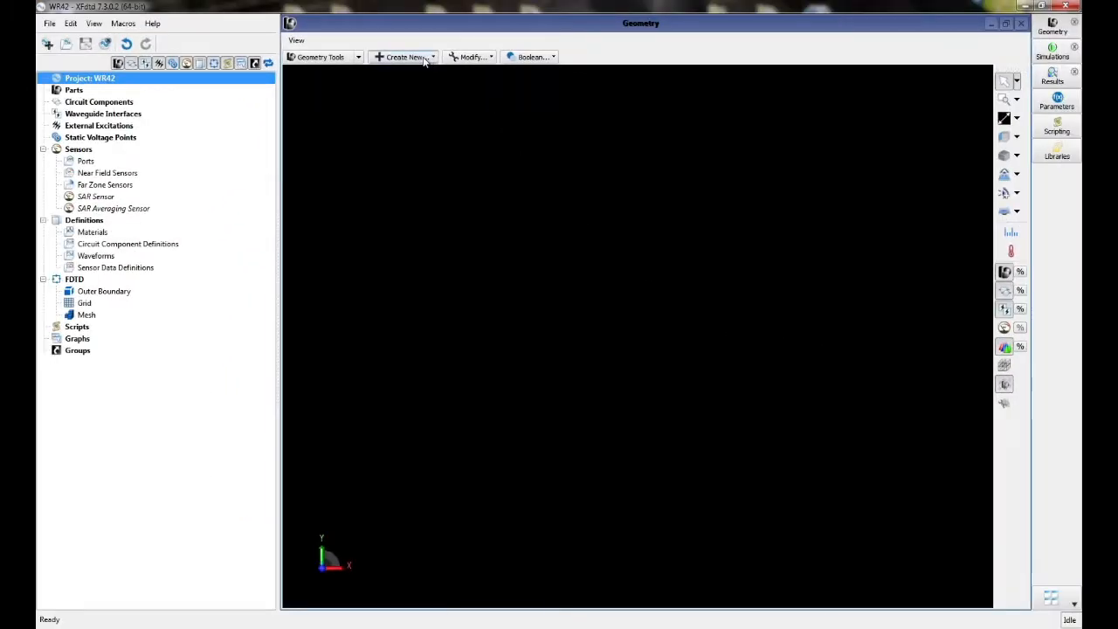
Create a solid cuboid 1.07 × 0.43 × 10 cm named WR-42
left_click(405, 57)
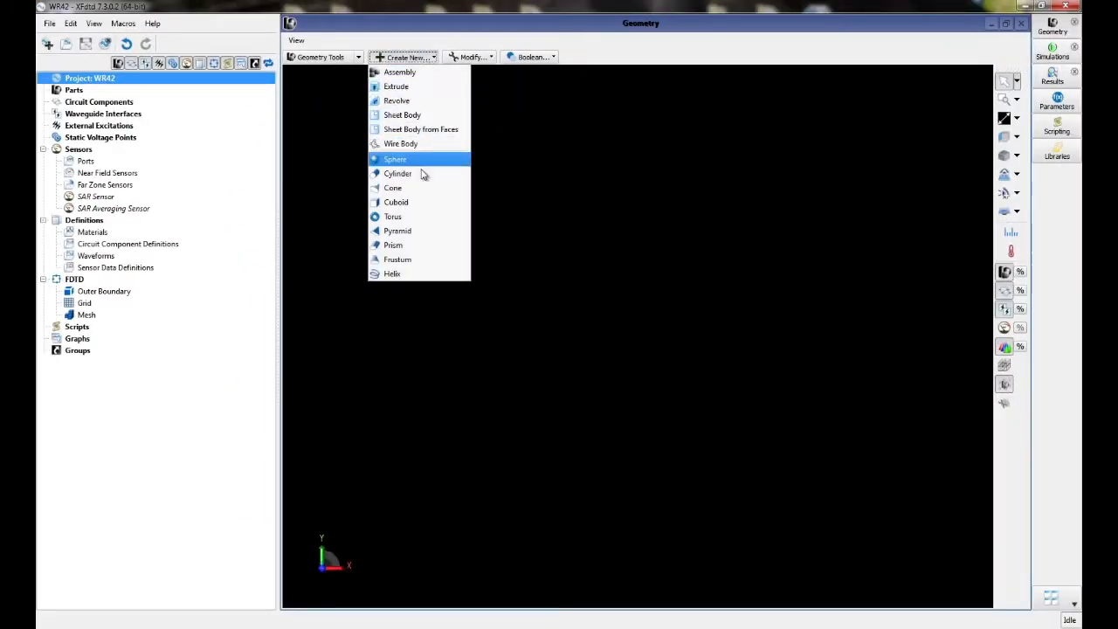
left_click(396, 202)
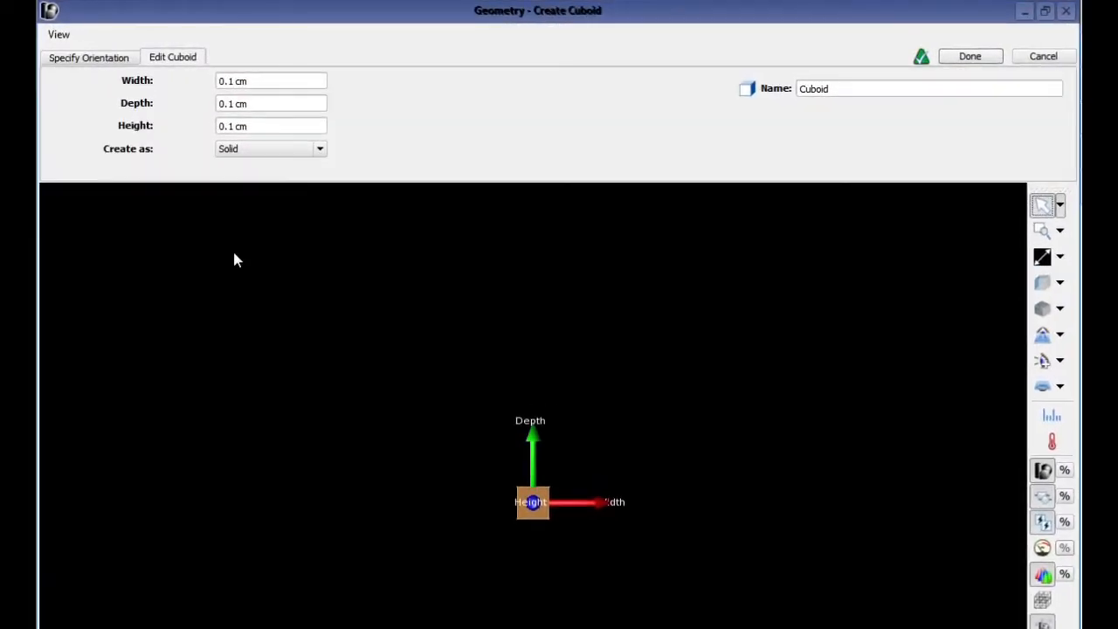
left_click(271, 80)
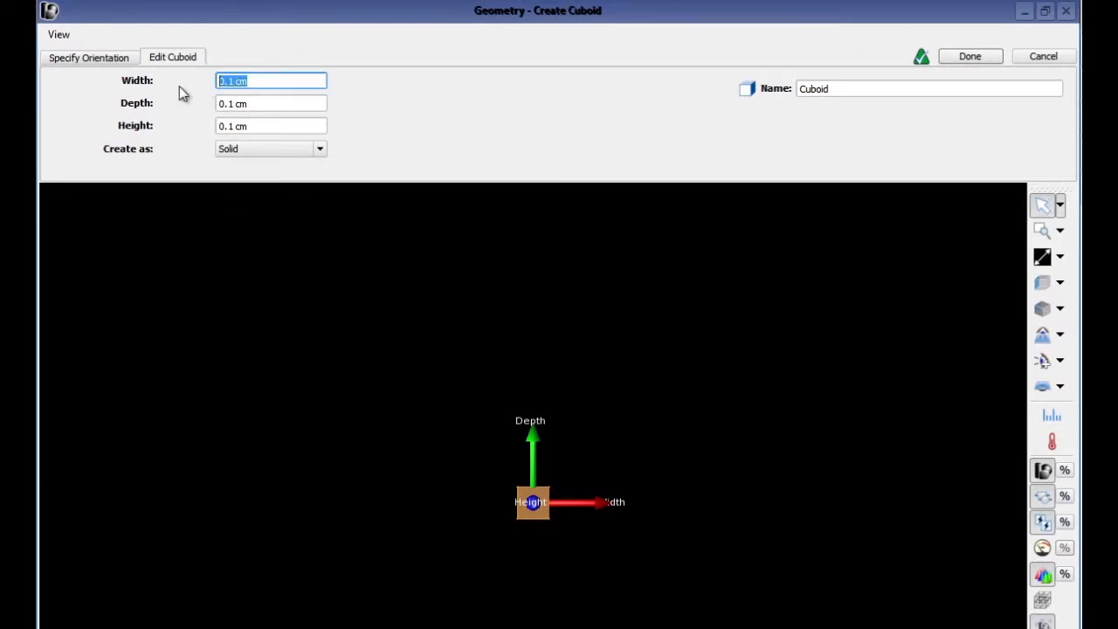
key("Tab")
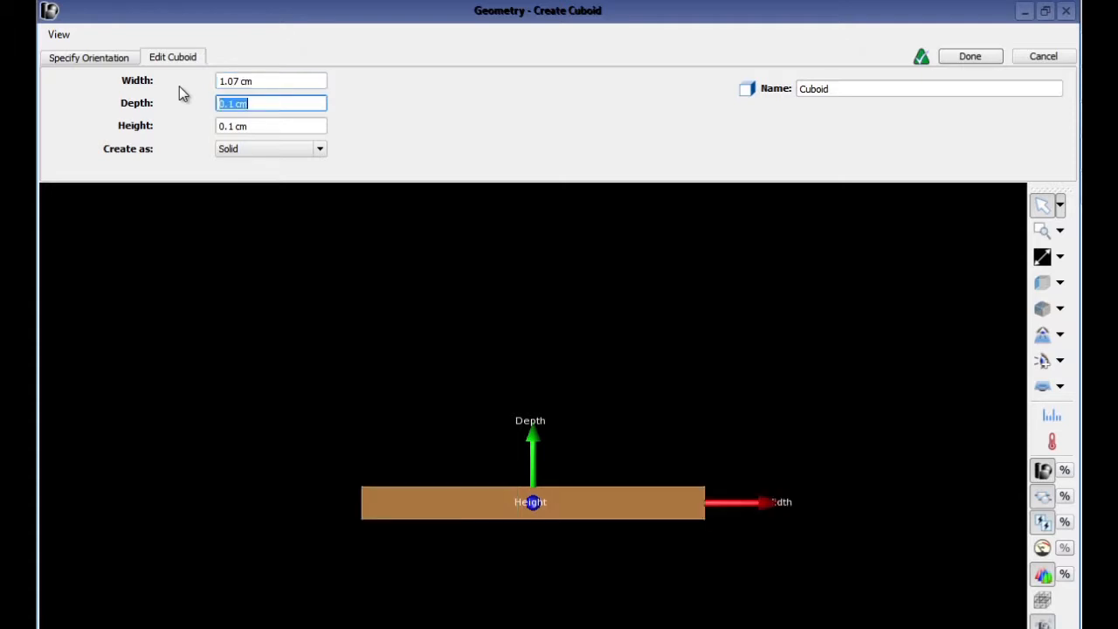
type("0.43")
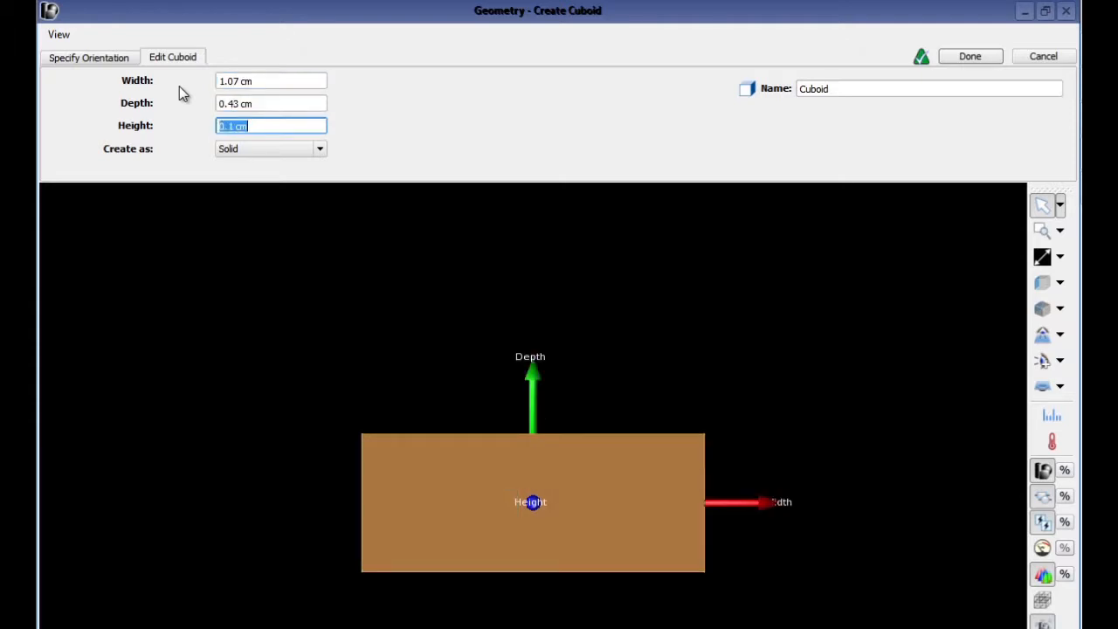
type("10 cm")
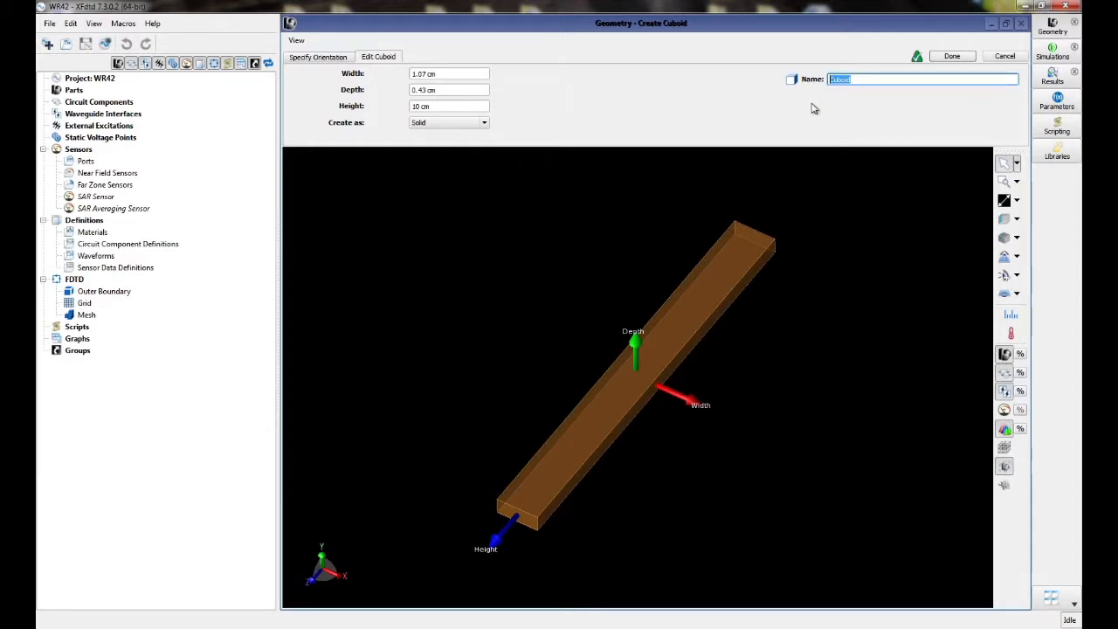
type("WR-42")
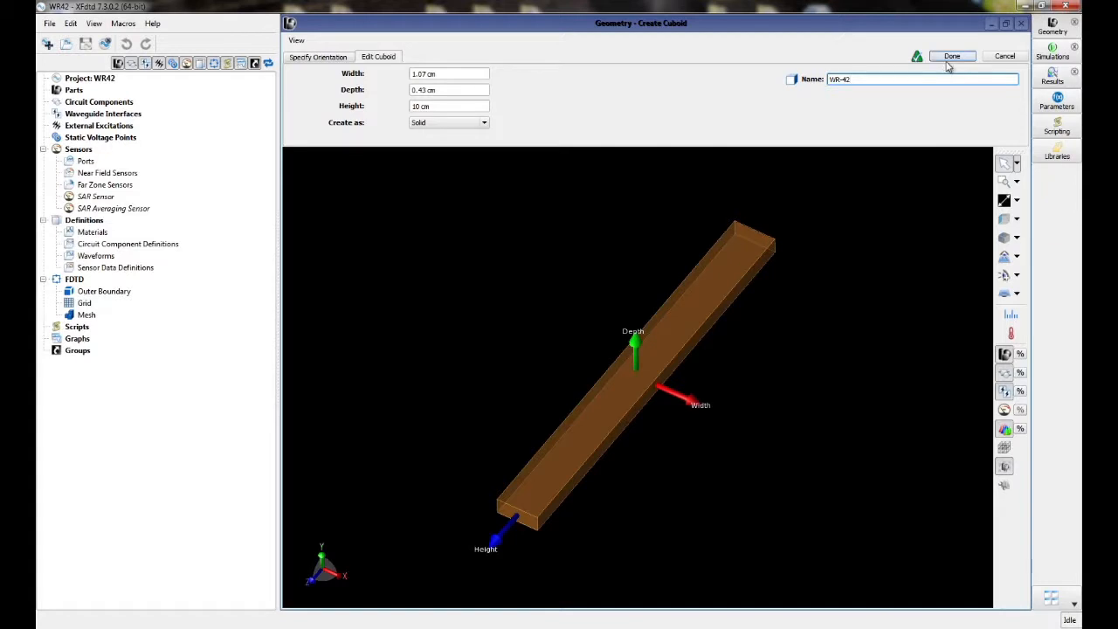
left_click(951, 55)
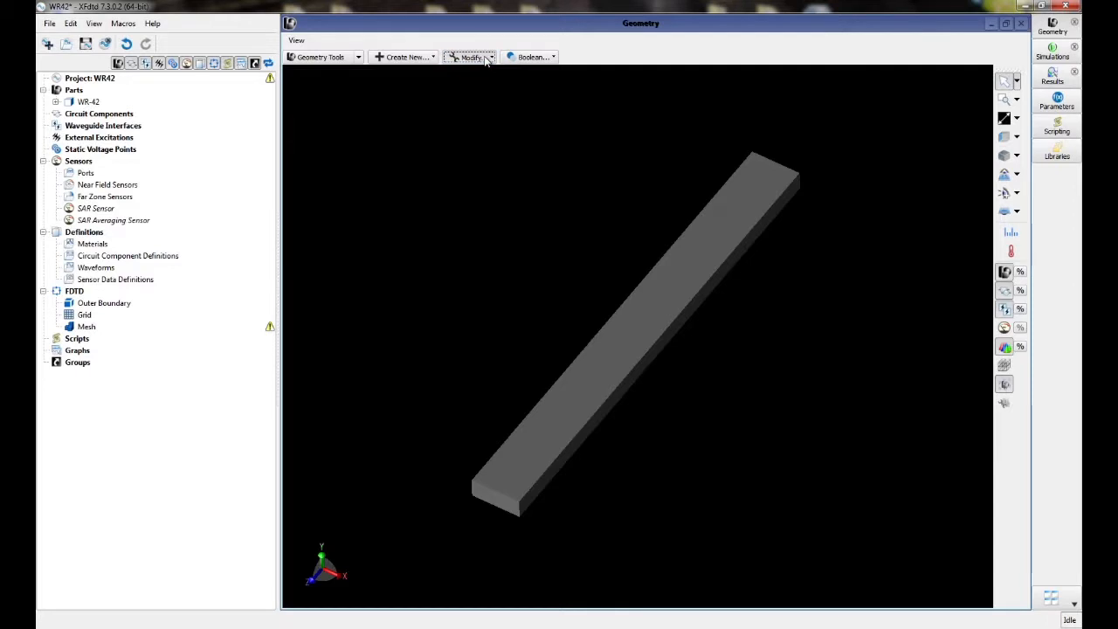
Shell WR-42 to 0.1 cm walls with both end faces left open
left_click(470, 57)
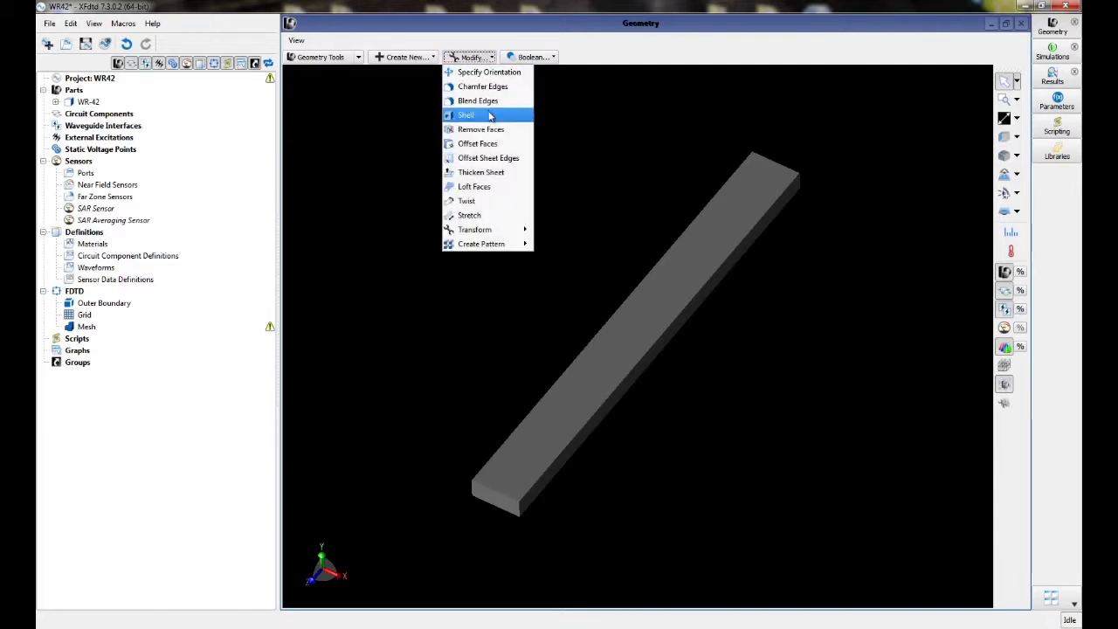
left_click(466, 115)
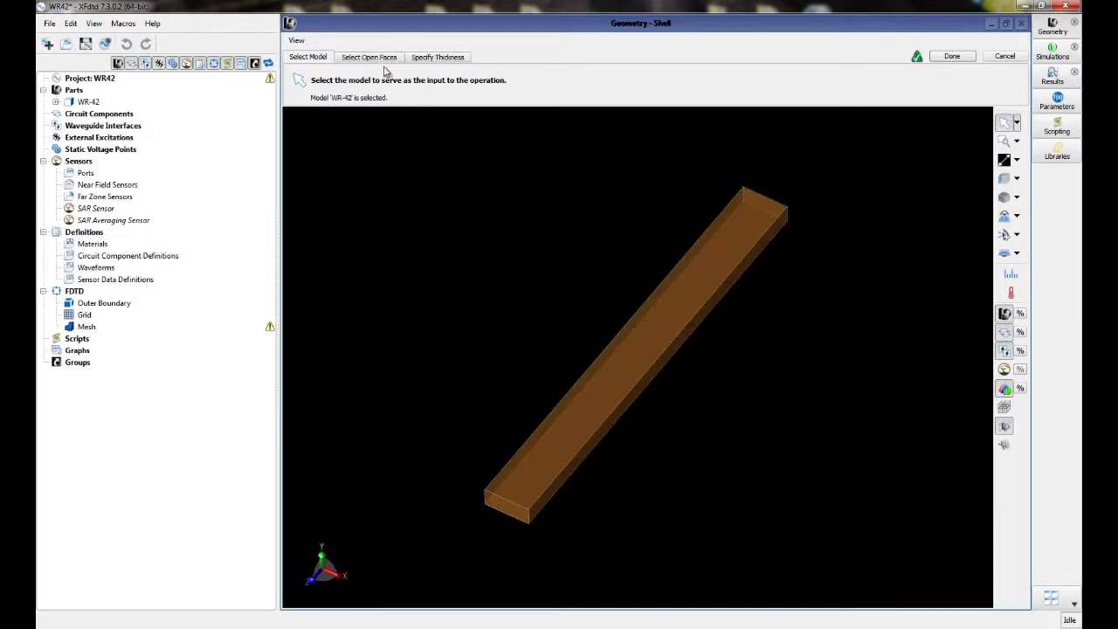
left_click(369, 57)
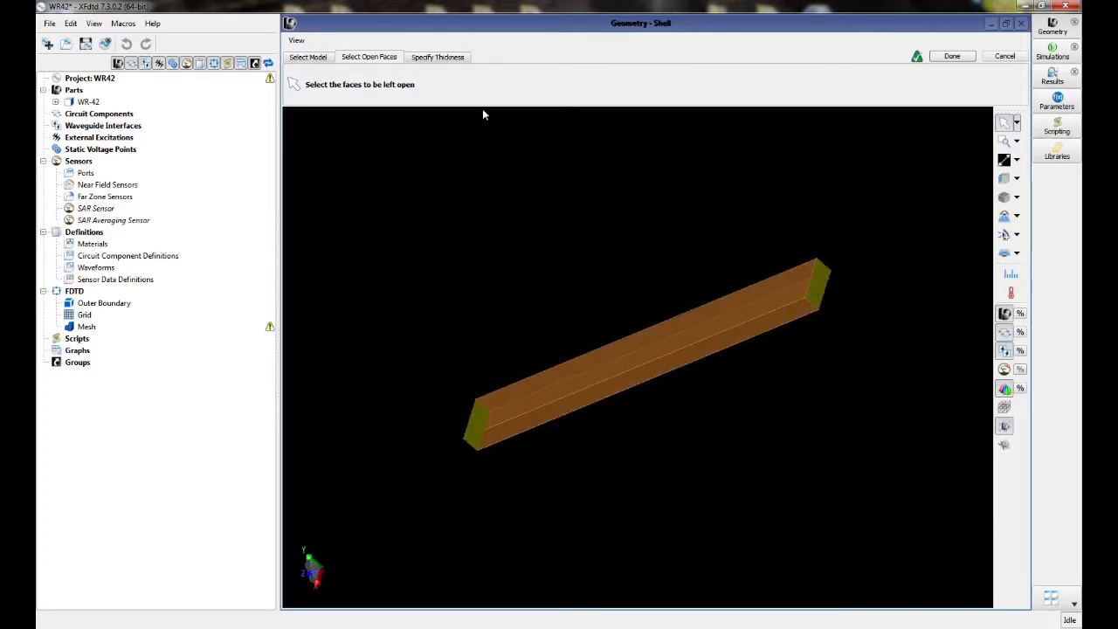
left_click(437, 57)
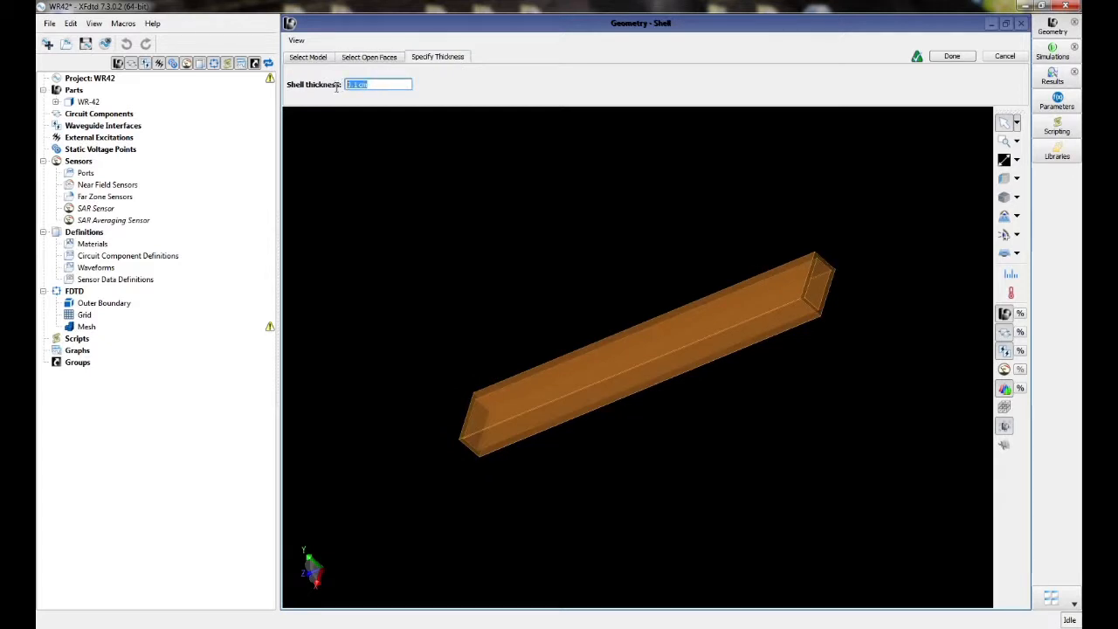
type("0")
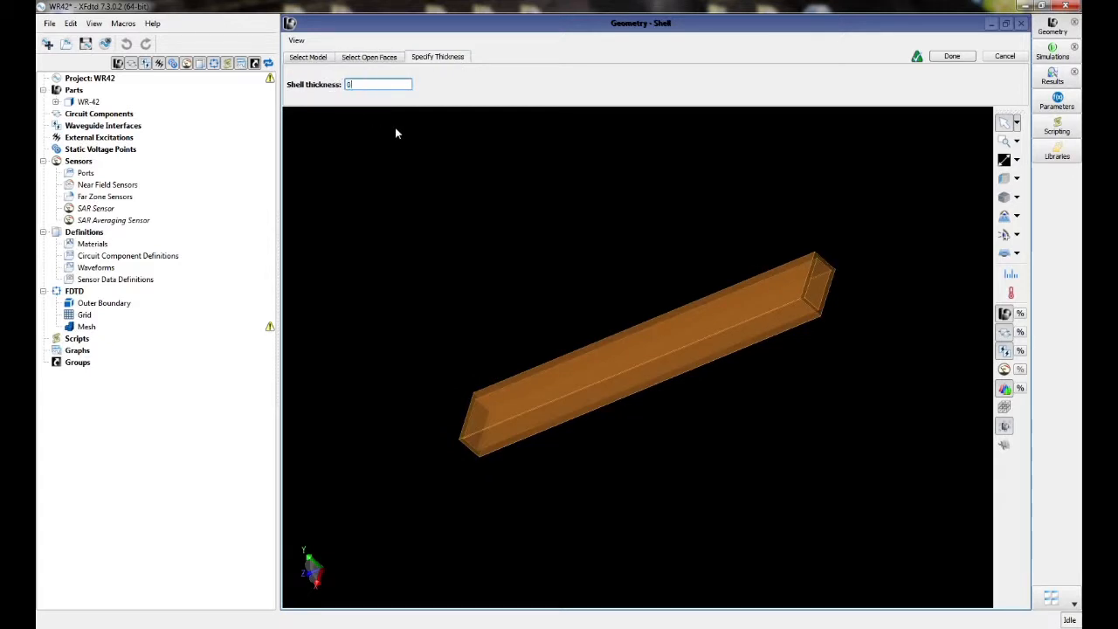
type("0.1 cm")
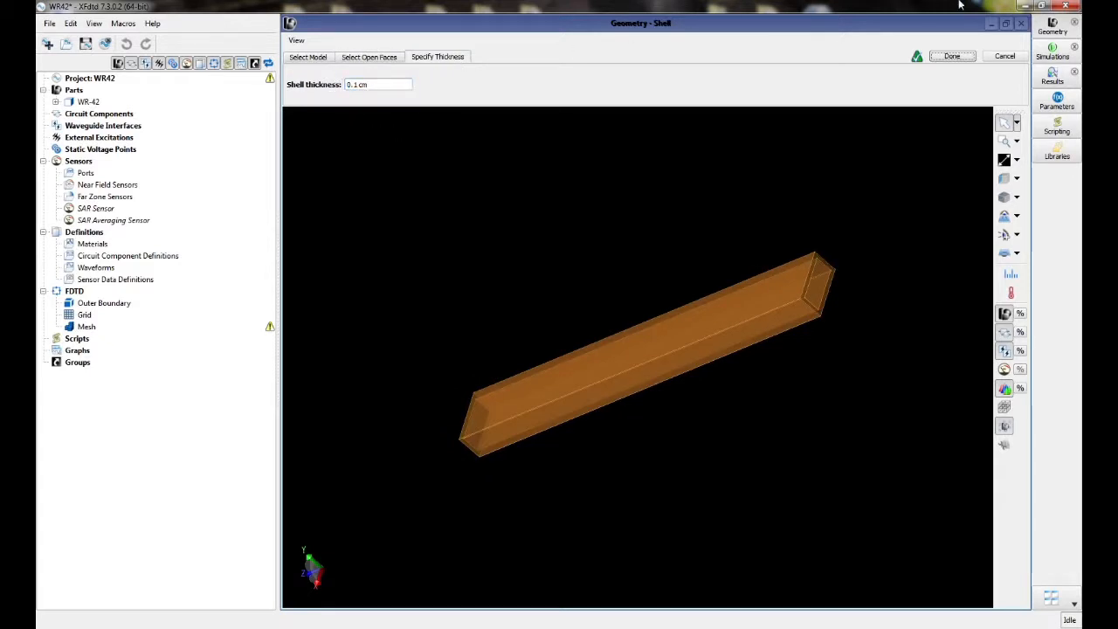
left_click(952, 56)
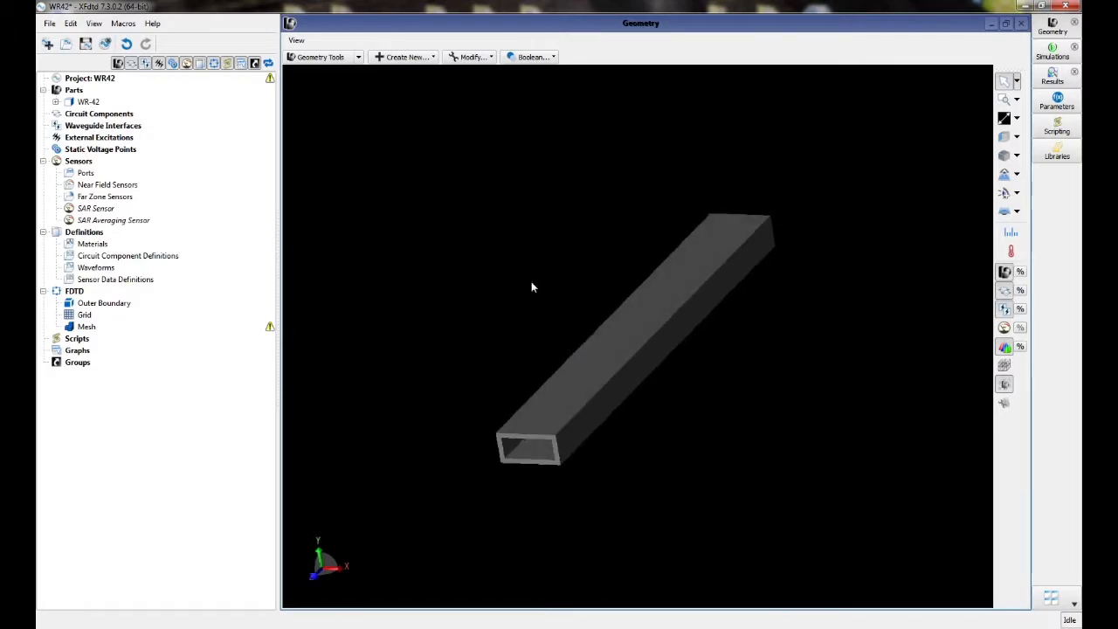
Create a second 1.07 × 0.43 × 10 cm solid cuboid named Dielectric Insert
left_click(402, 57)
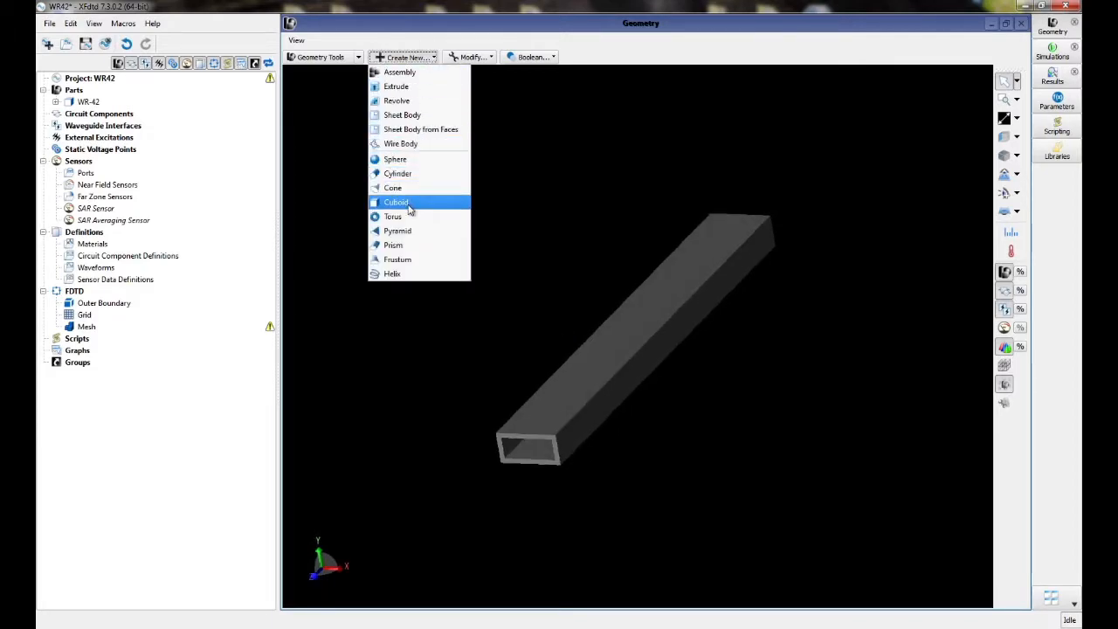
left_click(396, 201)
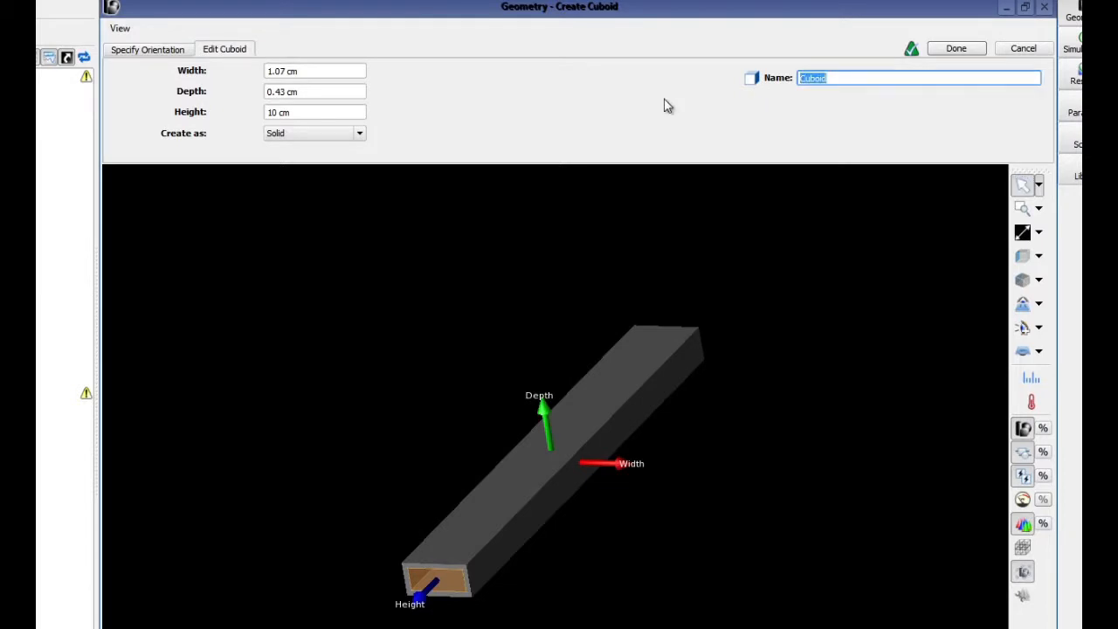
type("Dielectric Ins")
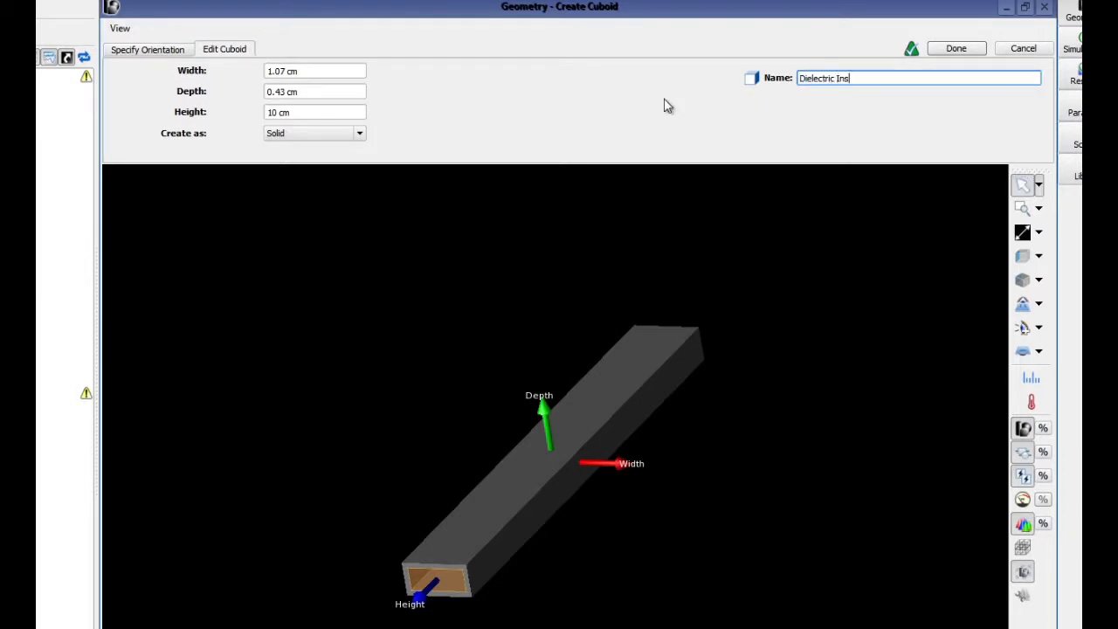
type("ert")
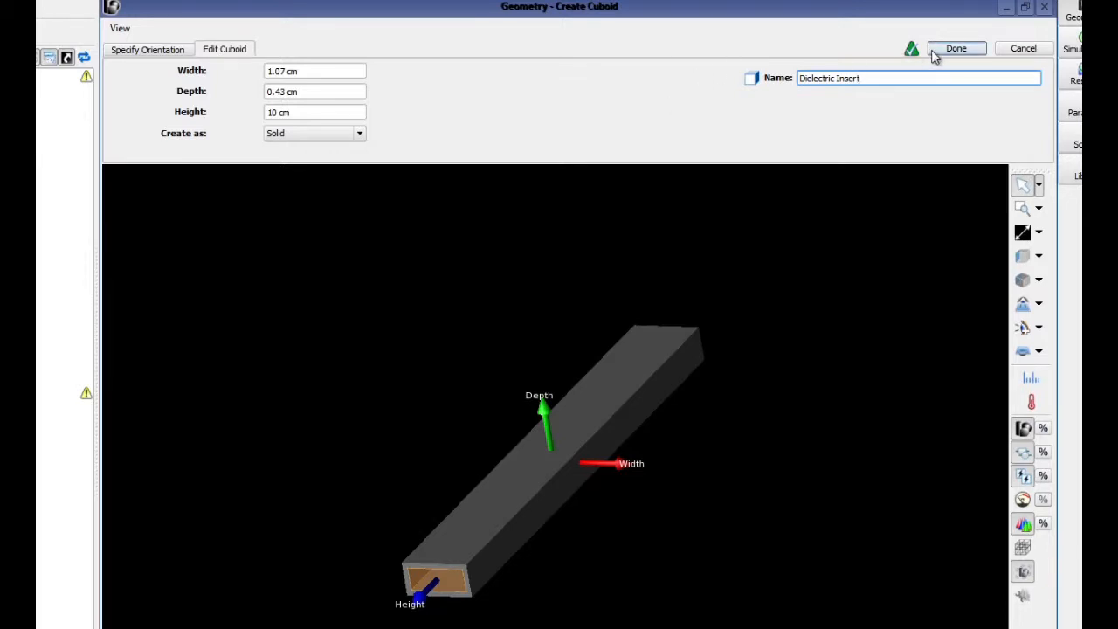
left_click(956, 48)
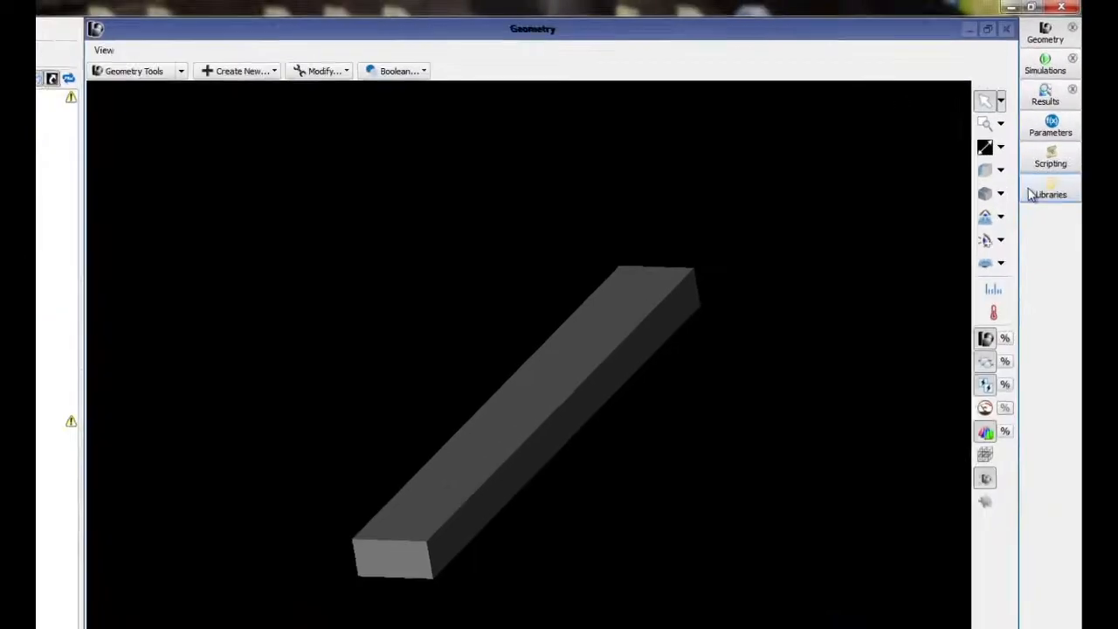
Add Copper (Pure) from the Pure Metals library to the project's materials
left_click(1050, 194)
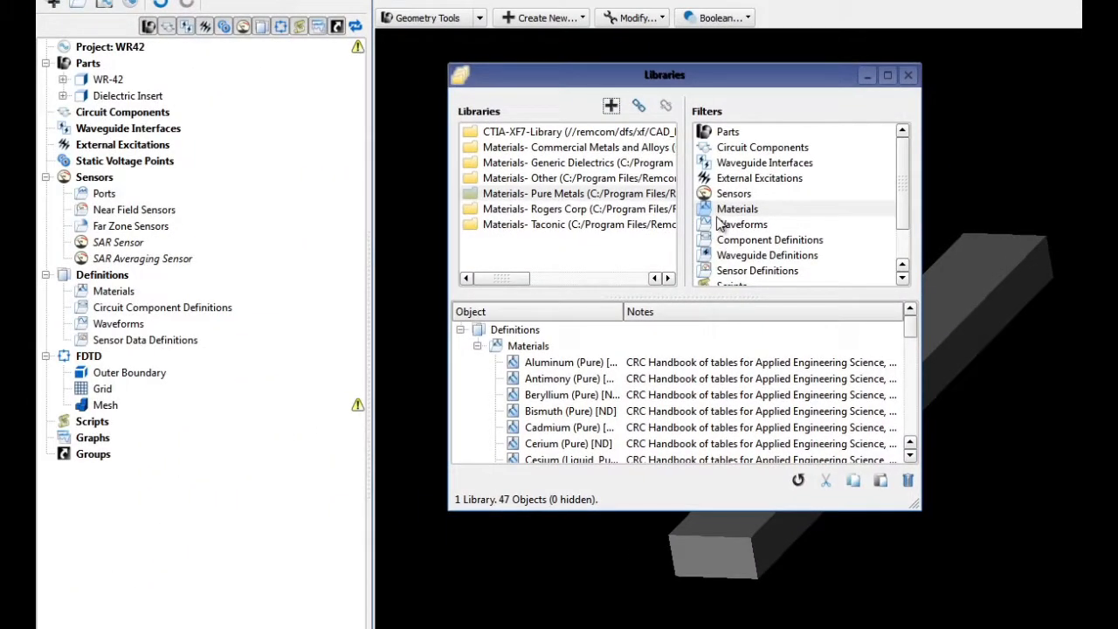
left_click(738, 208)
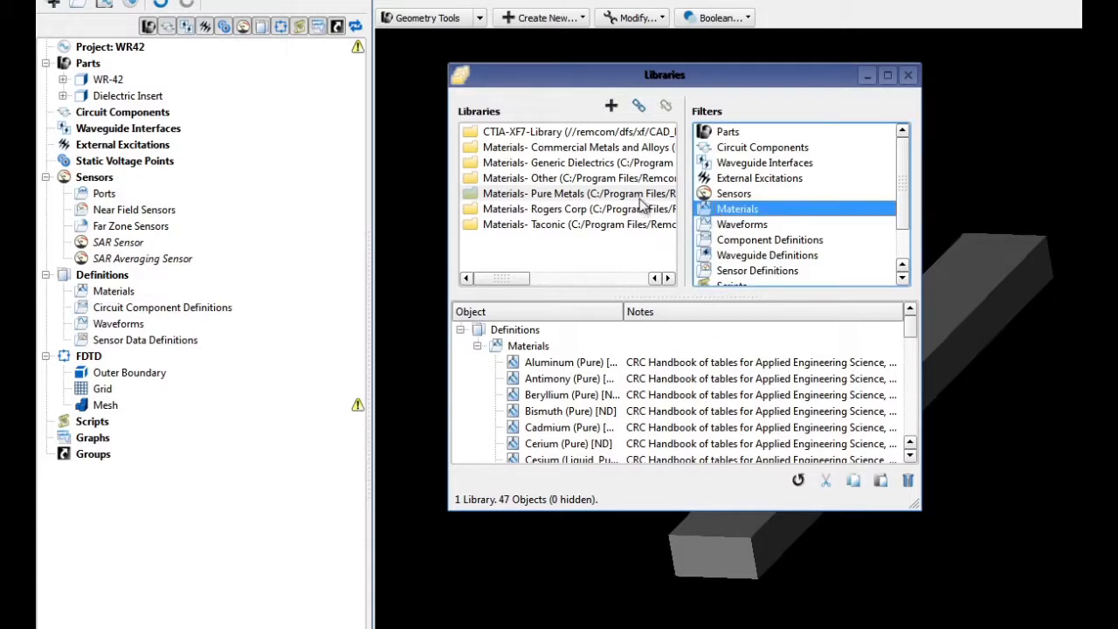
left_click(580, 194)
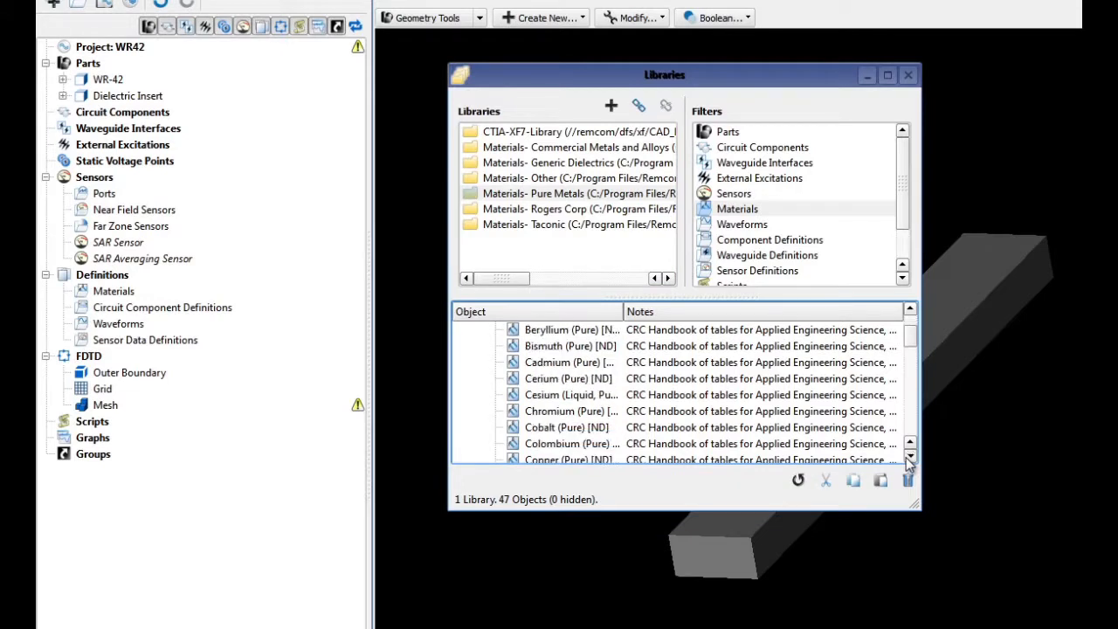
left_click(910, 461)
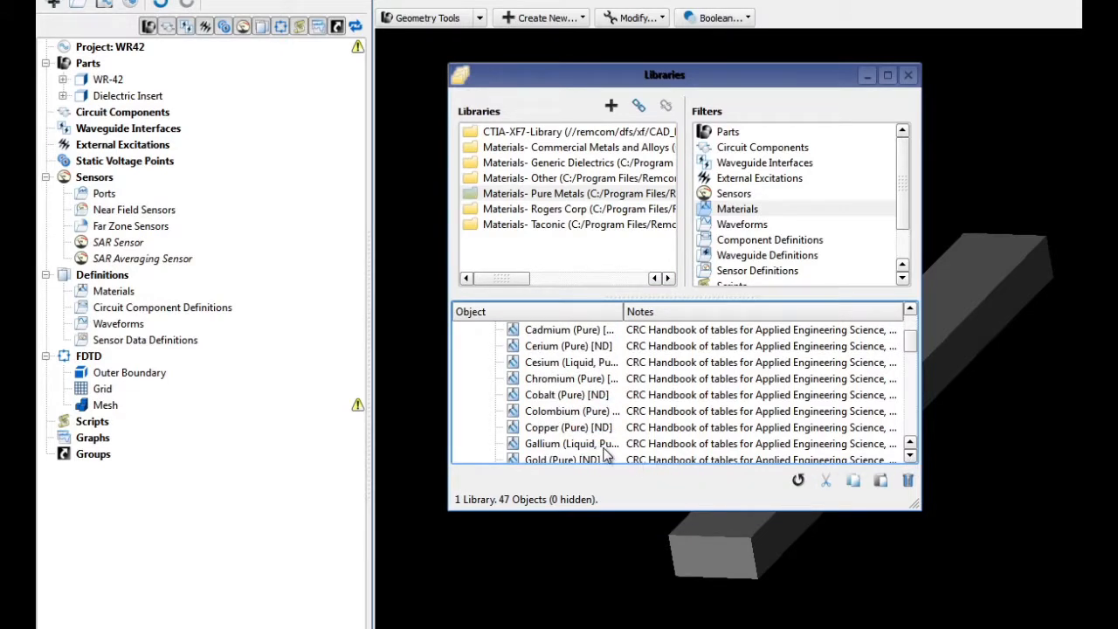
left_click(568, 428)
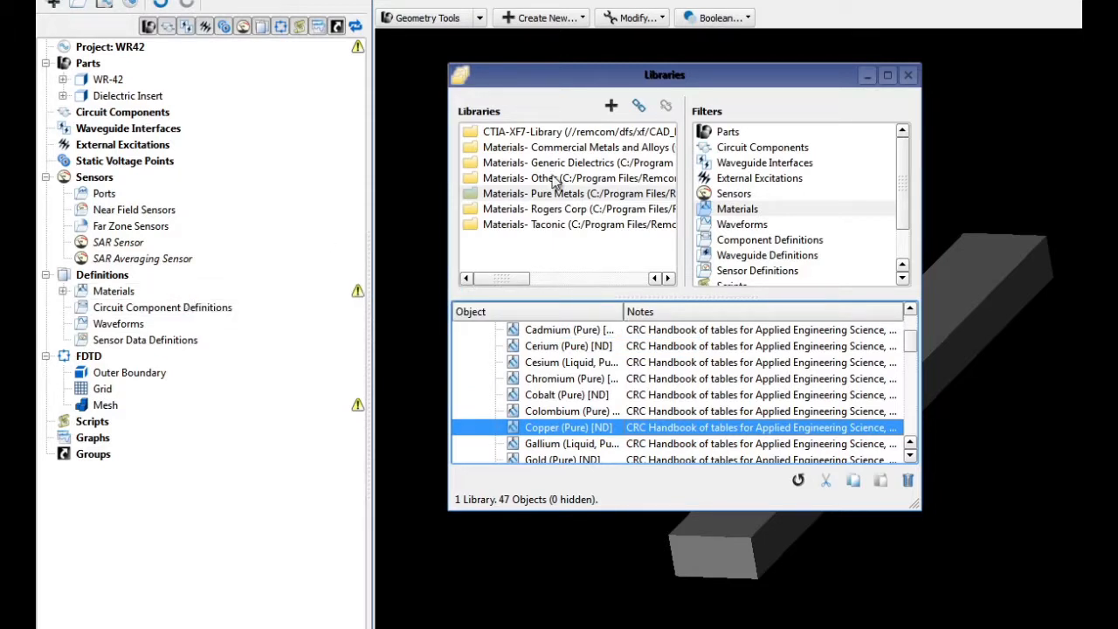
left_click(908, 74)
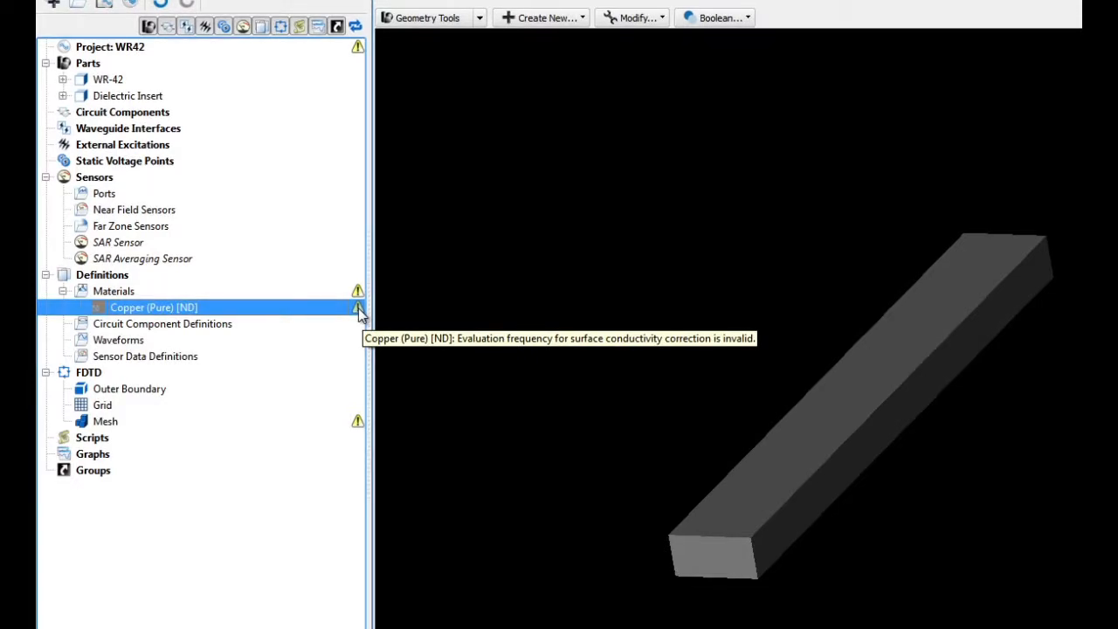
Give Copper (Pure) a 19.44 GHz evaluation frequency to clear its warning
double_click(154, 307)
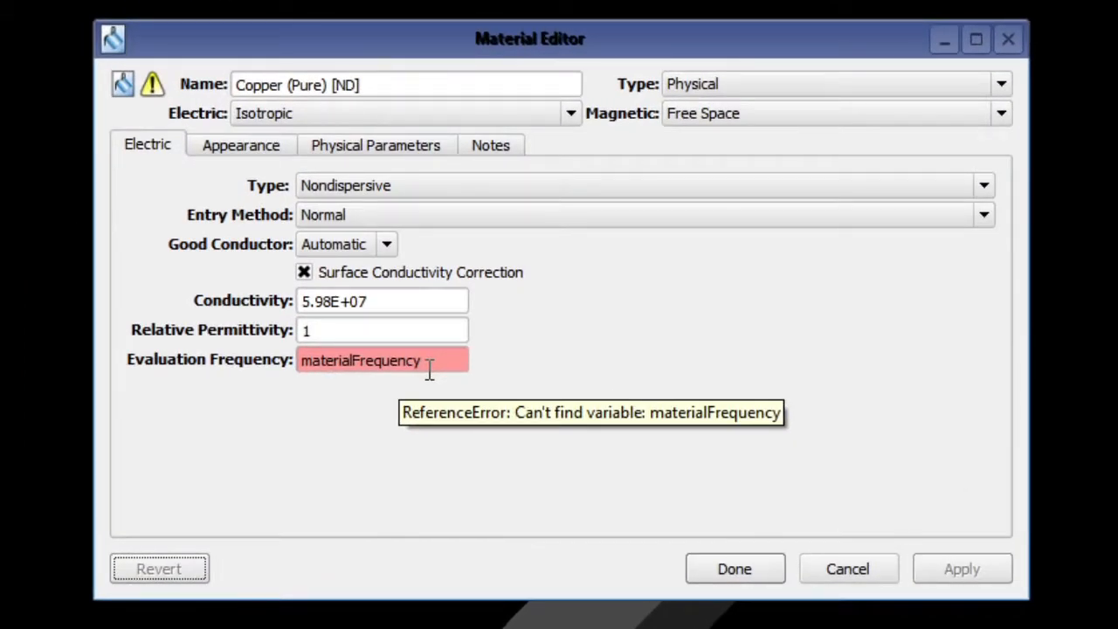
triple_click(360, 360)
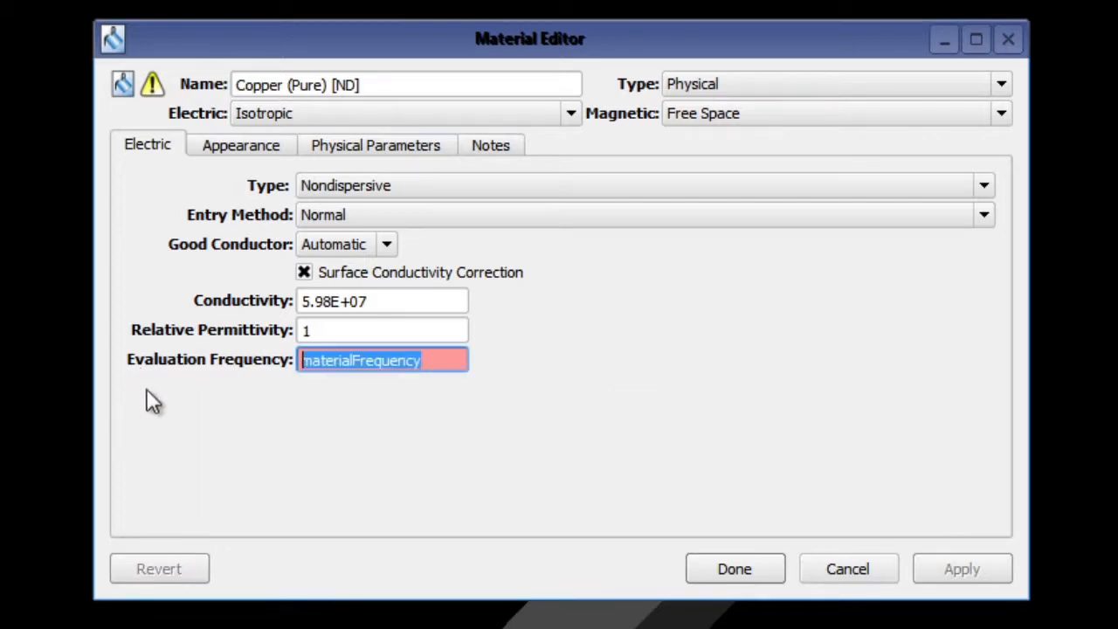
type("19.44 GHz")
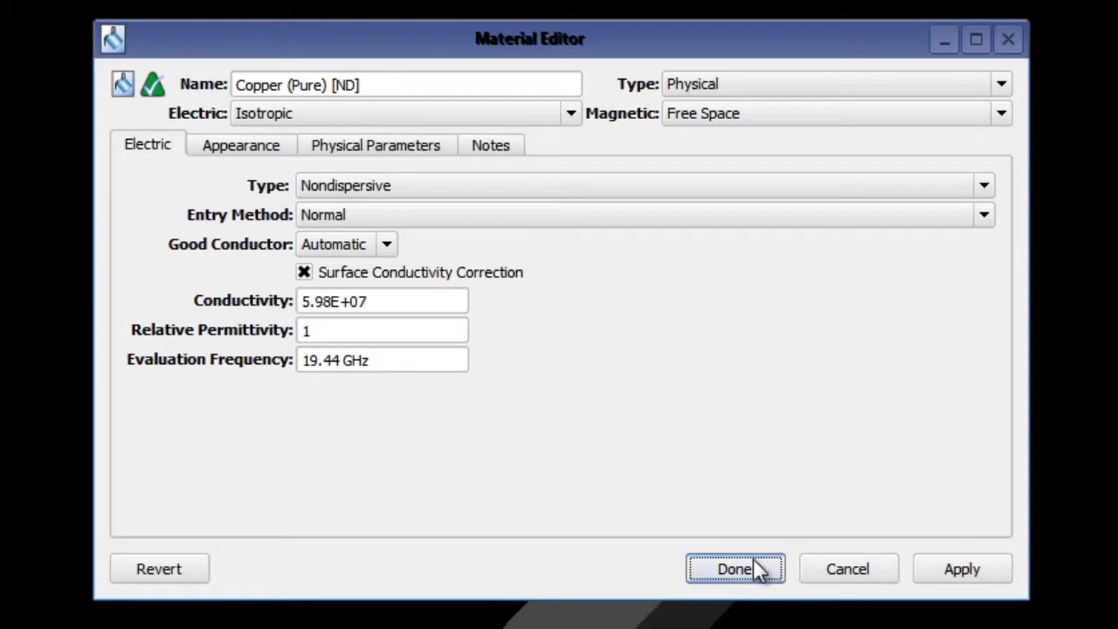
left_click(735, 569)
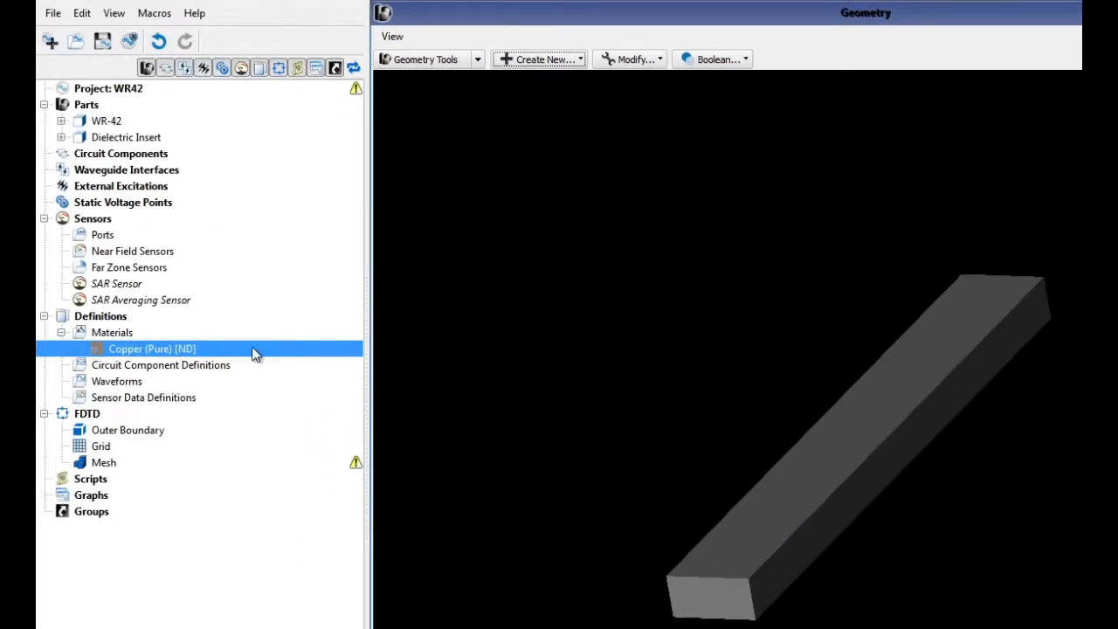
mouse_move(159, 341)
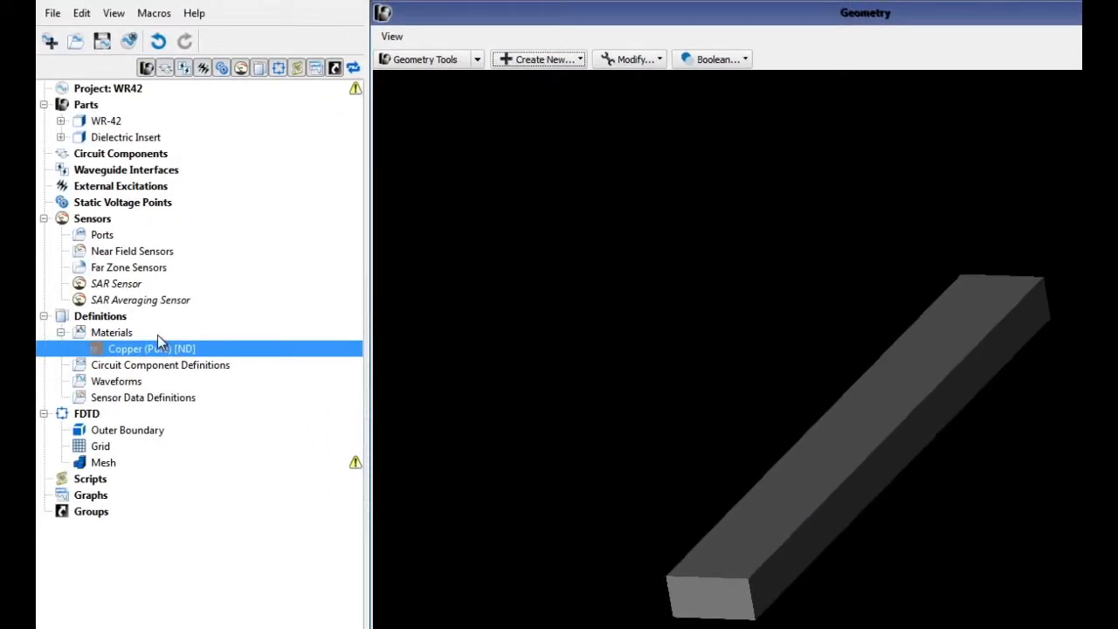
Start a new material named Teflon with loss-tangent entry method
right_click(112, 332)
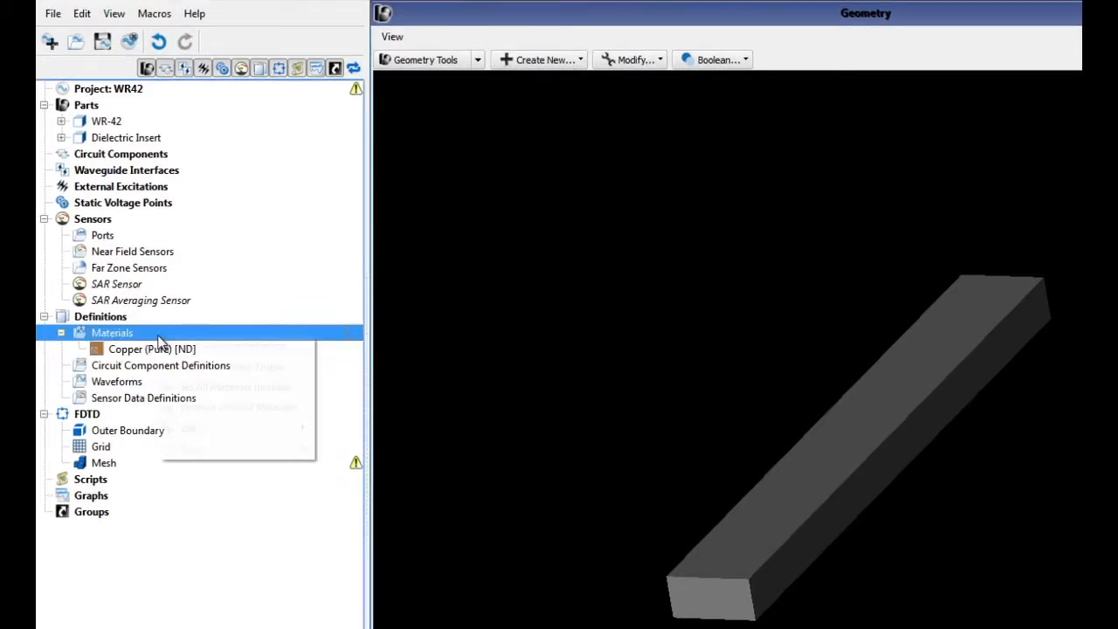
right_click(112, 332)
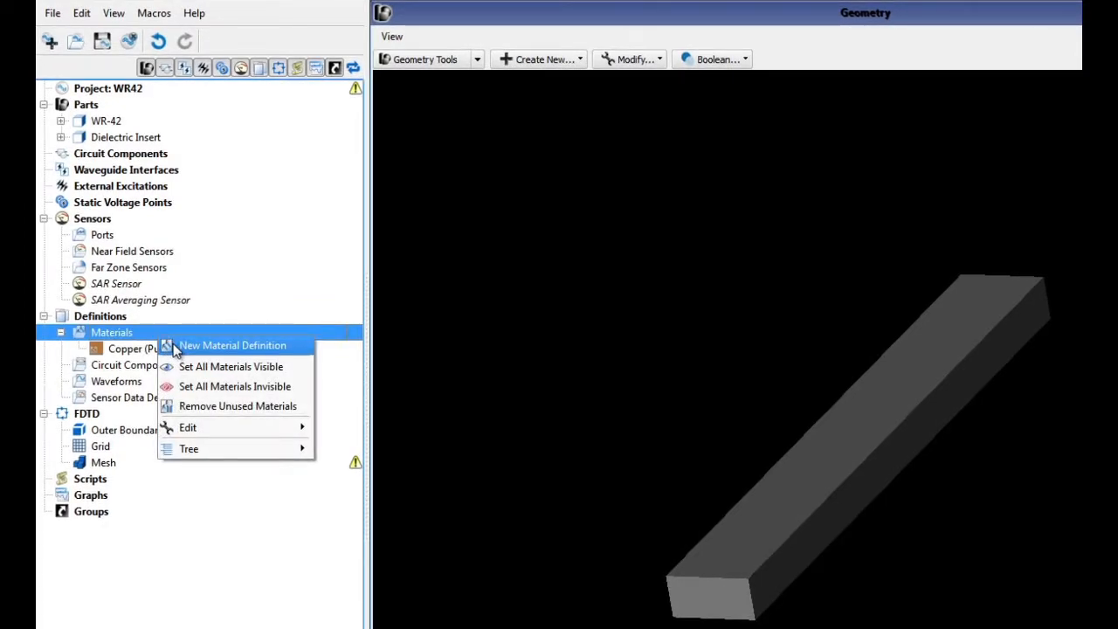
left_click(233, 345)
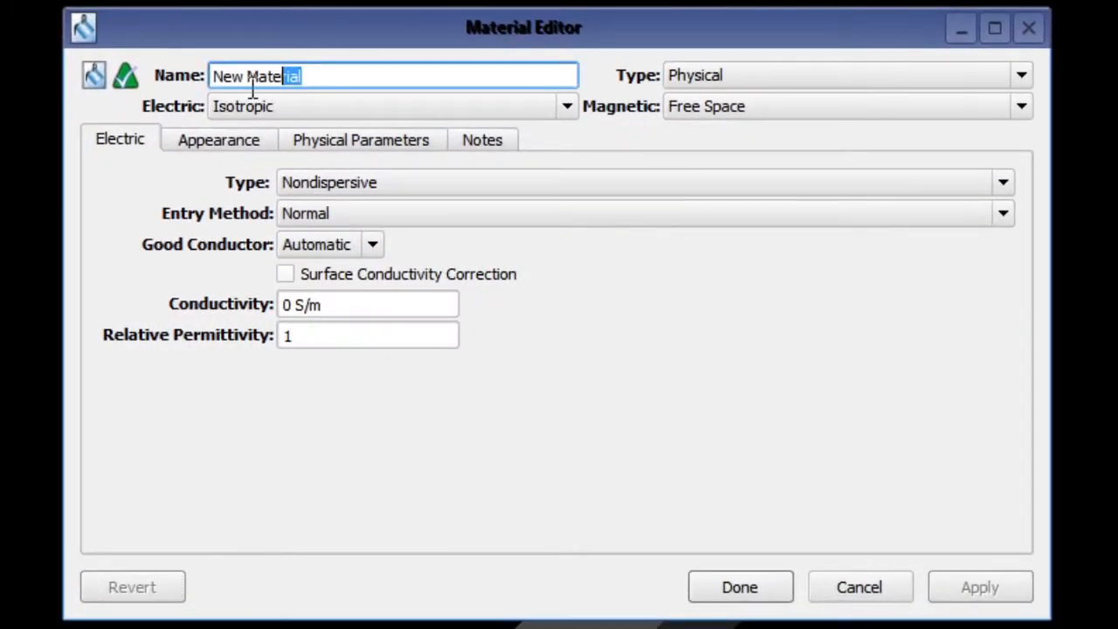
type("Teflon")
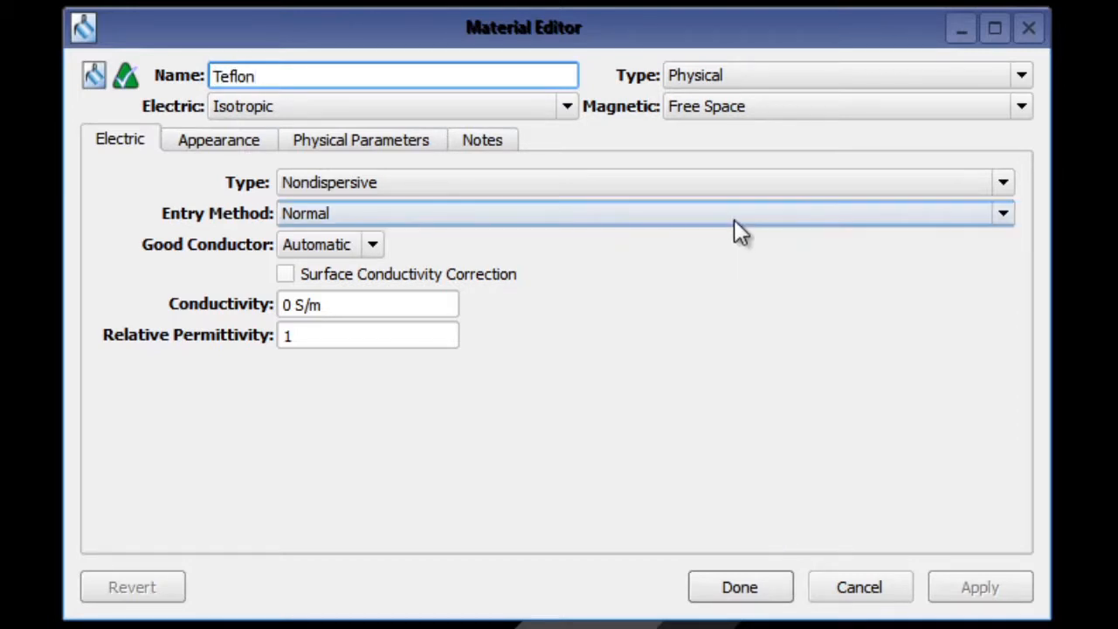
left_click(1003, 213)
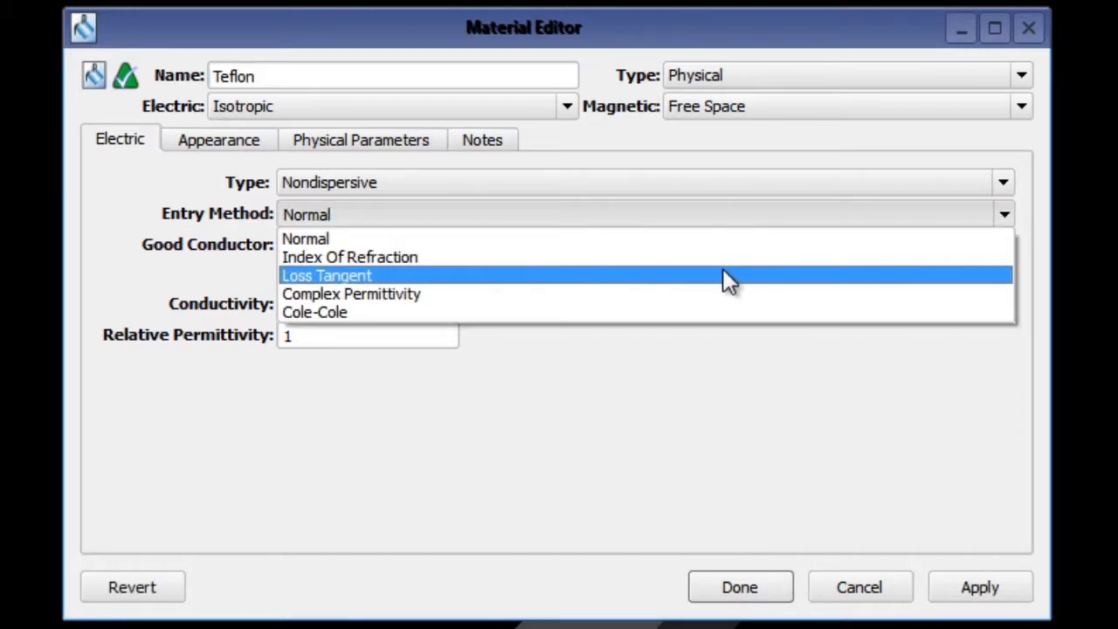
left_click(326, 275)
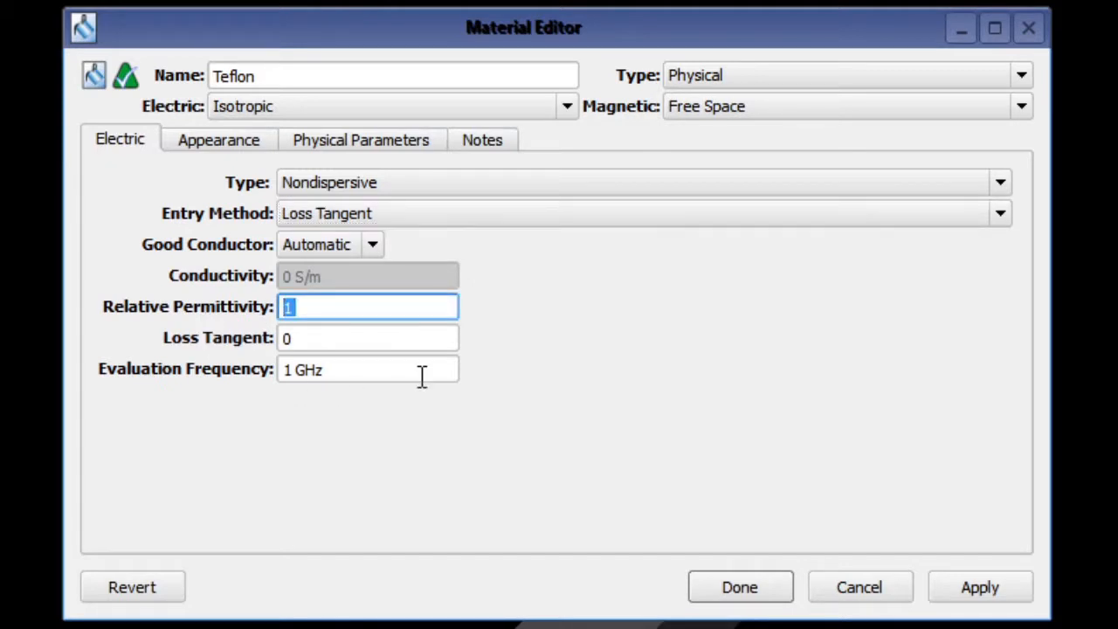
mouse_move(524, 341)
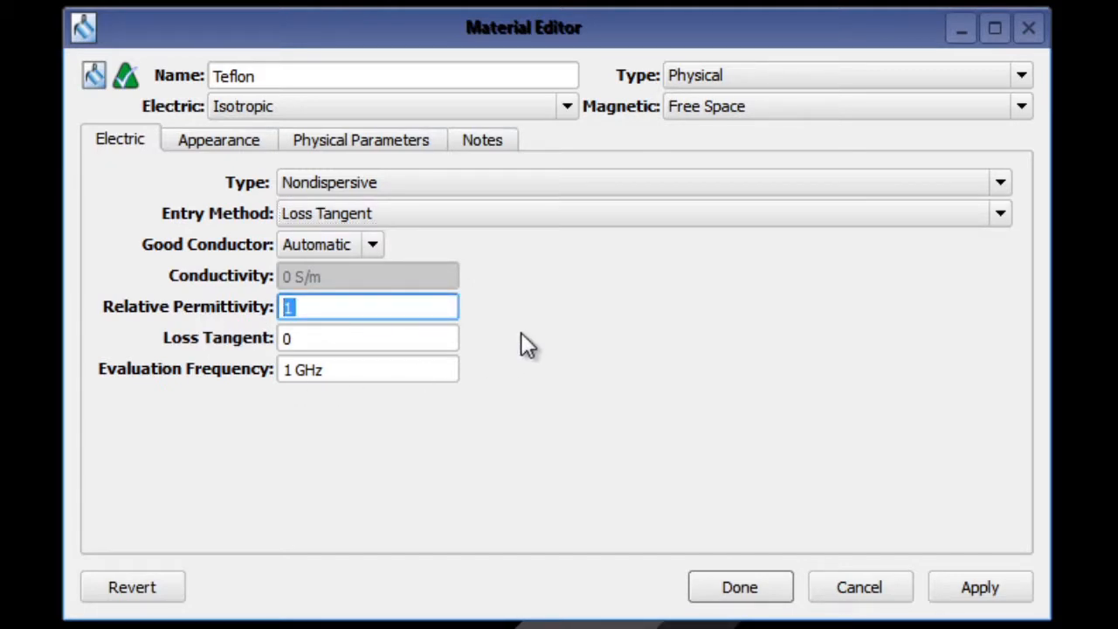
Give Teflon permittivity 2.08, loss tangent 0.0004 at 19.44 GHz, and a cyan appearance
type("2.08")
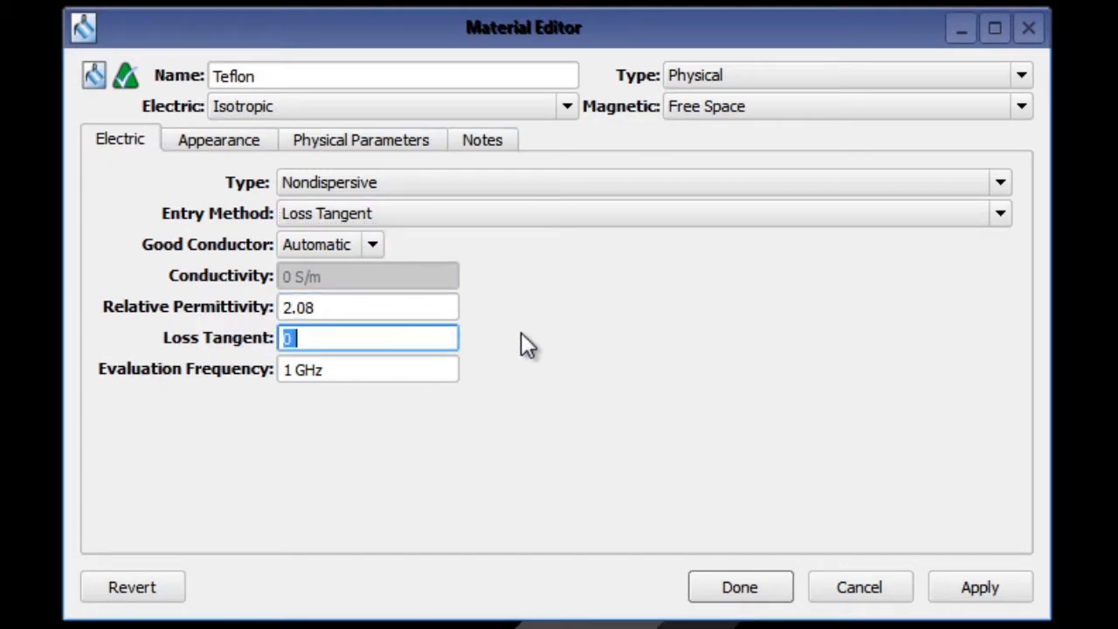
type("0.0004")
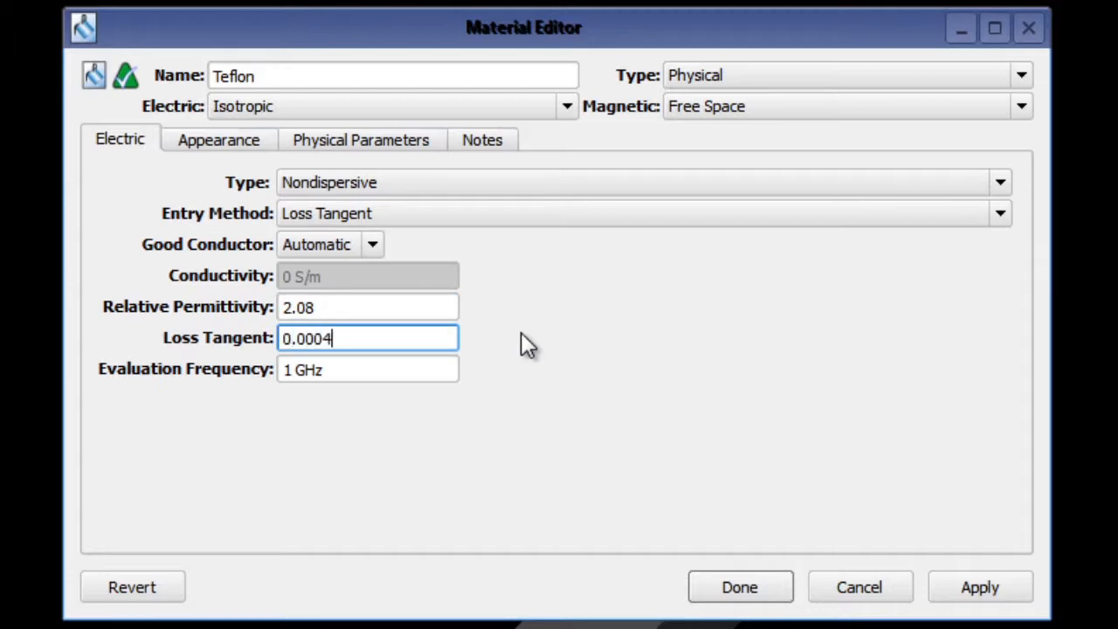
type("19.44")
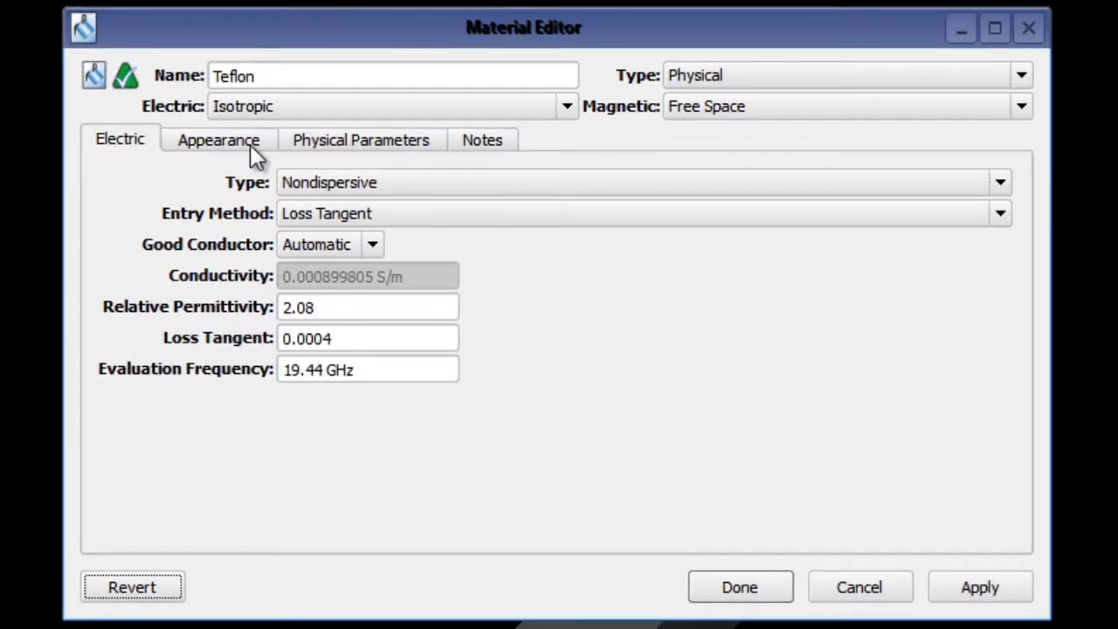
left_click(218, 140)
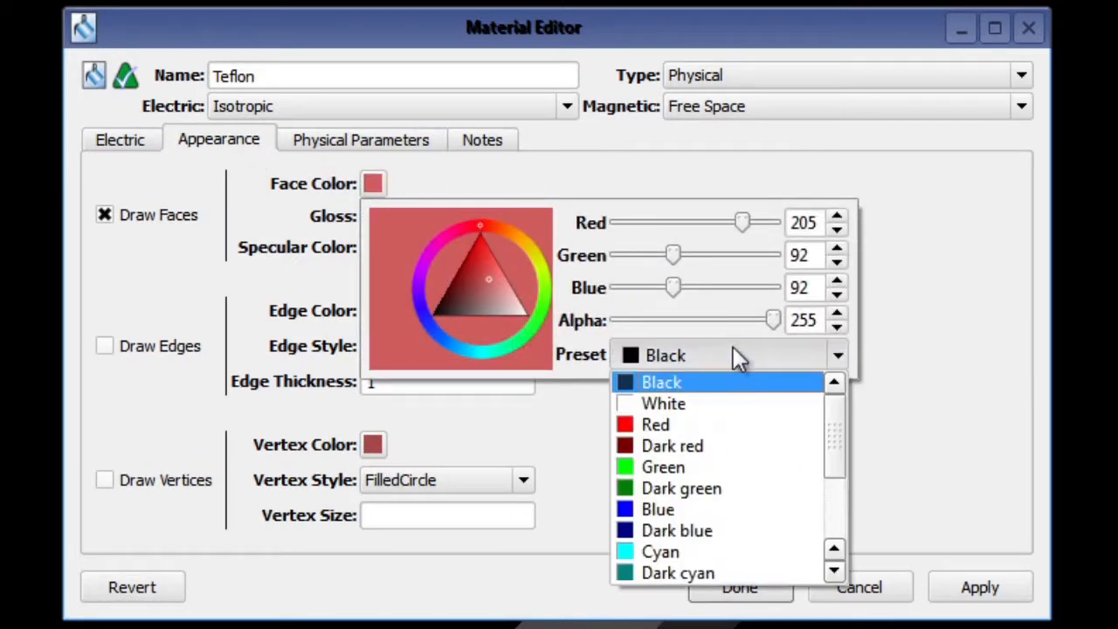
left_click(661, 551)
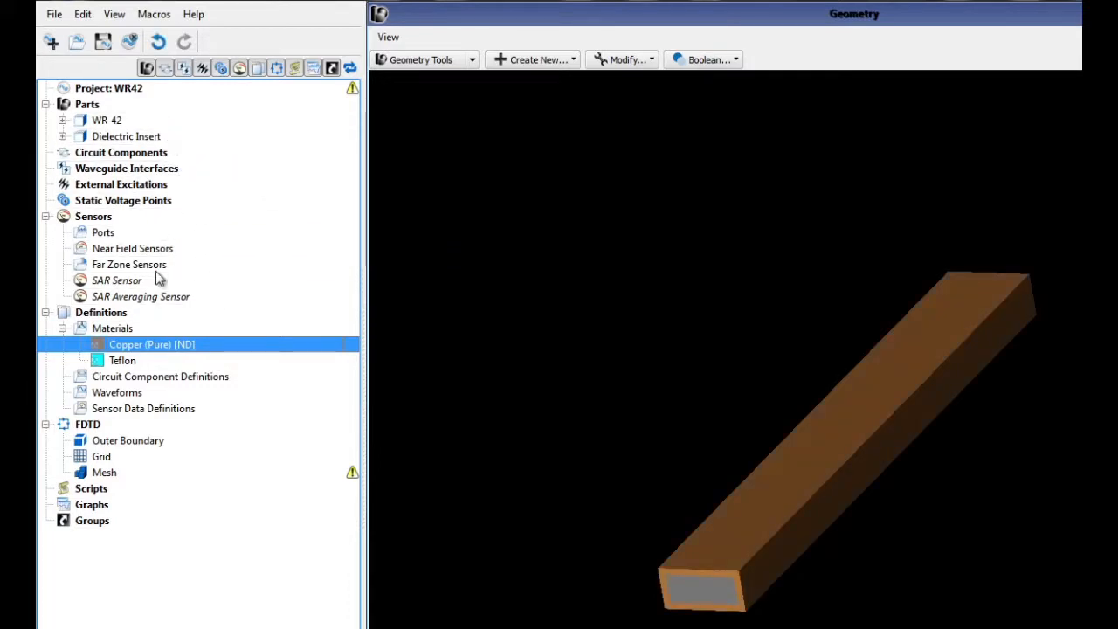
left_click(122, 360)
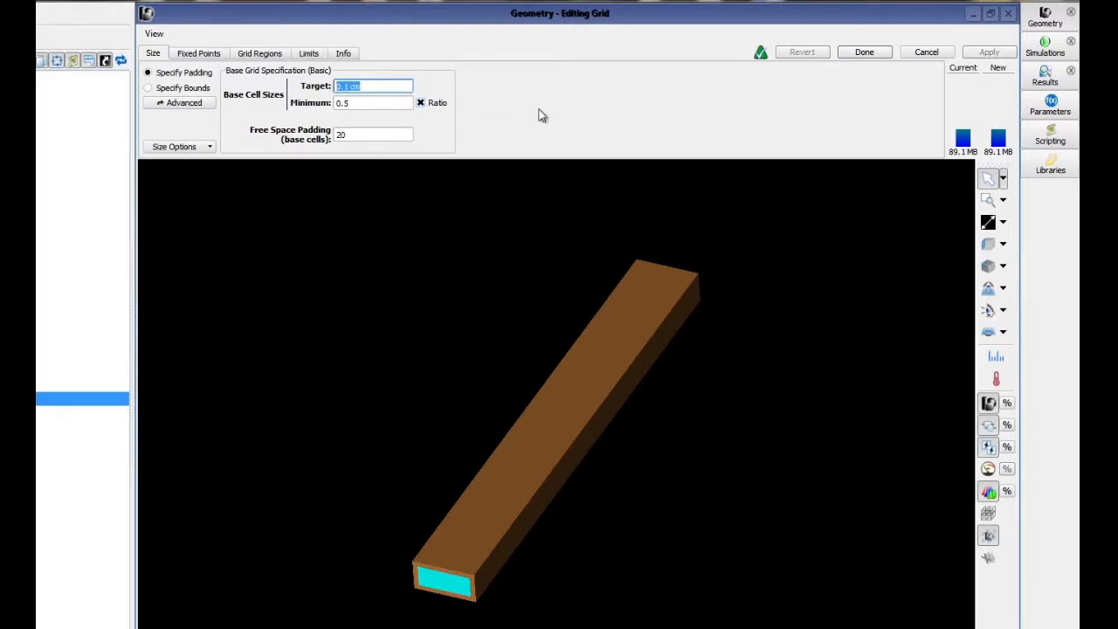
Set the grid target cell size to 0.066 cm with zero free-space padding and apply
type("0.")
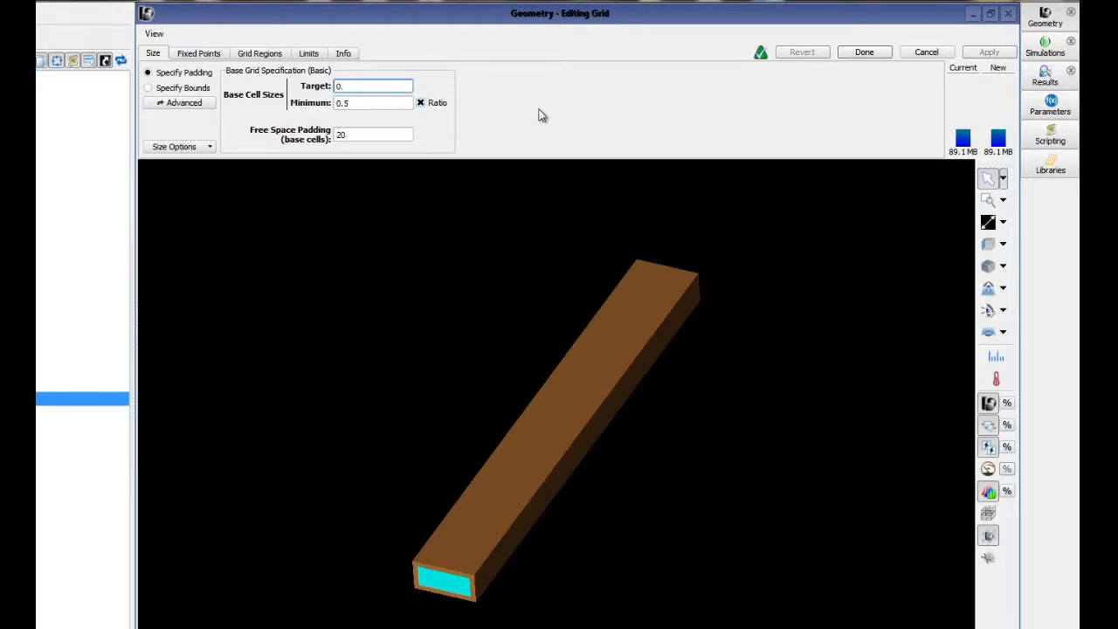
type("0.066 cm")
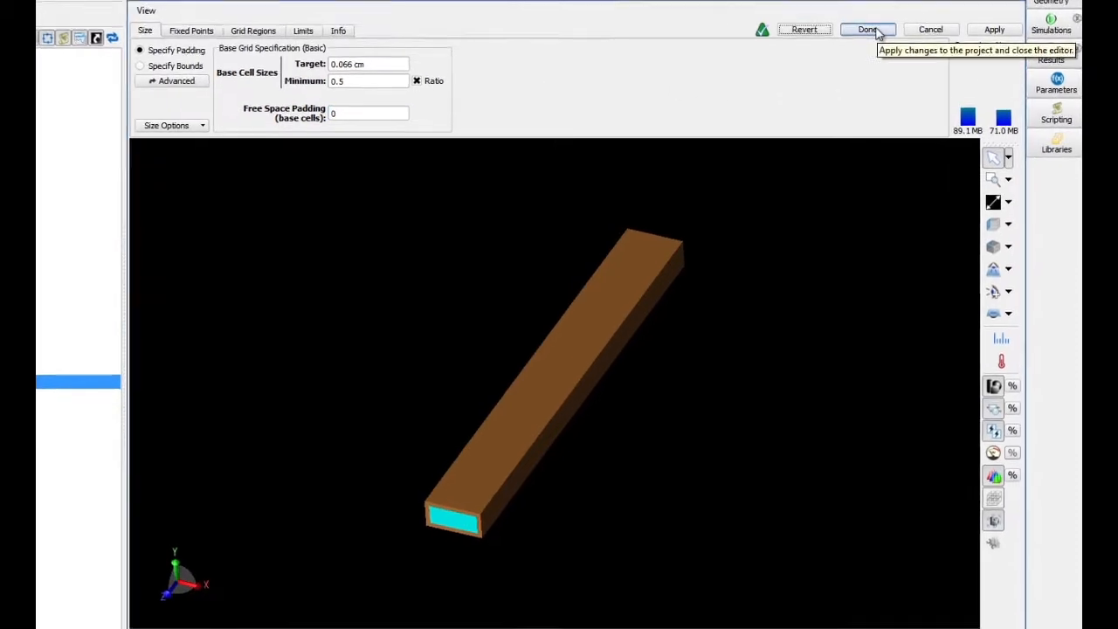
left_click(868, 29)
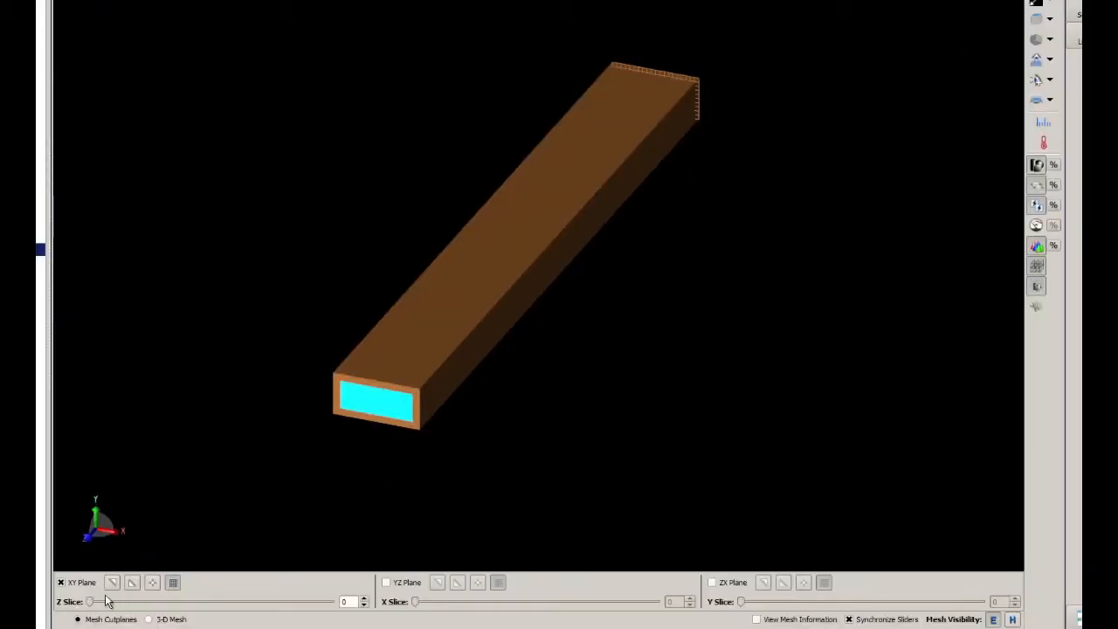
Slide the mesh cut plane along Z to inspect the waveguide mesh
left_click_drag(96, 601, 194, 601)
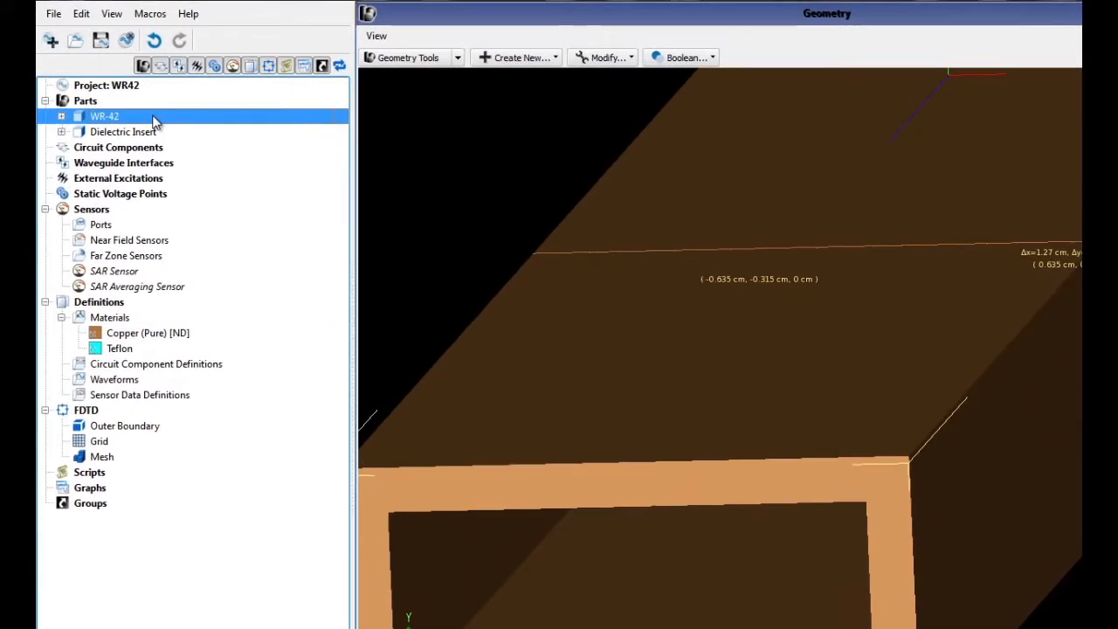
Enable Use Automatic Fixed Points in WR-42's gridding properties and confirm
right_click(104, 116)
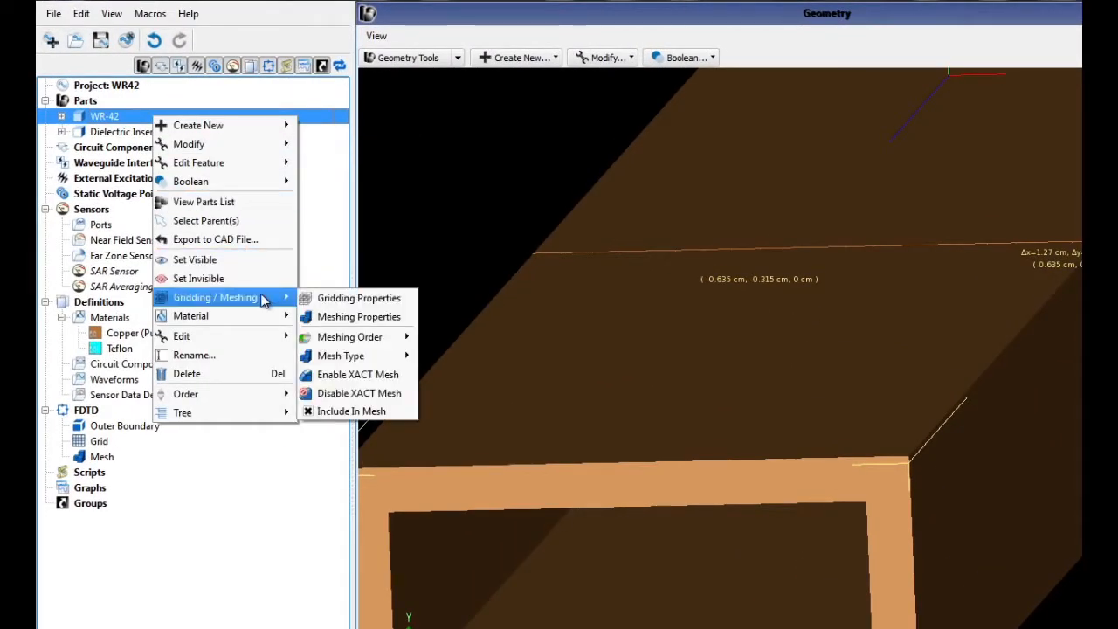
mouse_move(358, 298)
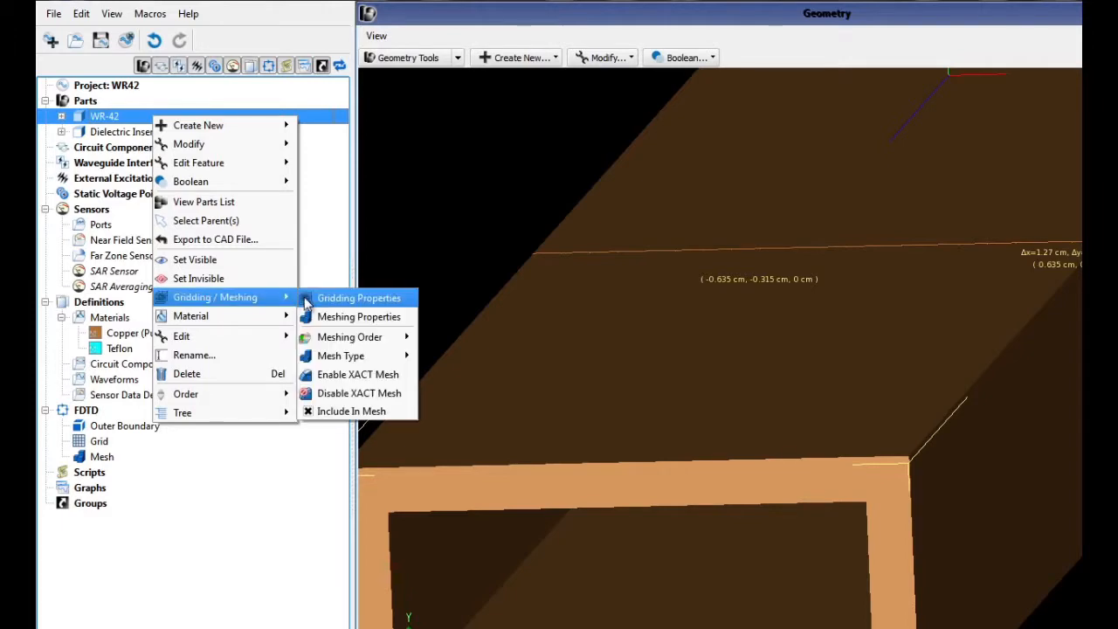
left_click(358, 298)
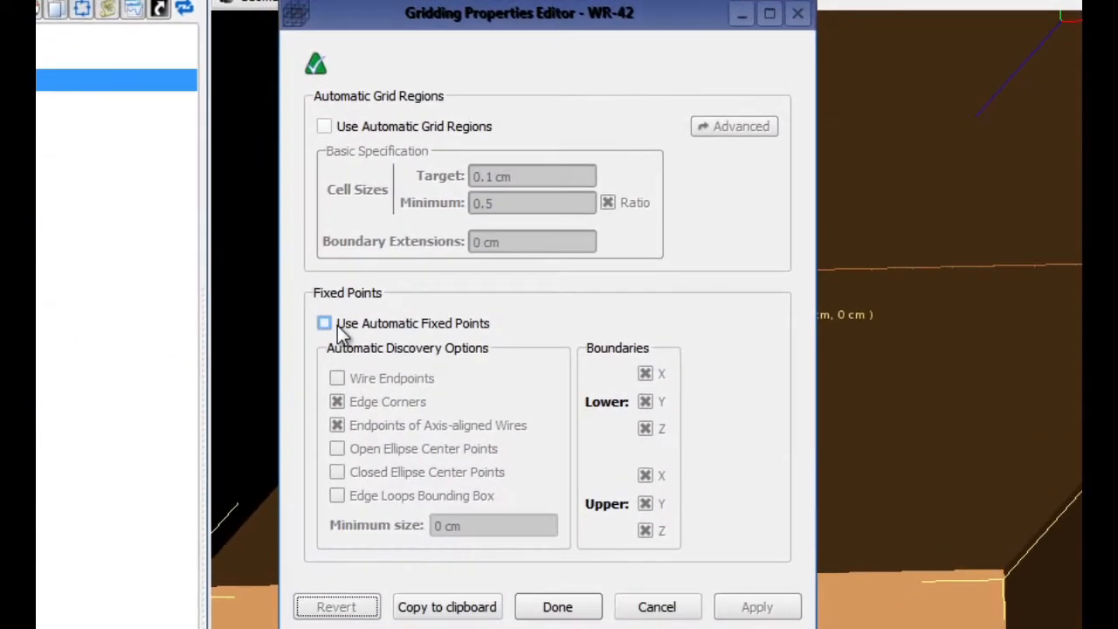
left_click(324, 323)
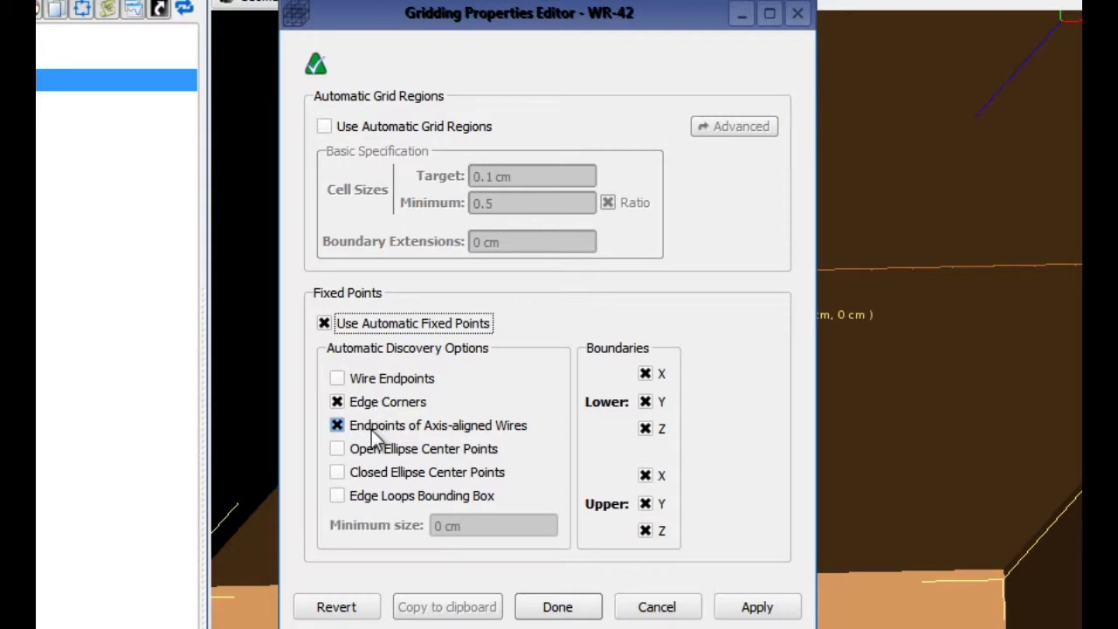
left_click(558, 606)
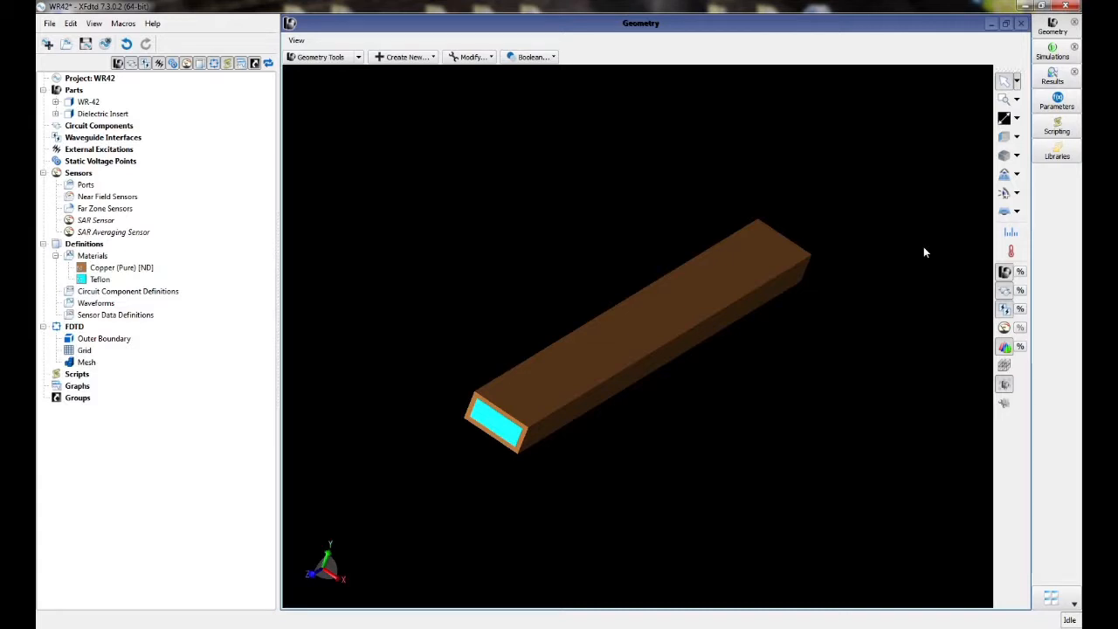
mouse_move(365, 186)
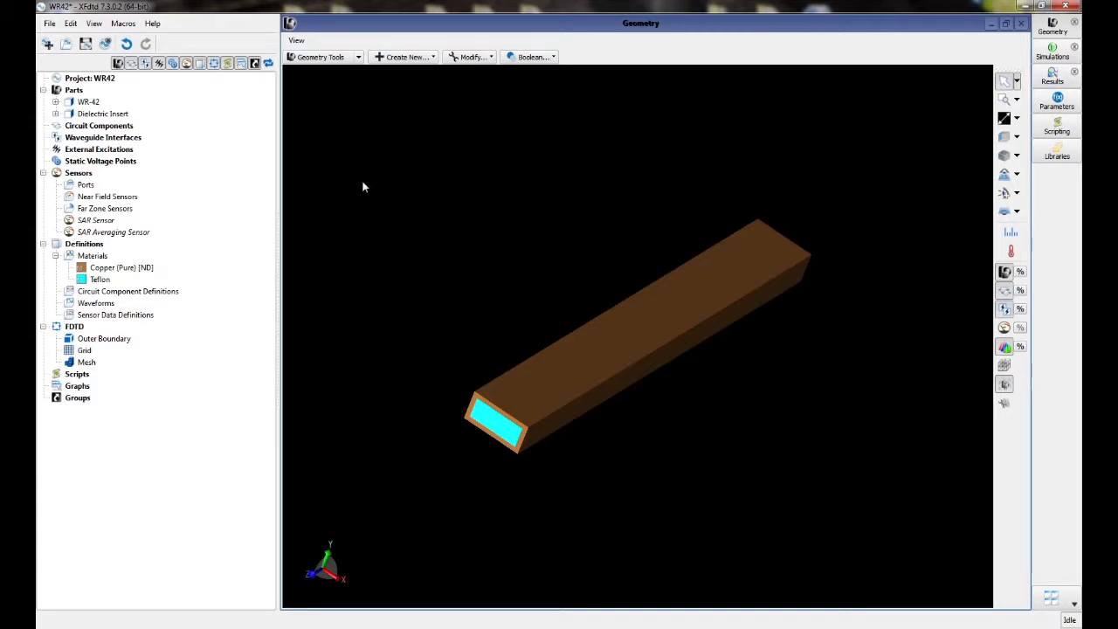
double_click(104, 338)
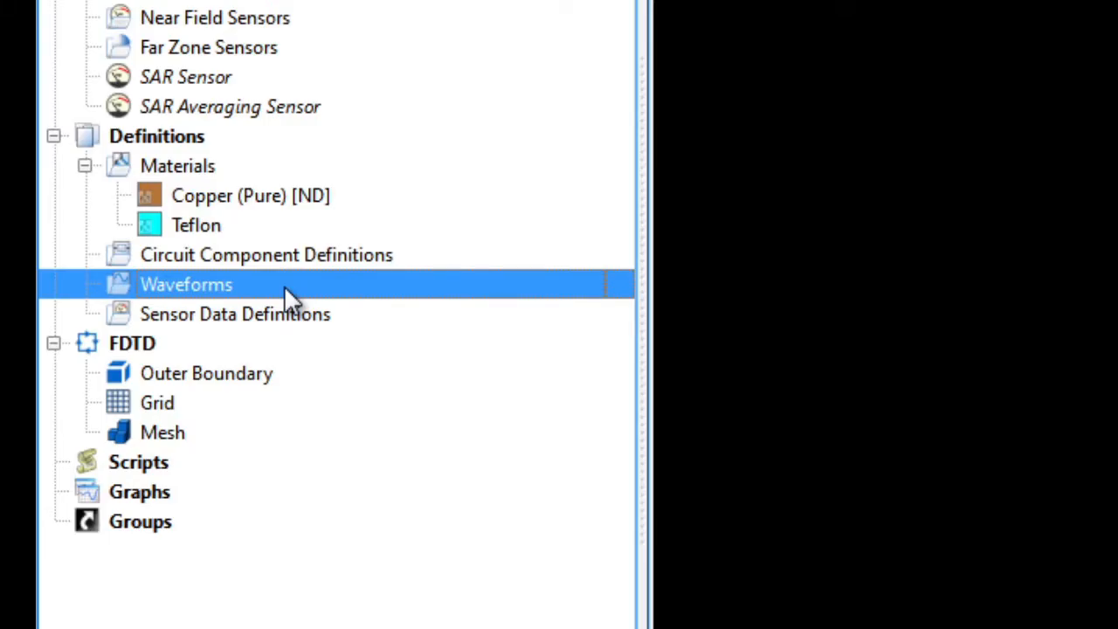
Create an Automatic waveform definition and review its time and frequency plots in the editor
right_click(186, 284)
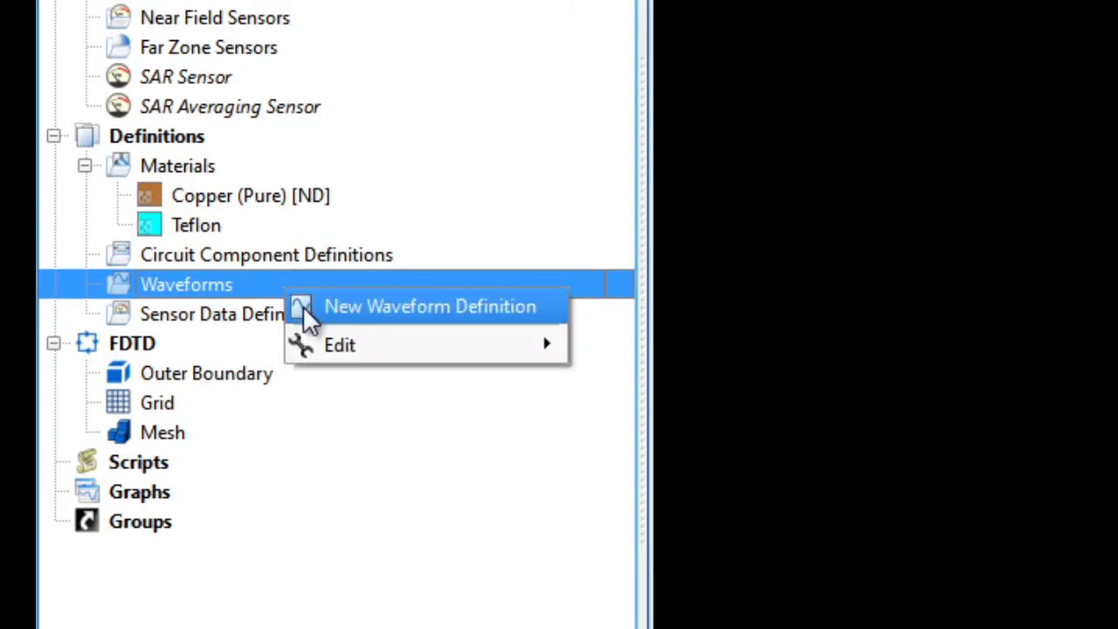
left_click(429, 305)
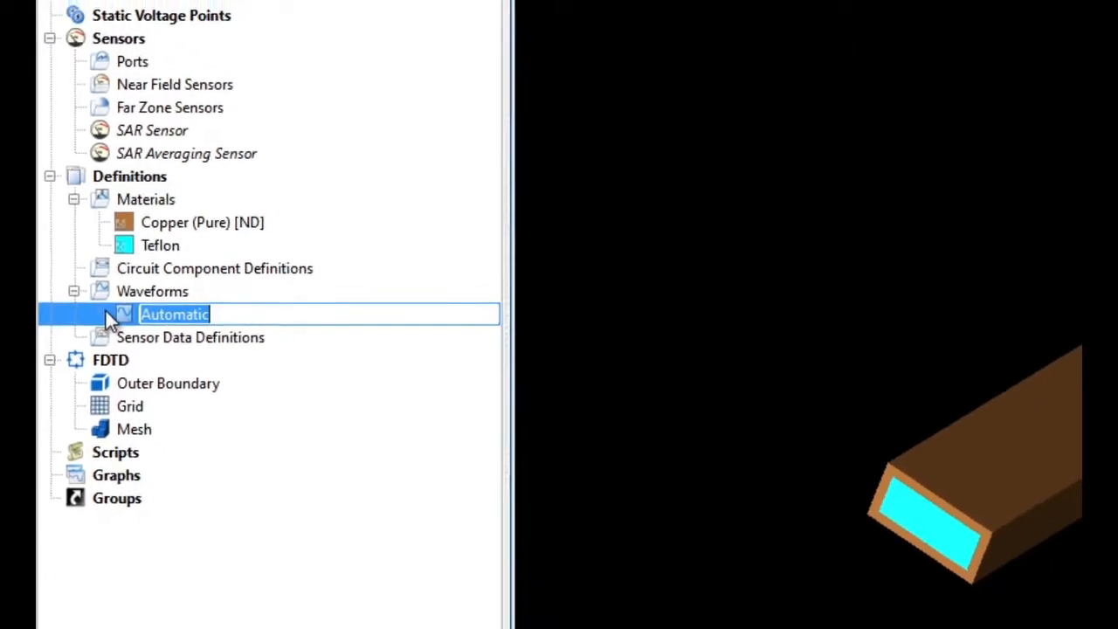
double_click(175, 314)
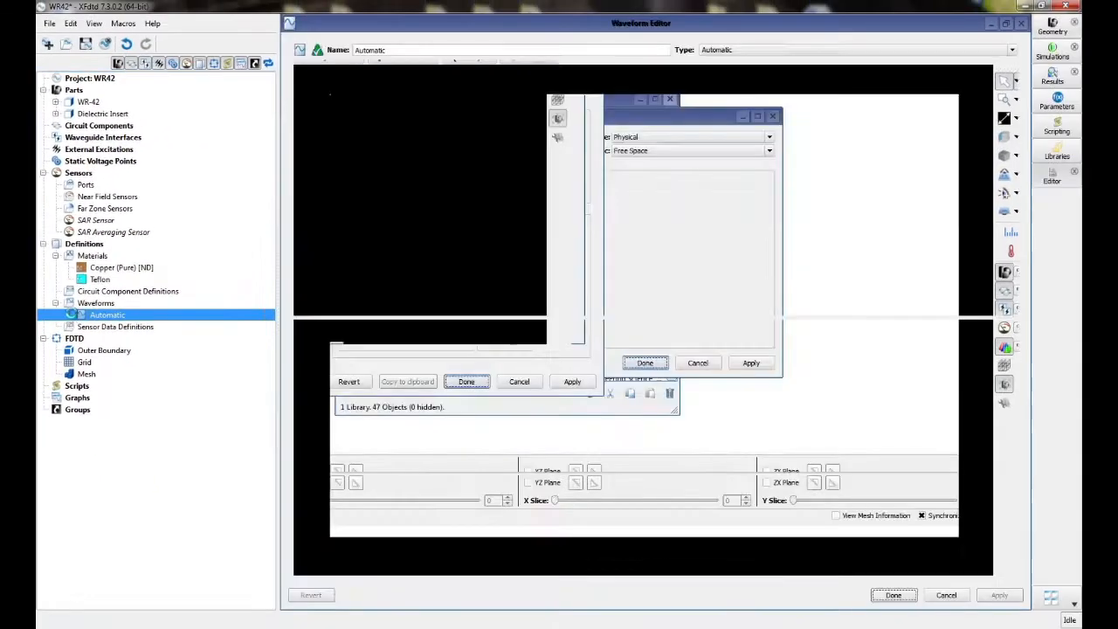
left_click(645, 363)
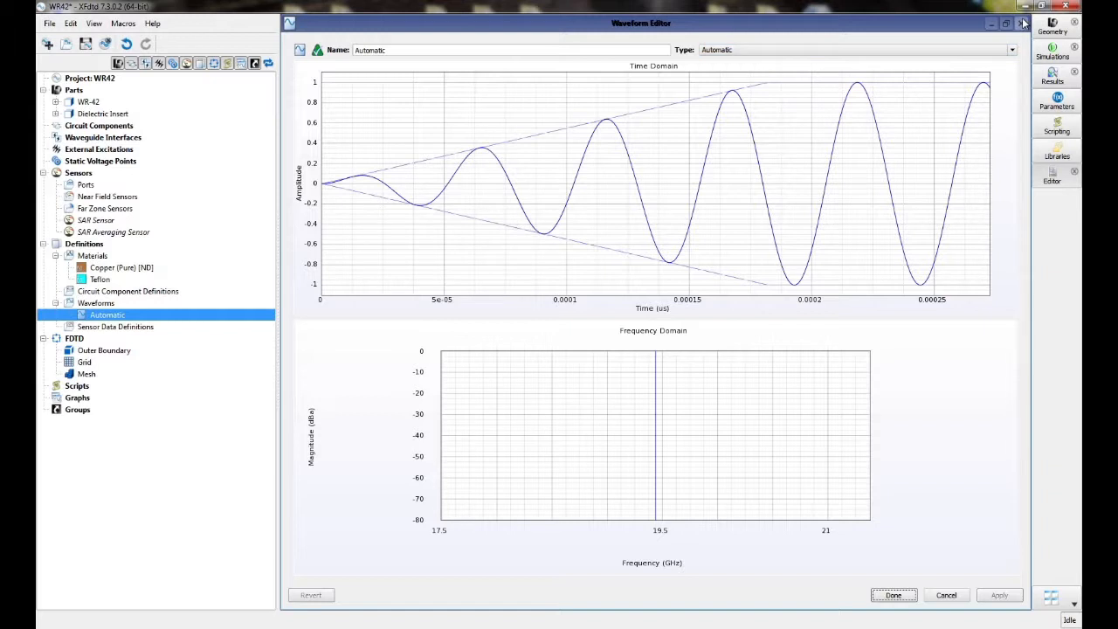
left_click(893, 595)
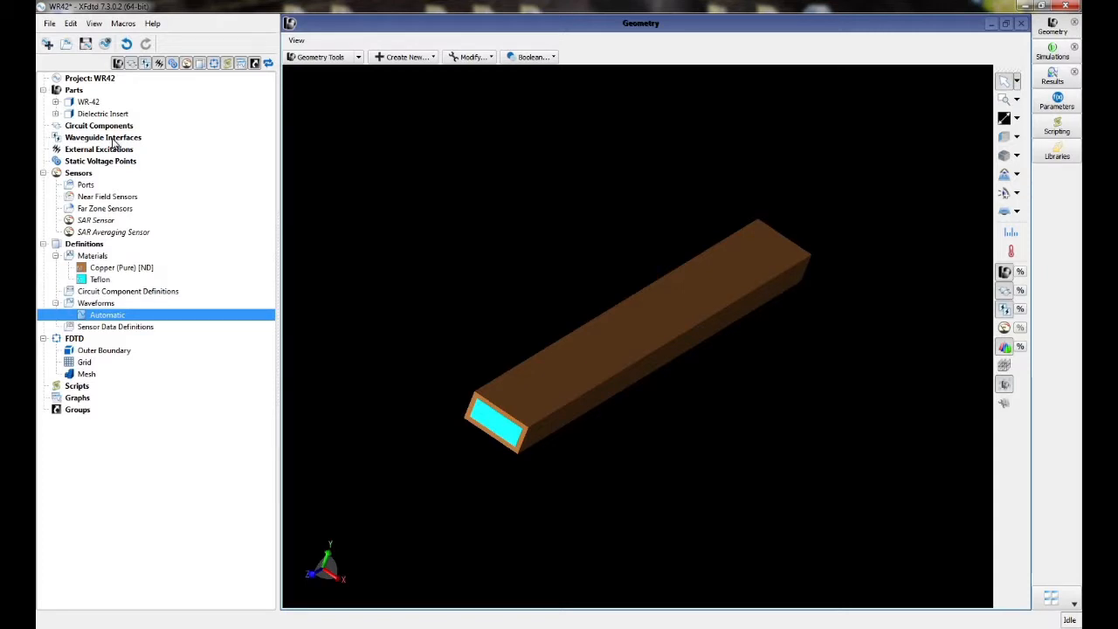
Create a new waveguide interface under Waveguide Interfaces
left_click(104, 137)
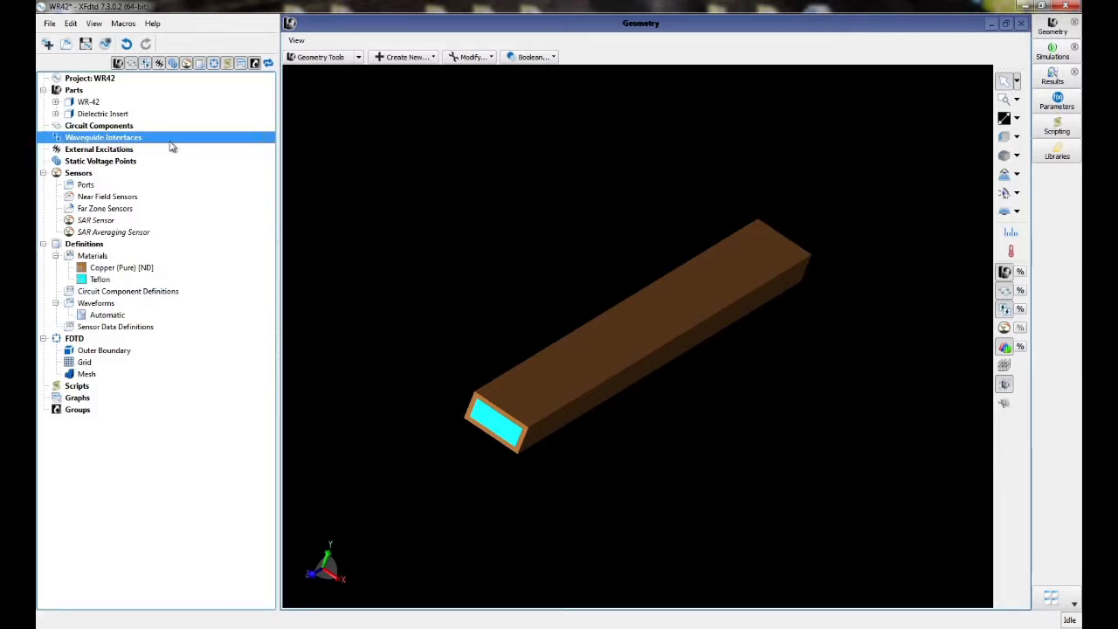
right_click(103, 137)
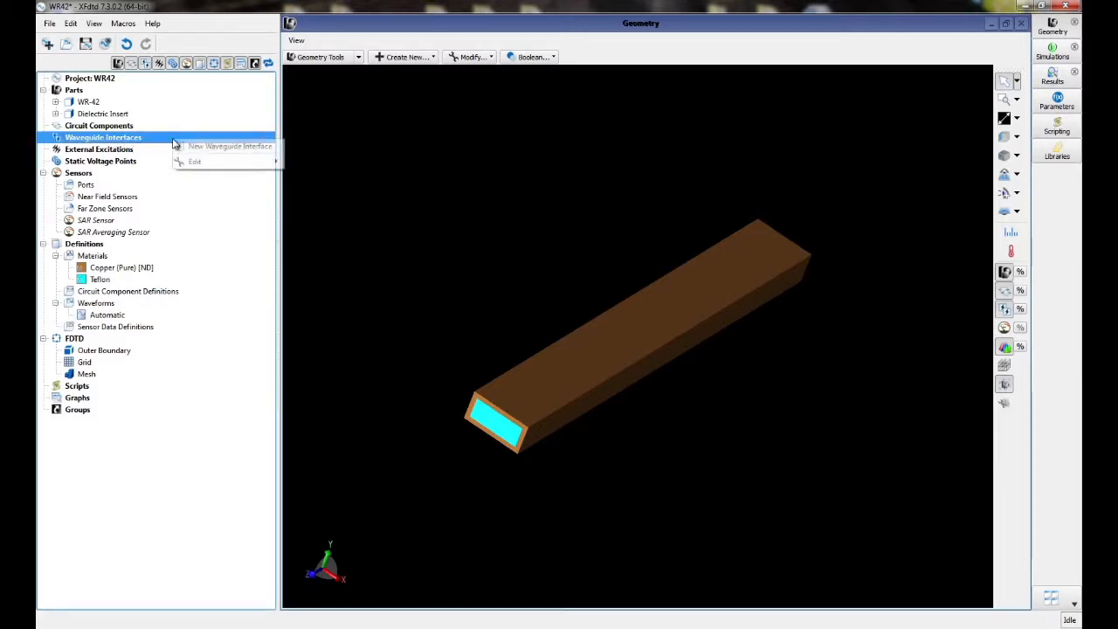
left_click(230, 146)
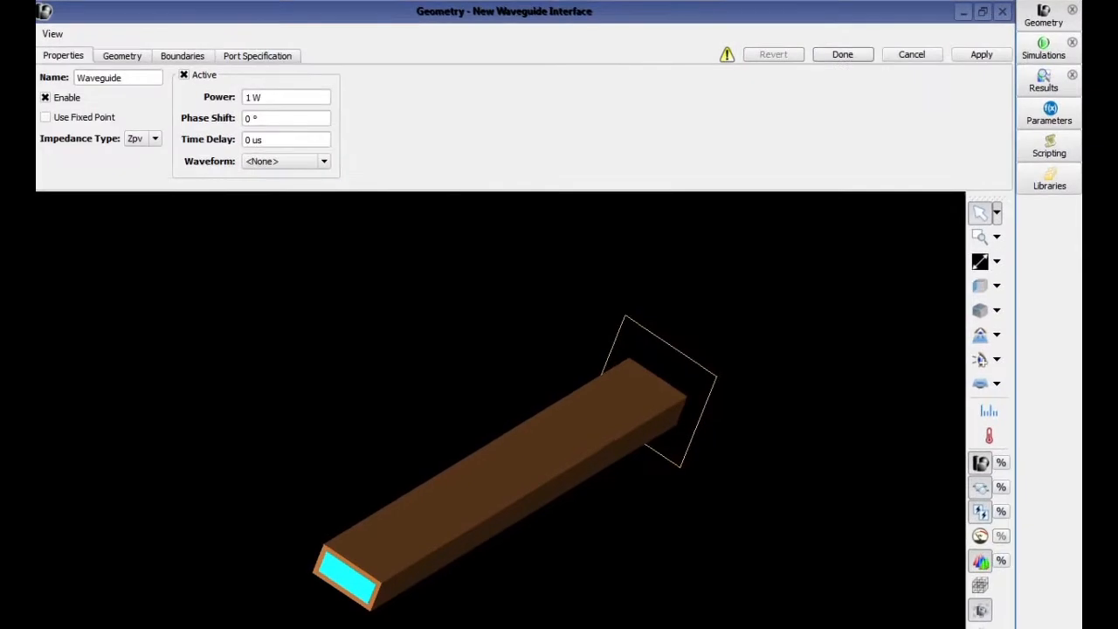
left_click(119, 78)
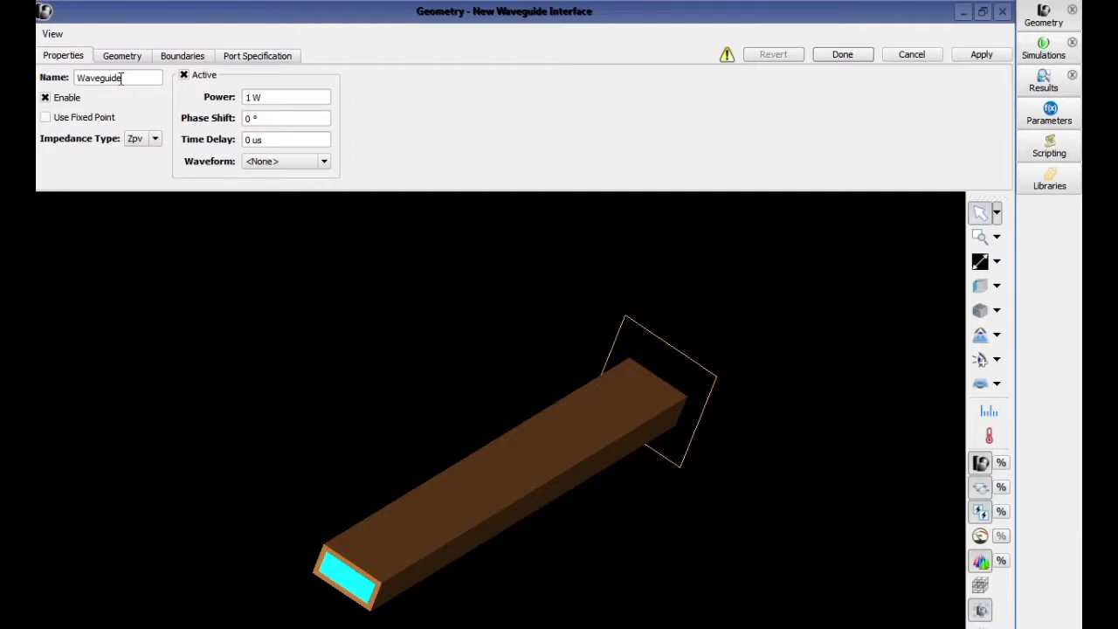
Name the interface WR-42 Excitation and drive it with the Automatic waveform
double_click(109, 78)
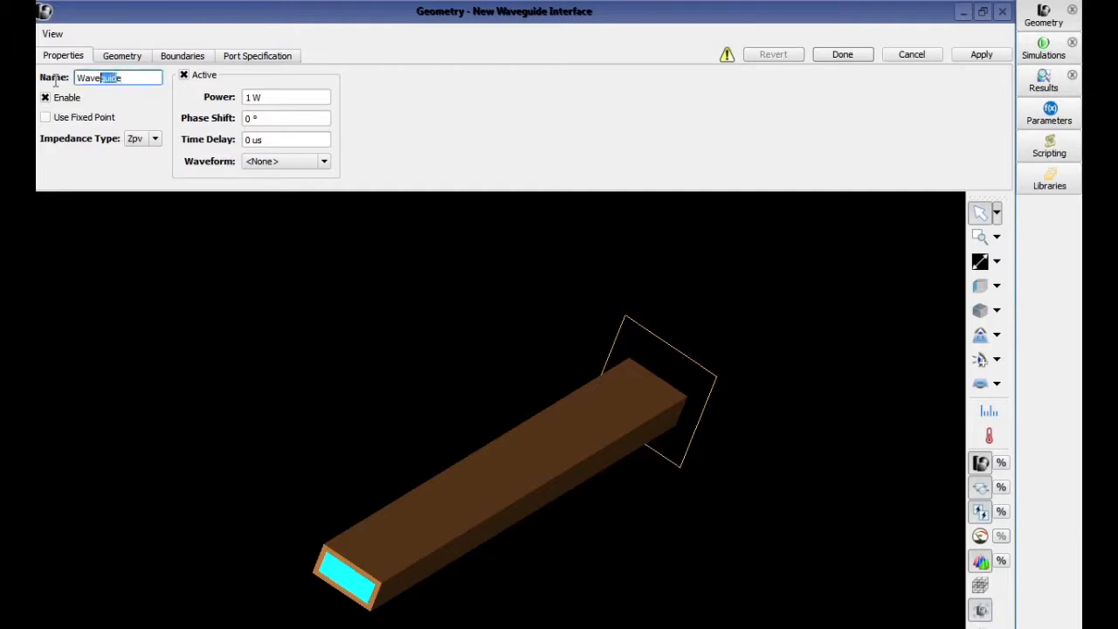
type("WR")
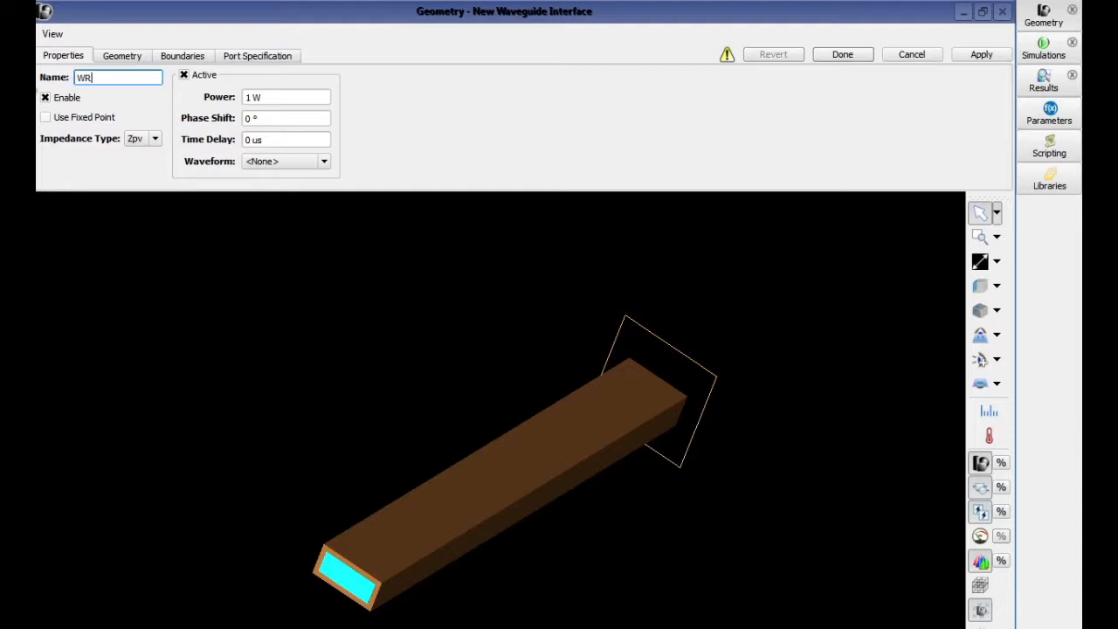
type("-")
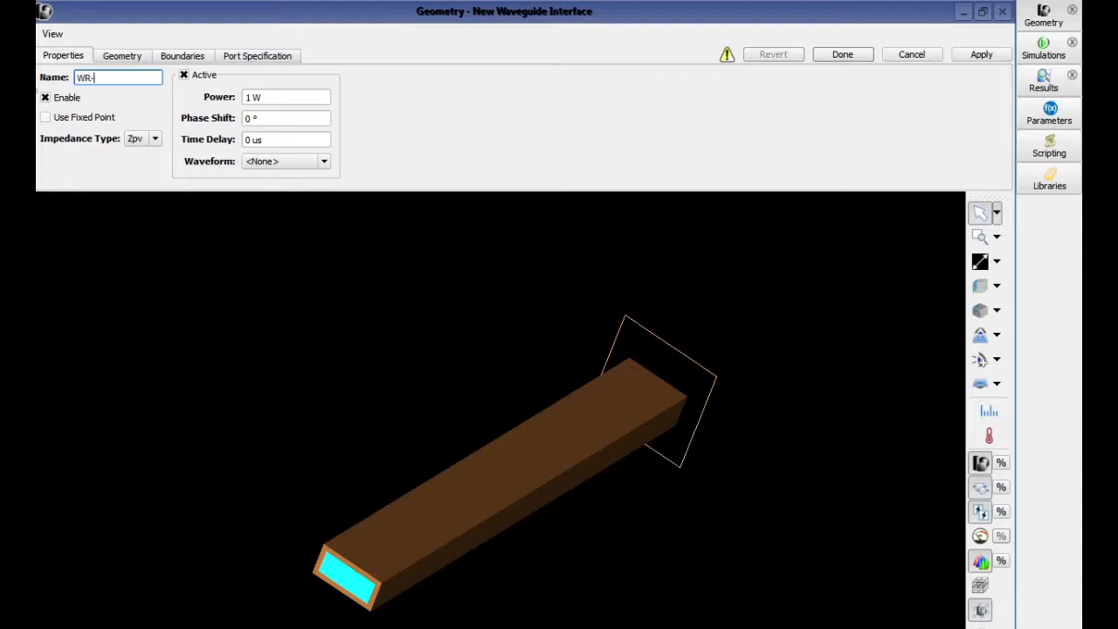
type("42 Excitation")
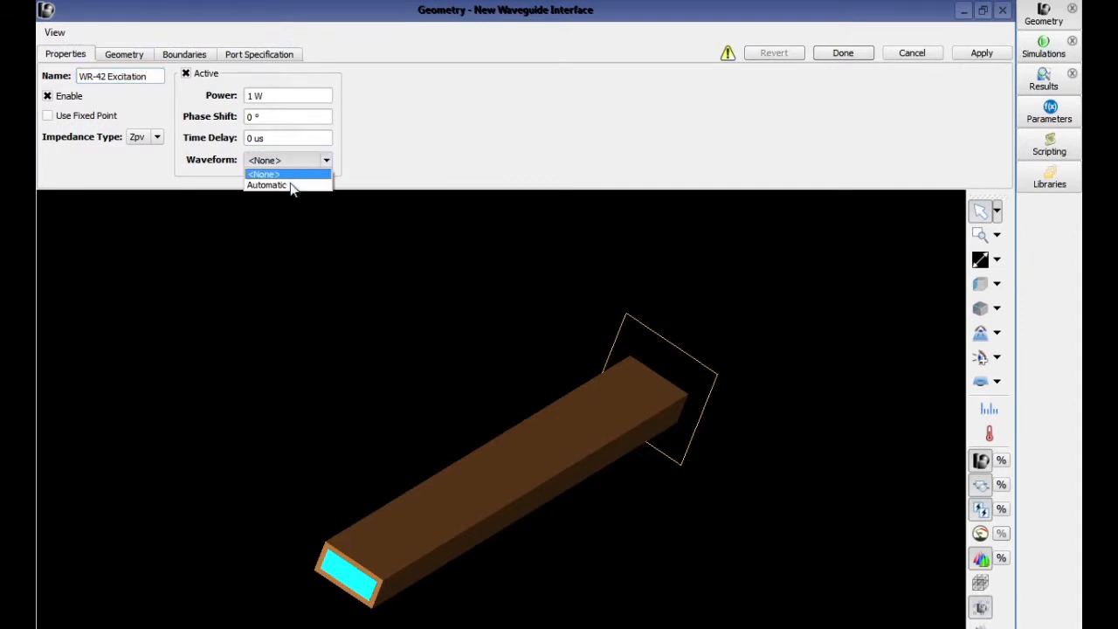
left_click(266, 184)
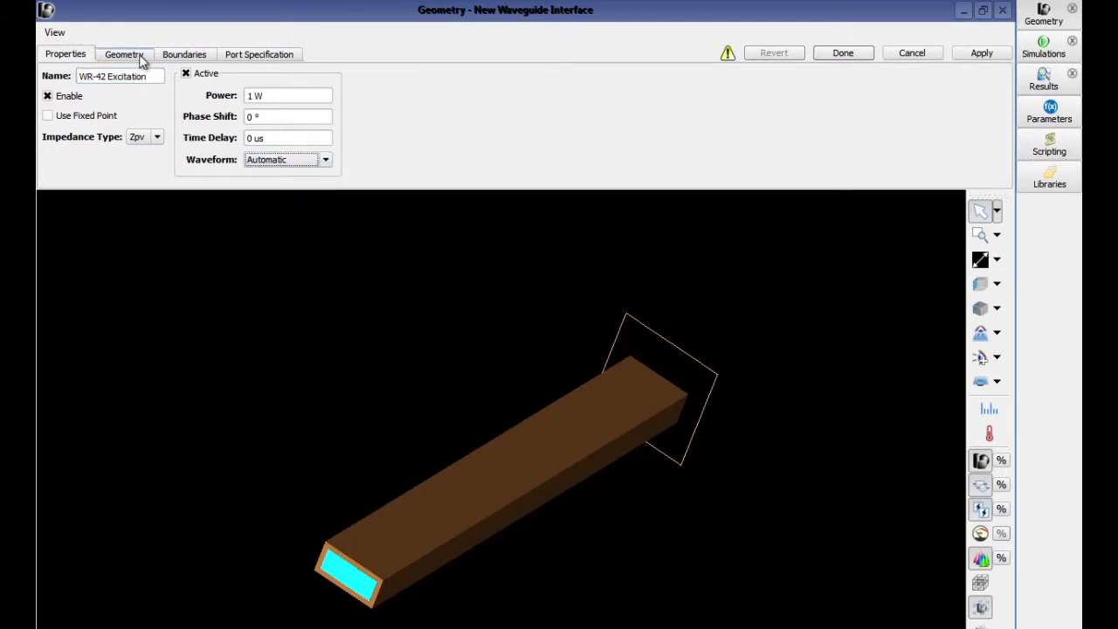
Set the interface's U extensions to 0.535 cm and V extensions to 0.215 cm
left_click(123, 54)
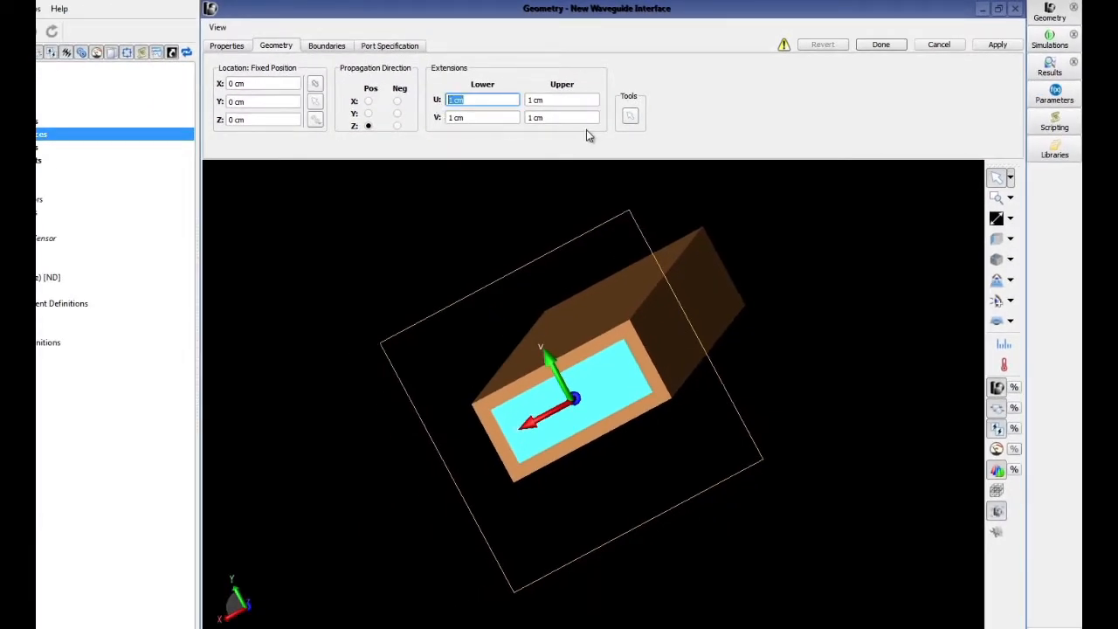
type("0.535")
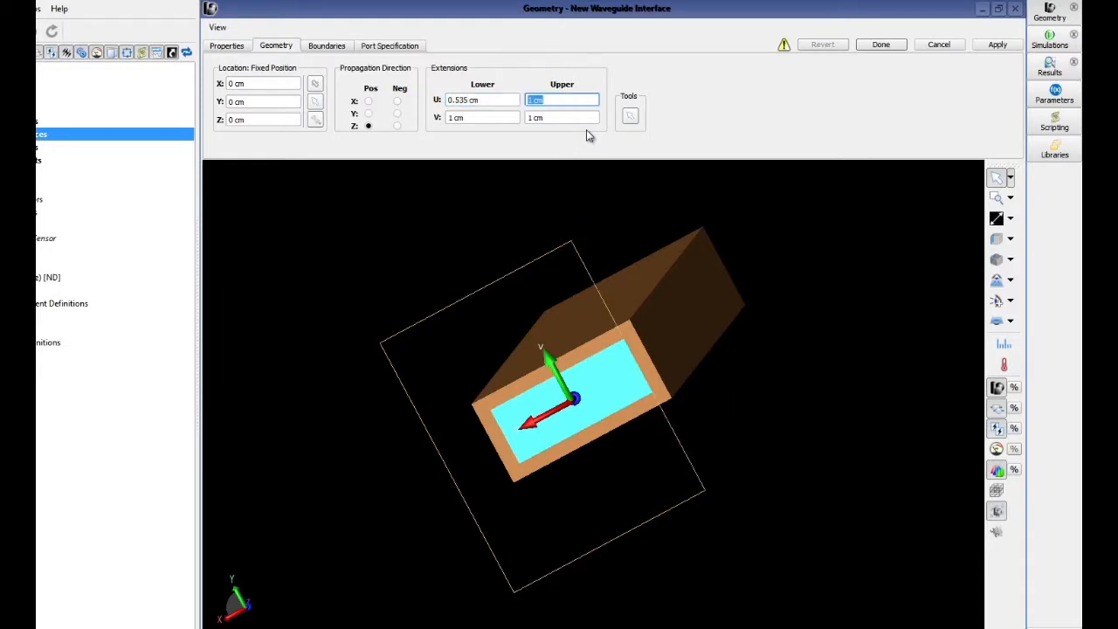
type("0.535")
left_click(482, 117)
type("0.215")
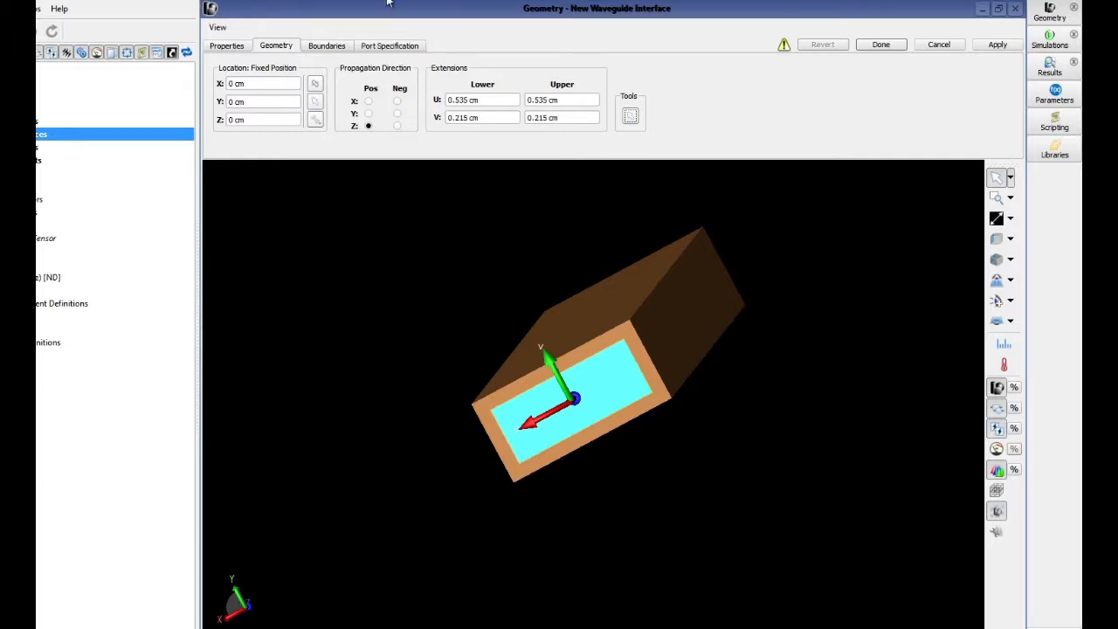
left_click(327, 46)
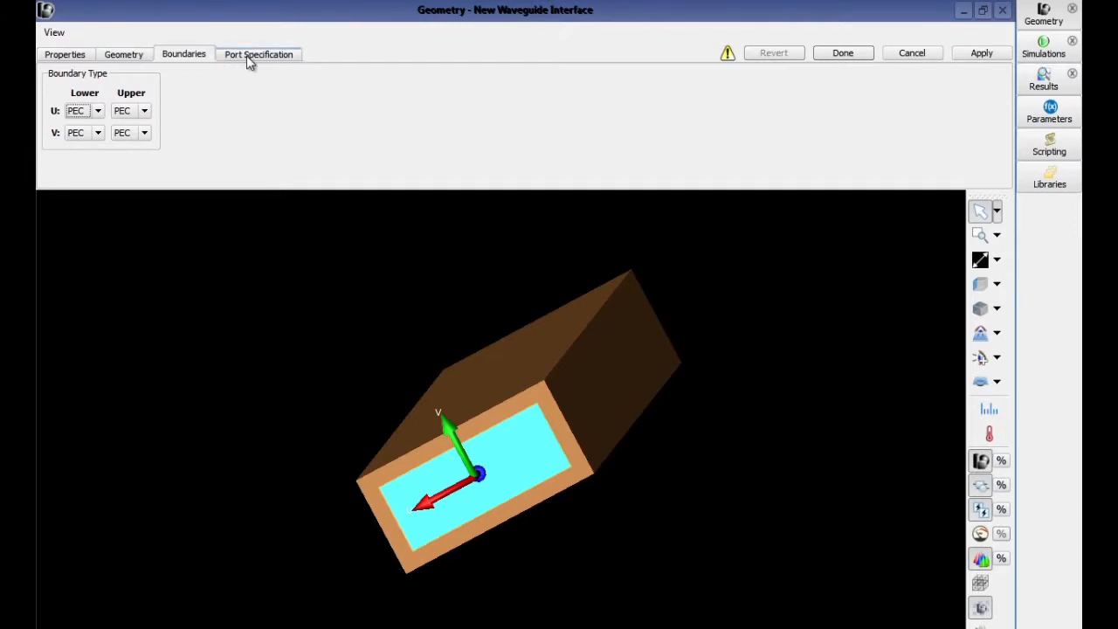
Add two port modes named TE10 and TE20 in Port Specification
left_click(259, 53)
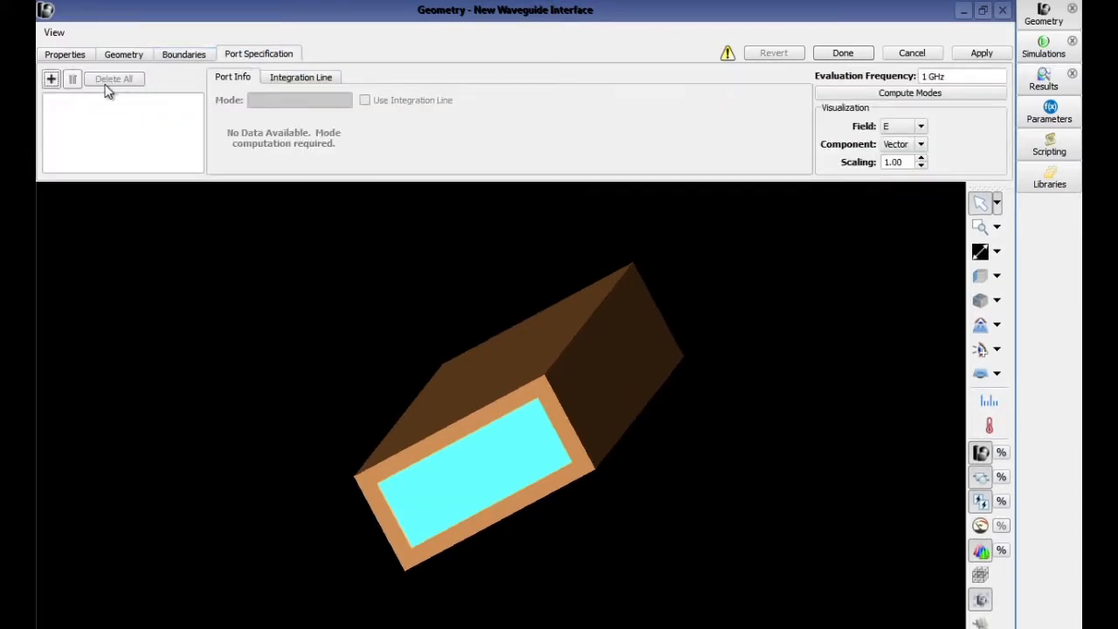
left_click(51, 78)
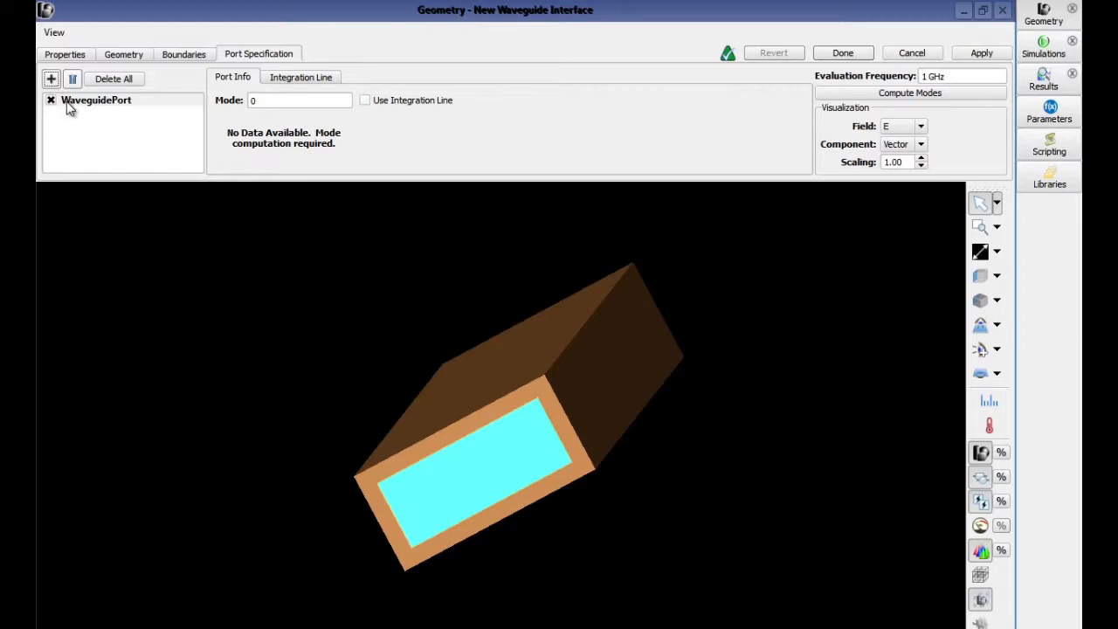
left_click(51, 78)
type("TE")
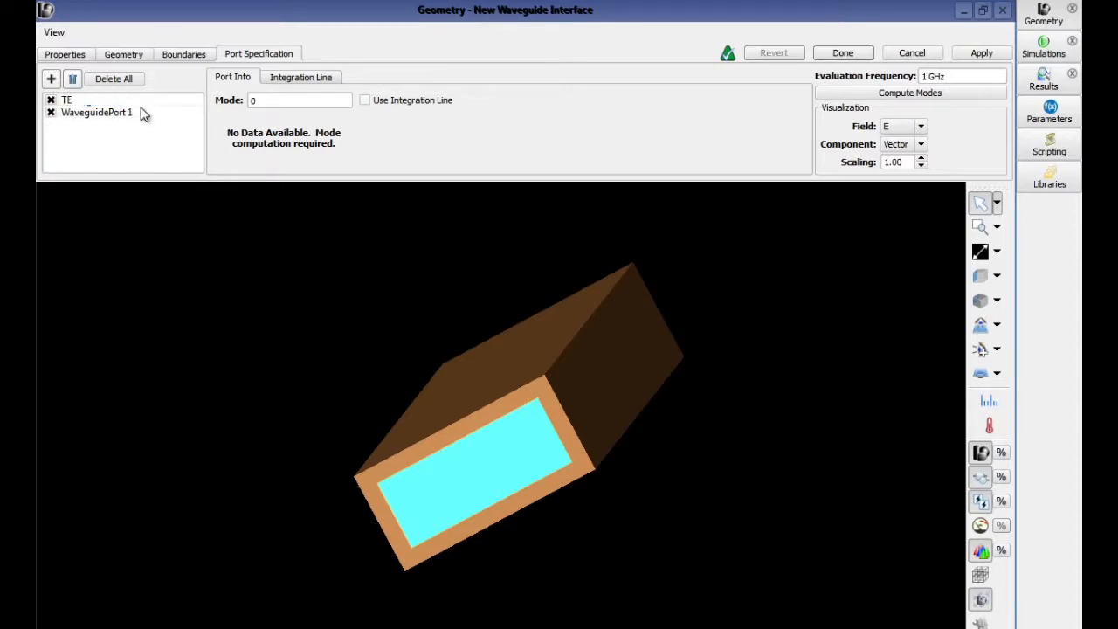
type("10")
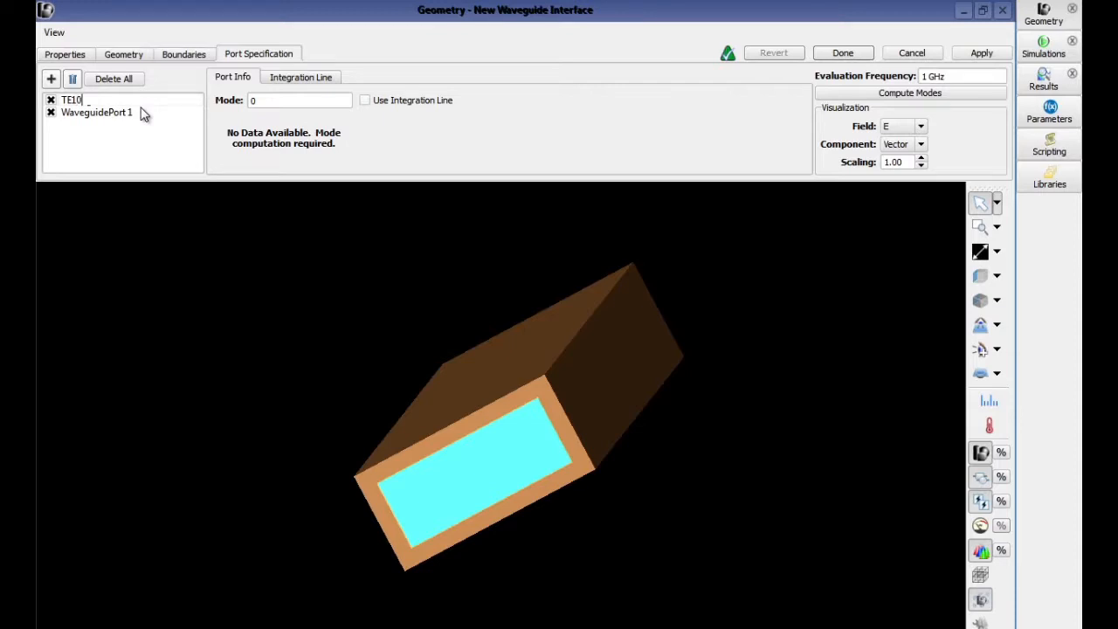
left_click(96, 112)
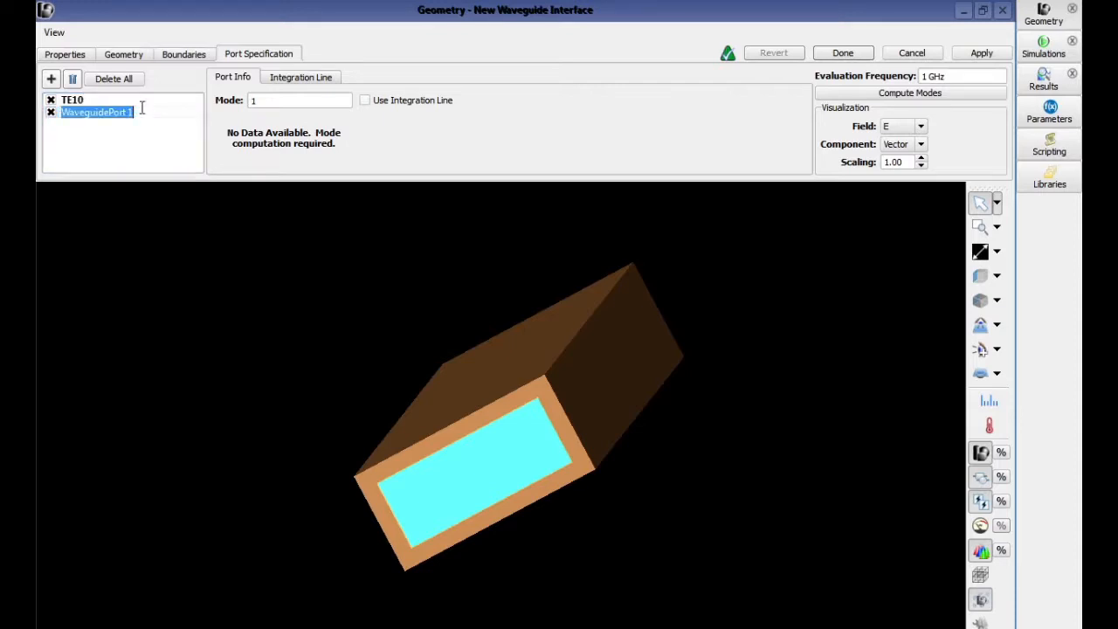
type("TE20")
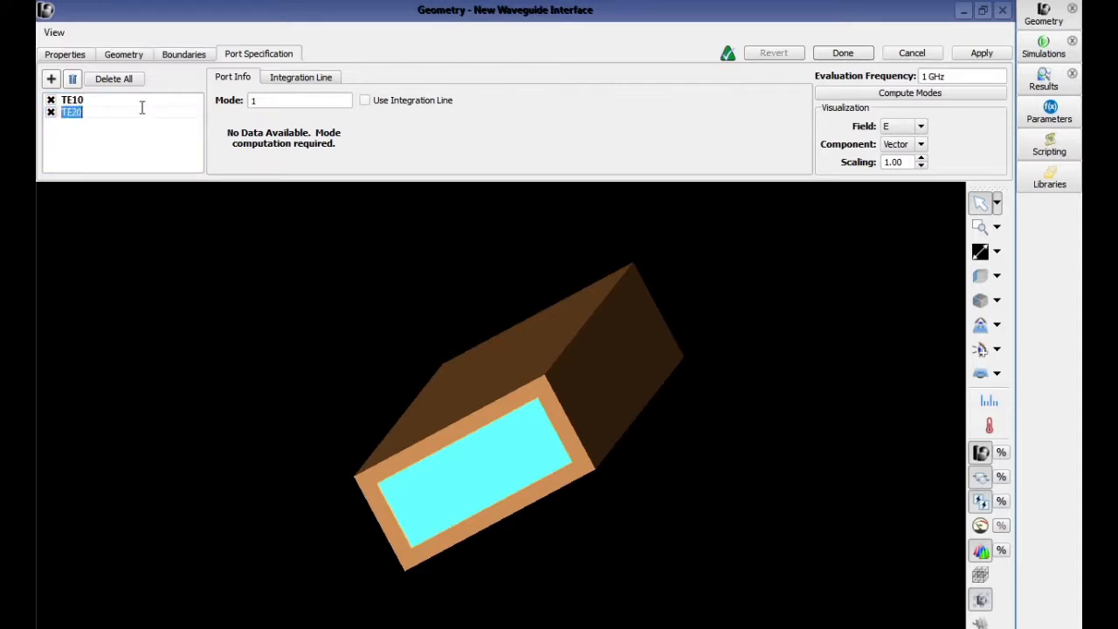
left_click(961, 76)
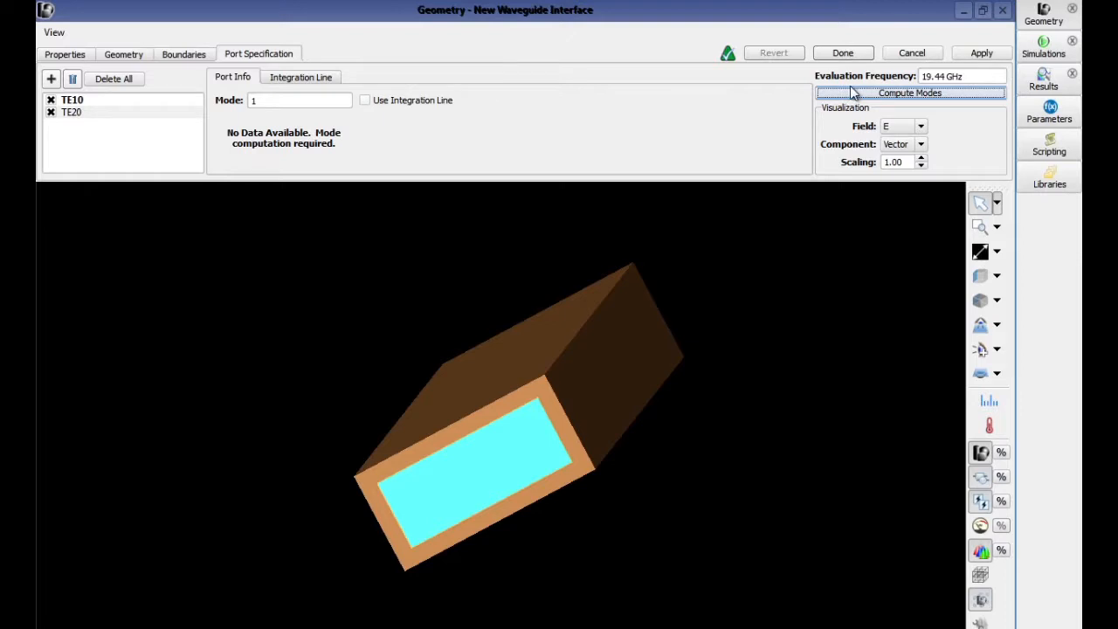
Compute the modes at 19.44 GHz, add WR-42 Excitation to the project, and view the TE20 pattern
left_click(909, 92)
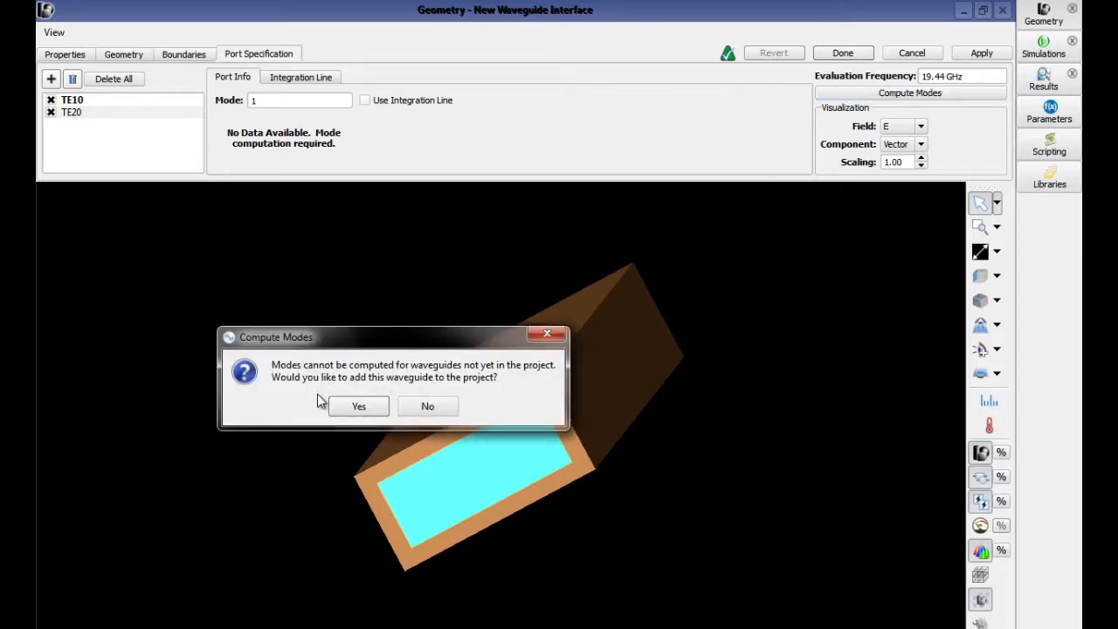
left_click(358, 406)
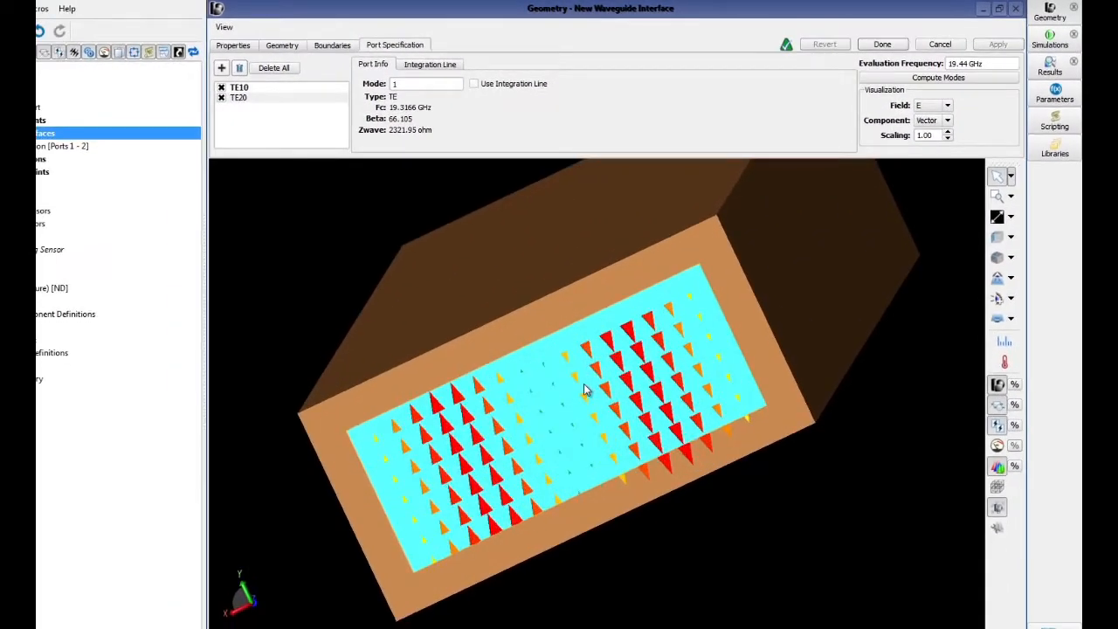
left_click(238, 97)
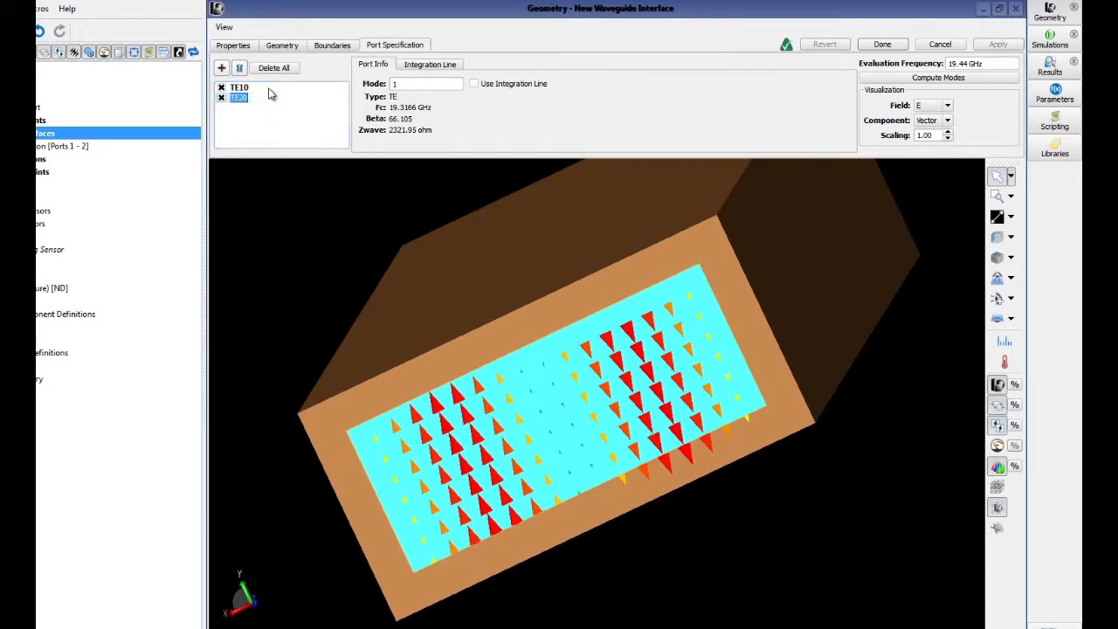
left_click(262, 97)
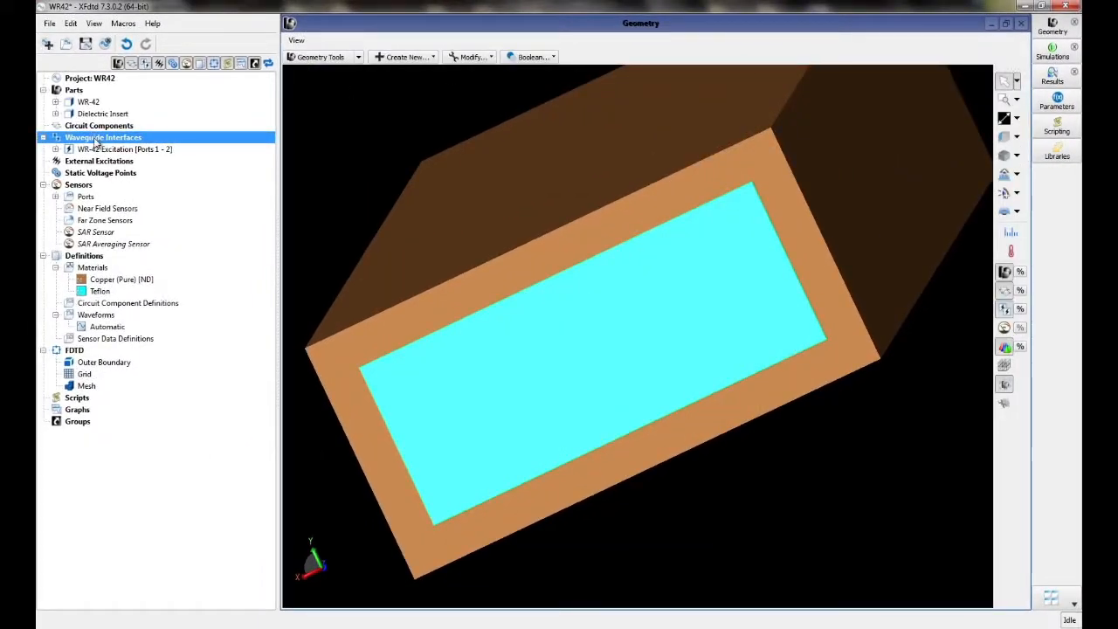
Create an inactive waveguide interface named WR-42 receiver
right_click(103, 137)
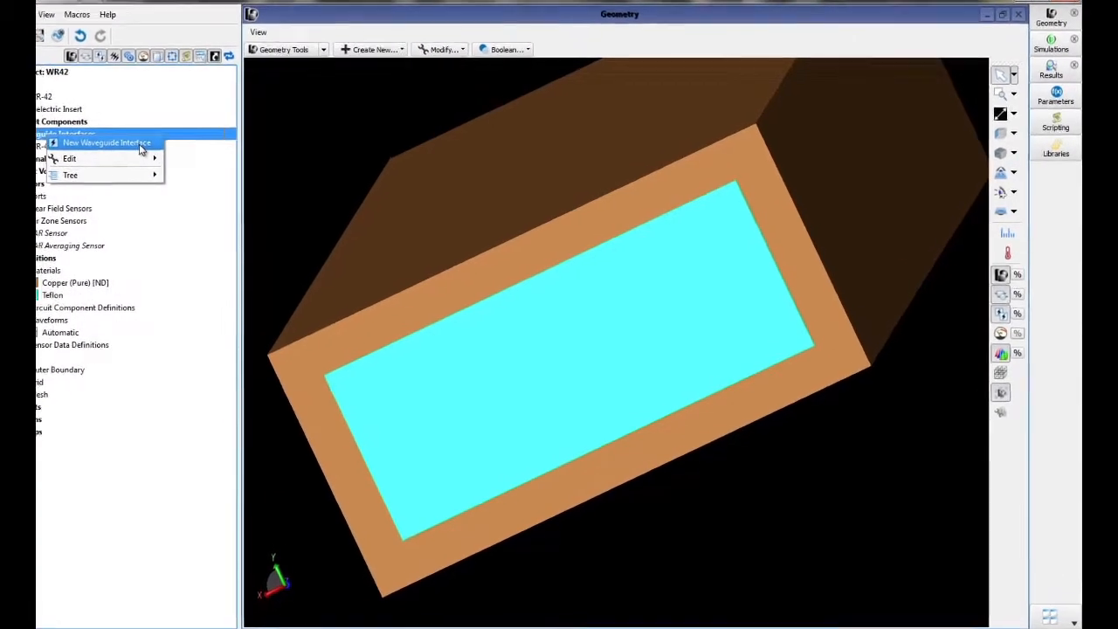
left_click(106, 143)
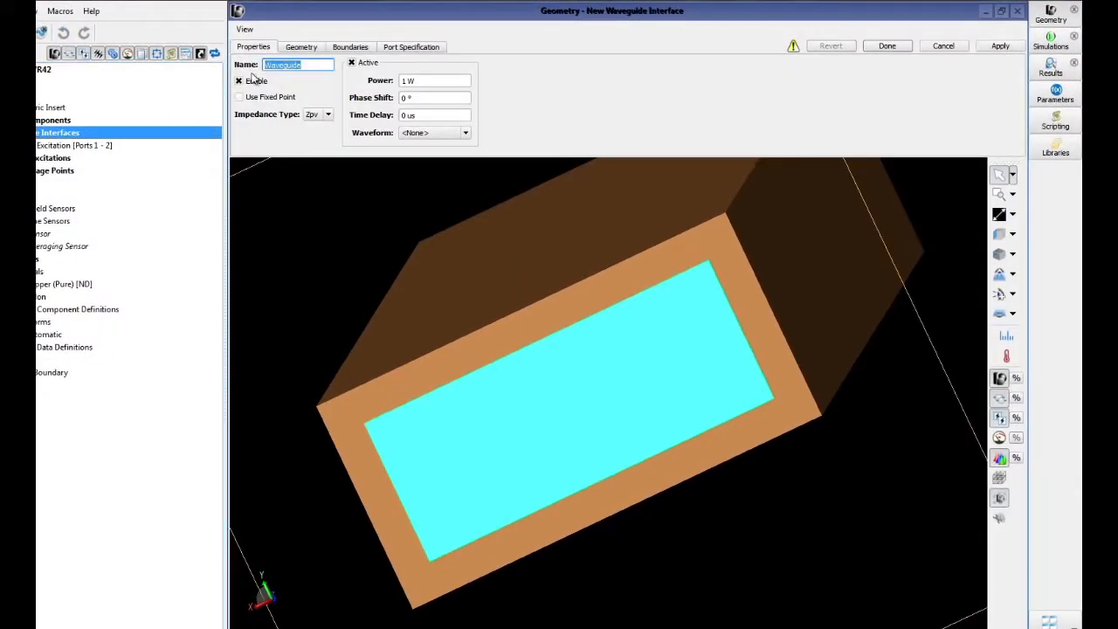
type("WR-42 receiver")
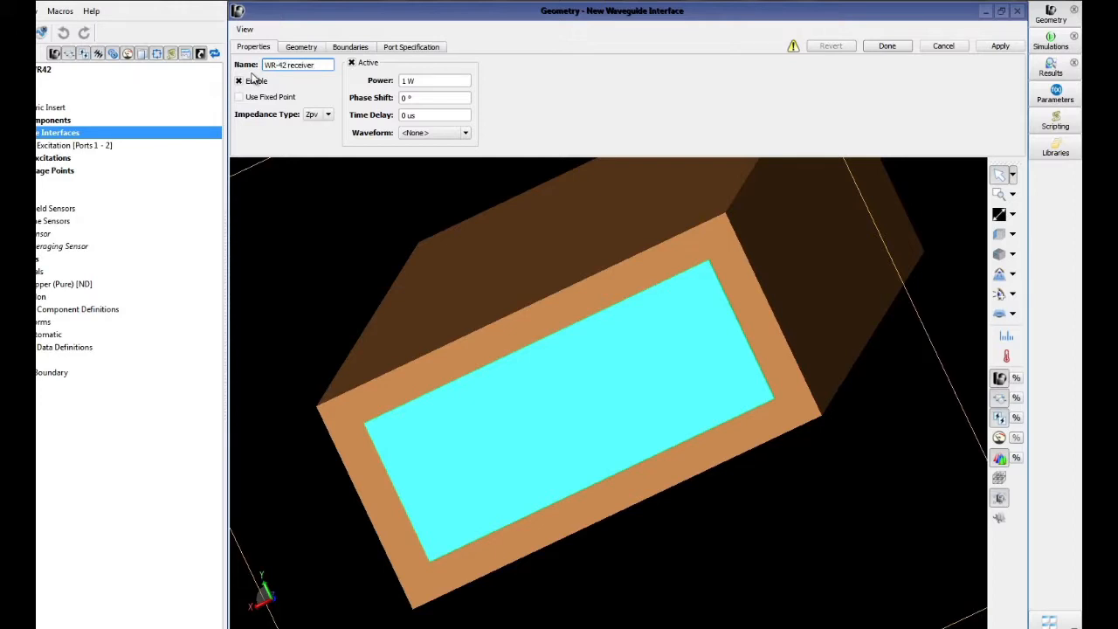
left_click(353, 62)
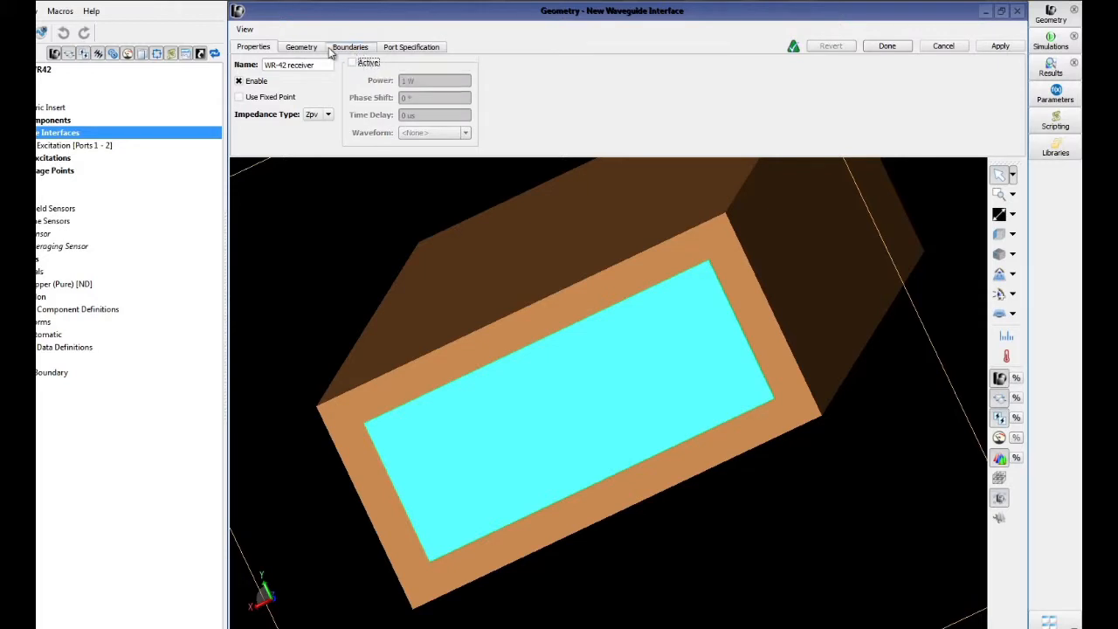
Place the receiver at Z = 10 cm with 0.535 cm U and 0.215 cm V extensions
left_click(301, 46)
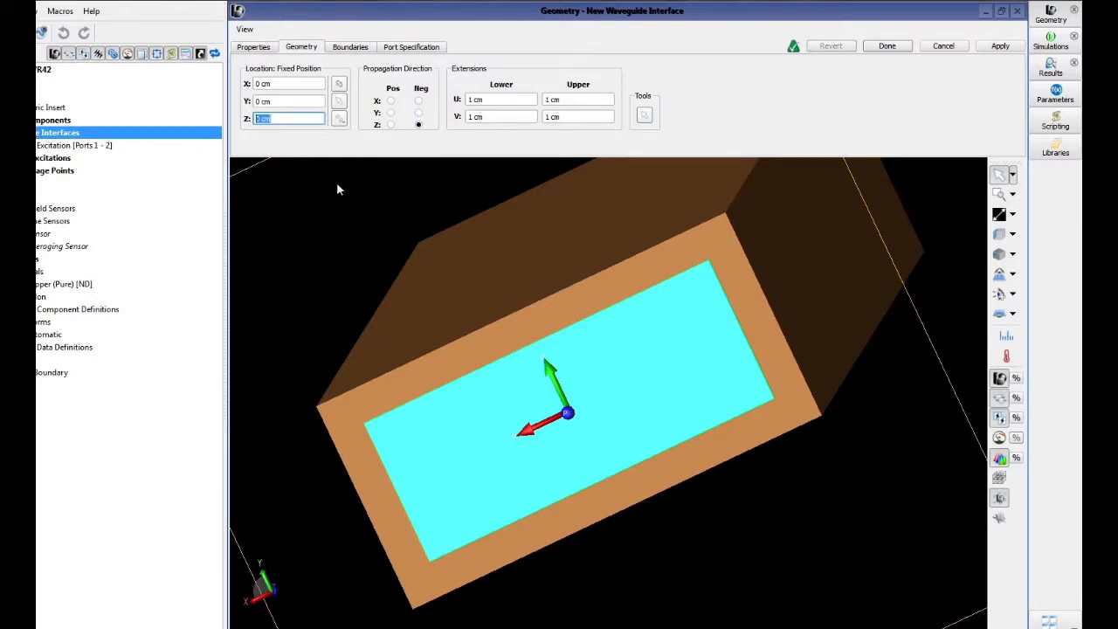
type("1")
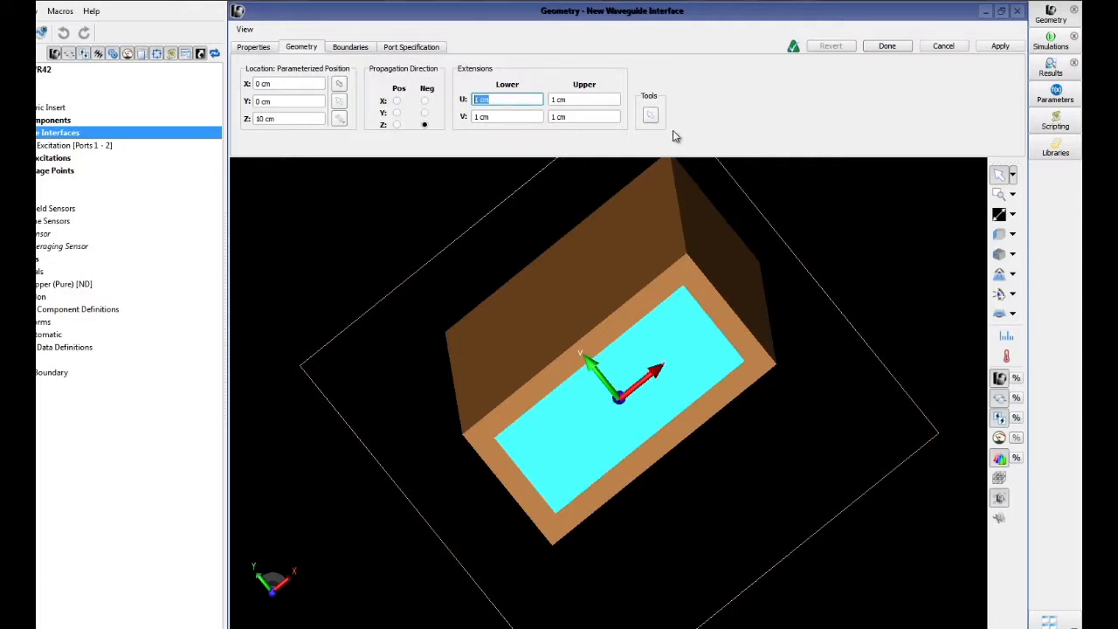
type("0.535")
left_click(507, 116)
type("0.215")
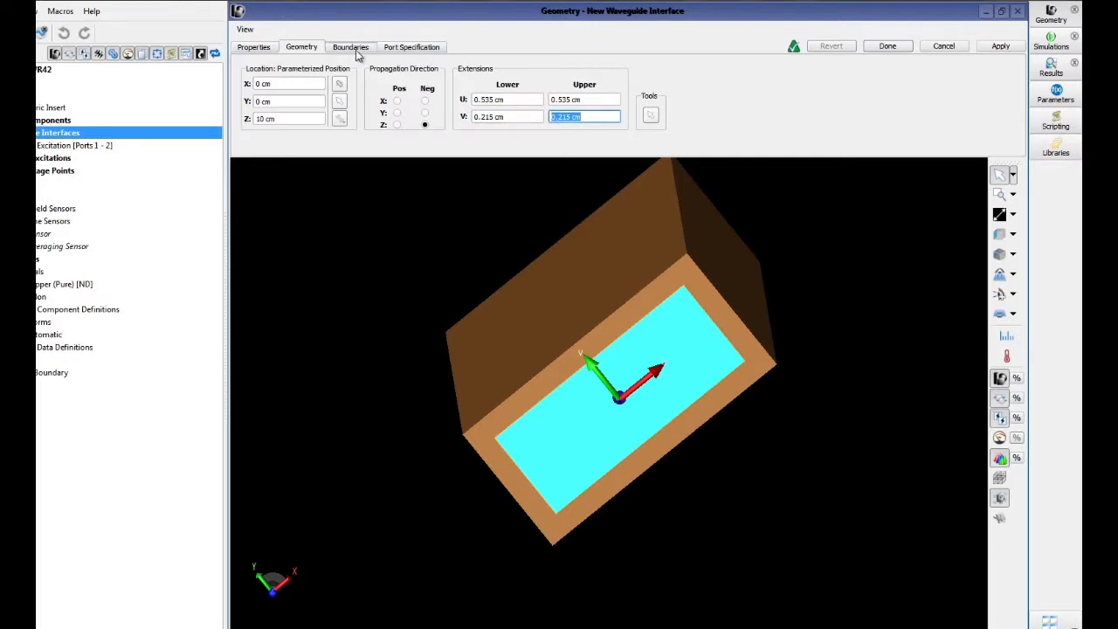
Add a TE20 mode to the receiver port with evaluation frequency 19.44 GHz
left_click(412, 46)
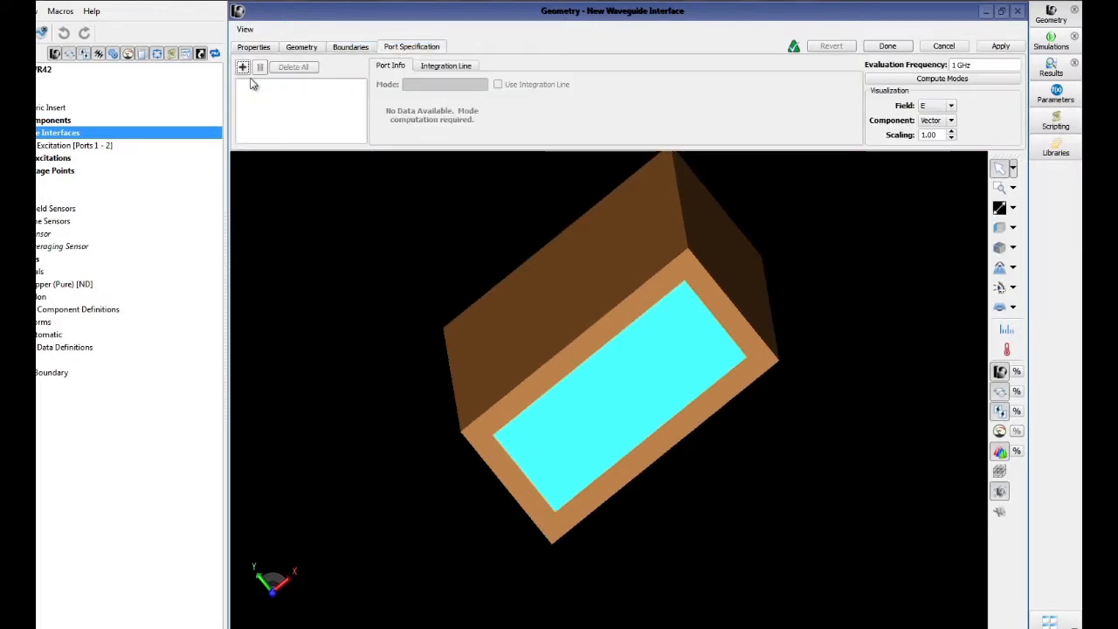
left_click(242, 68)
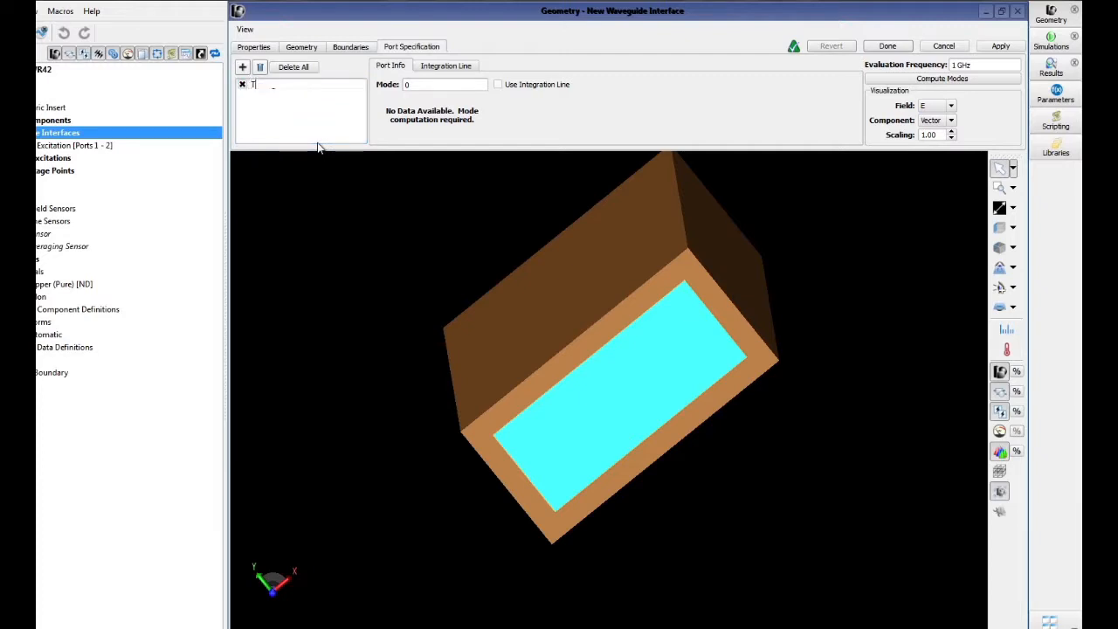
type("E20")
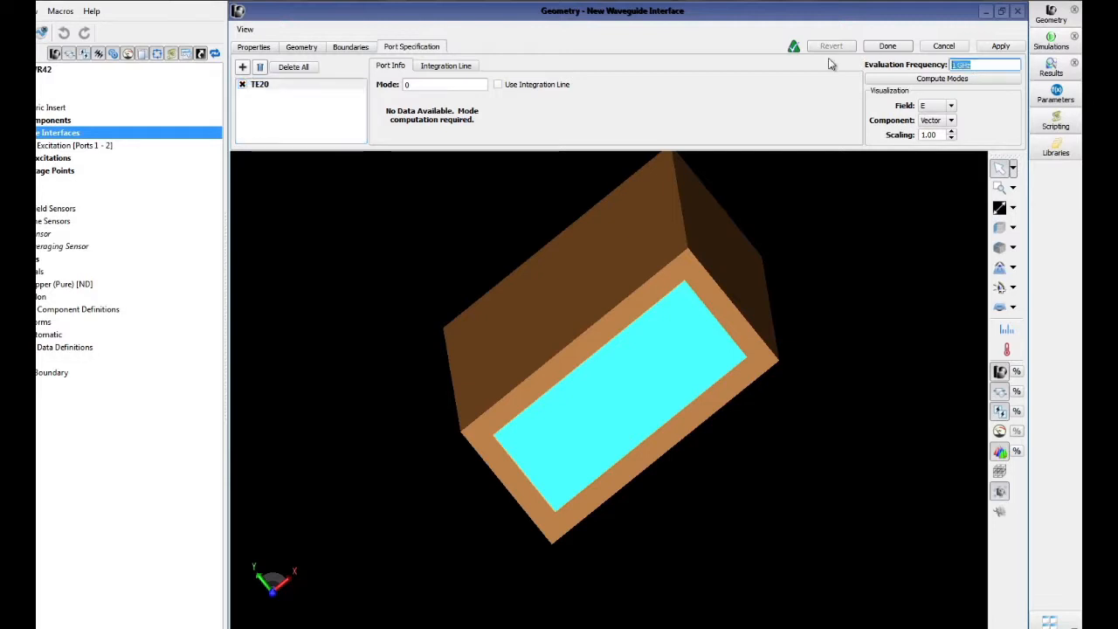
type("19.44 GHz")
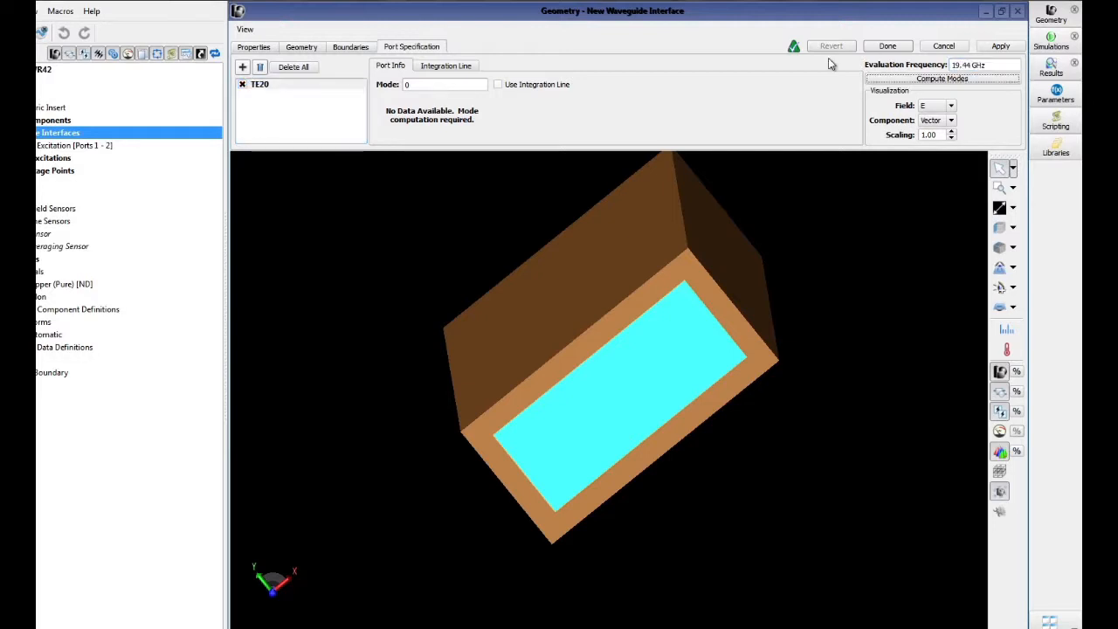
Compute the receiver modes, add it to the project as Port 3, and change its mode index
left_click(942, 78)
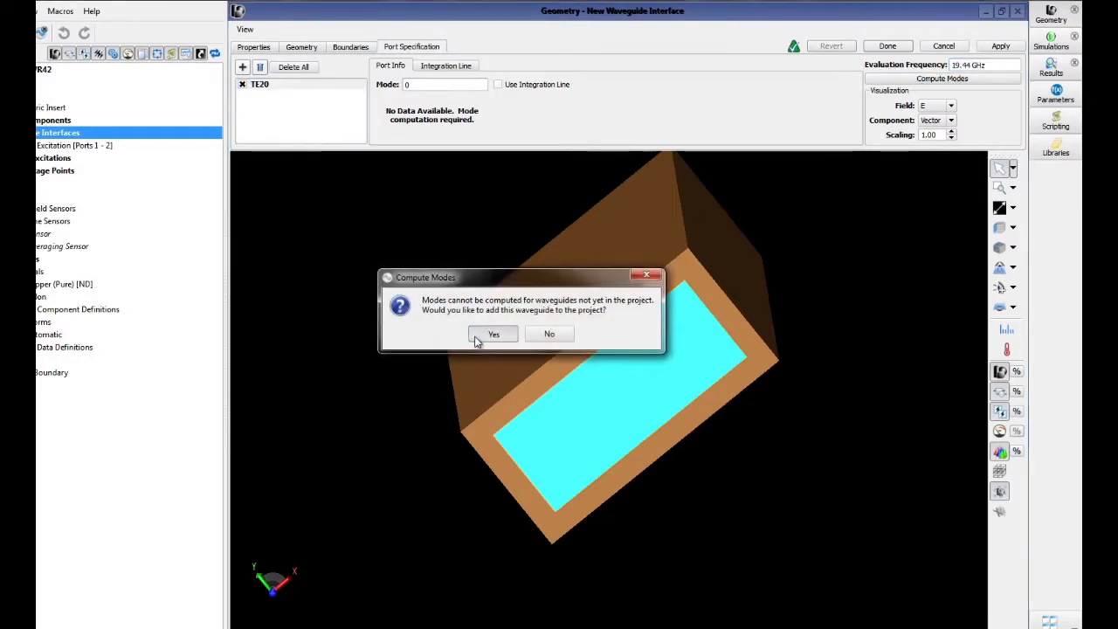
left_click(494, 334)
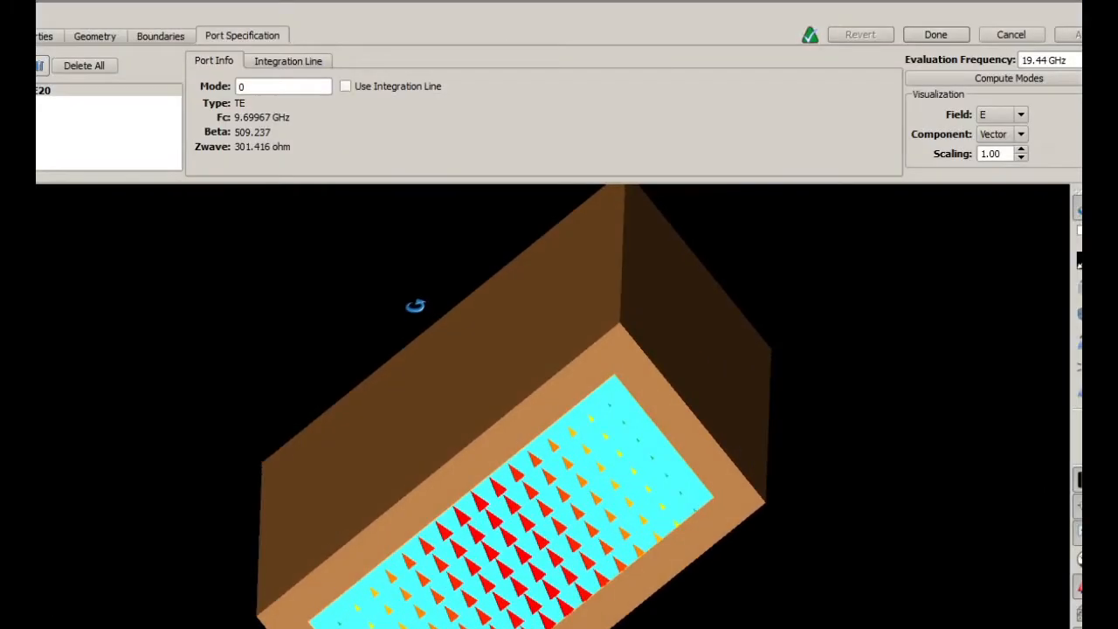
left_click(283, 85)
type("1")
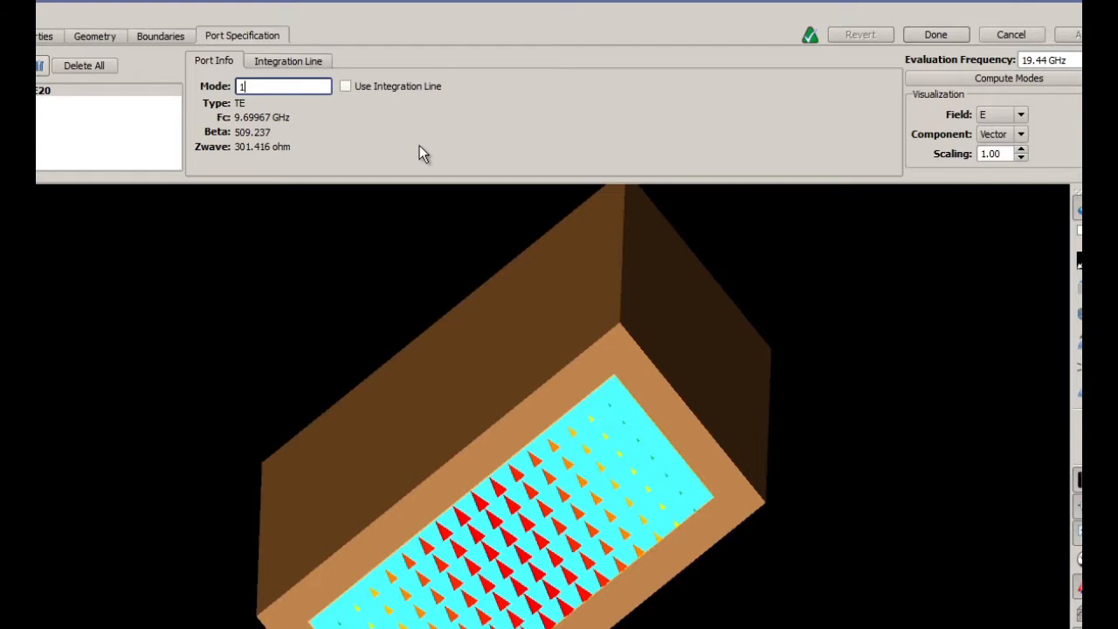
mouse_move(909, 70)
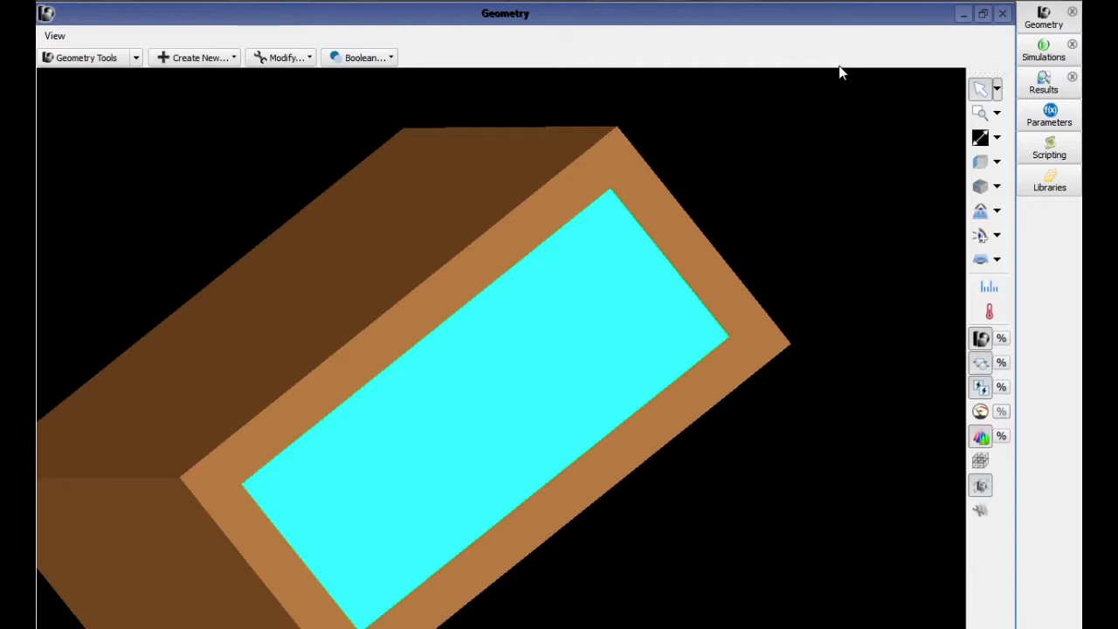
mouse_move(821, 137)
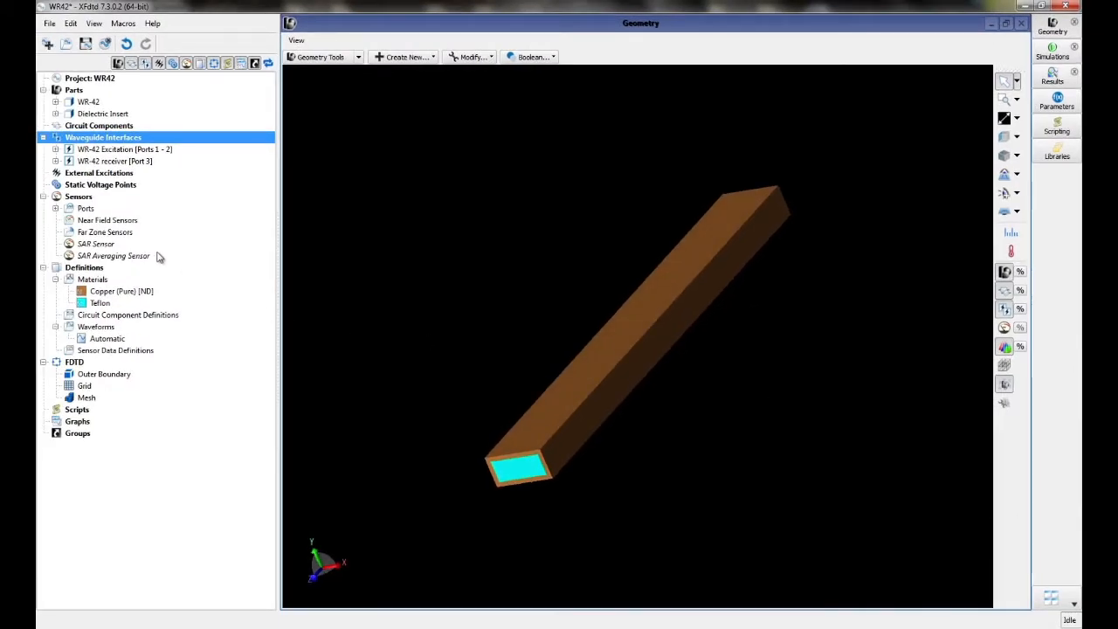
Create a Field Sampling solid sensor definition saving steady-state E fields instead of E versus time
left_click(115, 349)
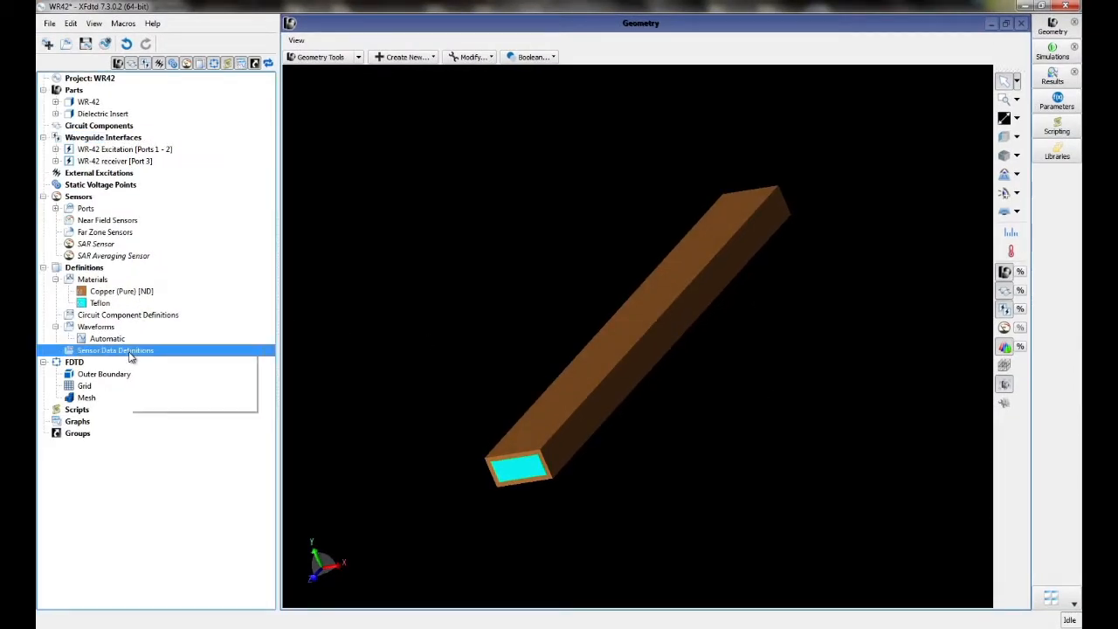
right_click(114, 350)
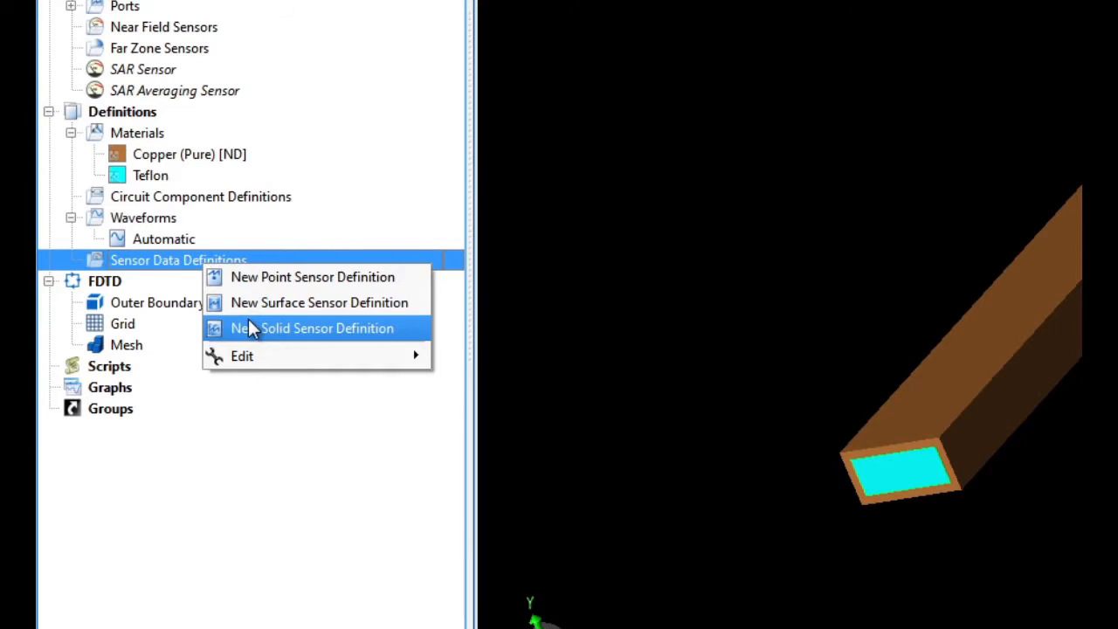
left_click(312, 327)
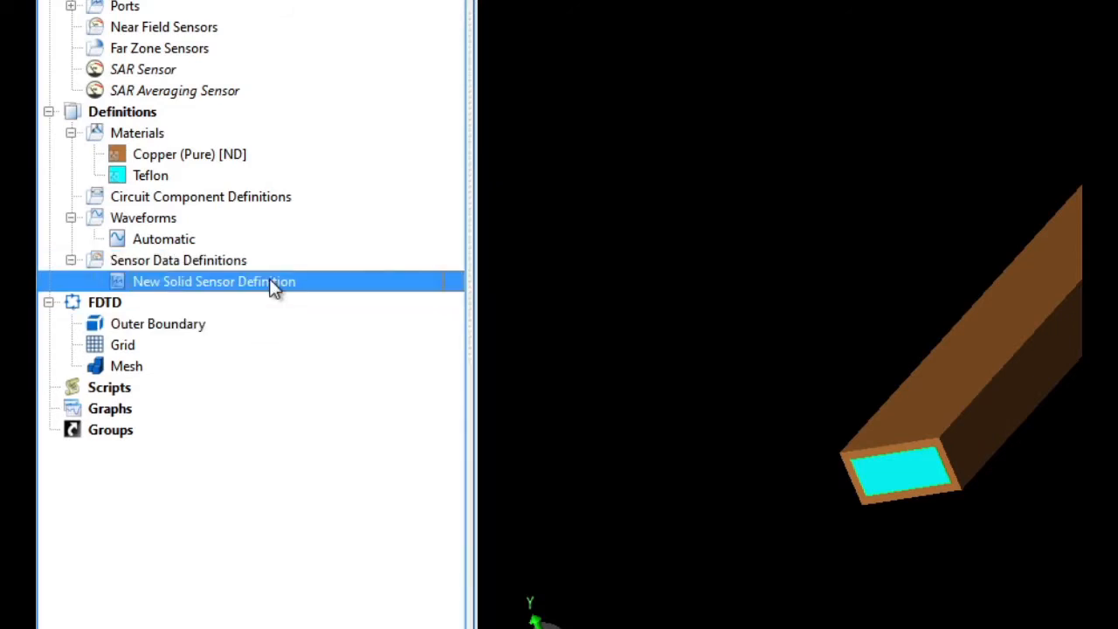
type("Field Sampling")
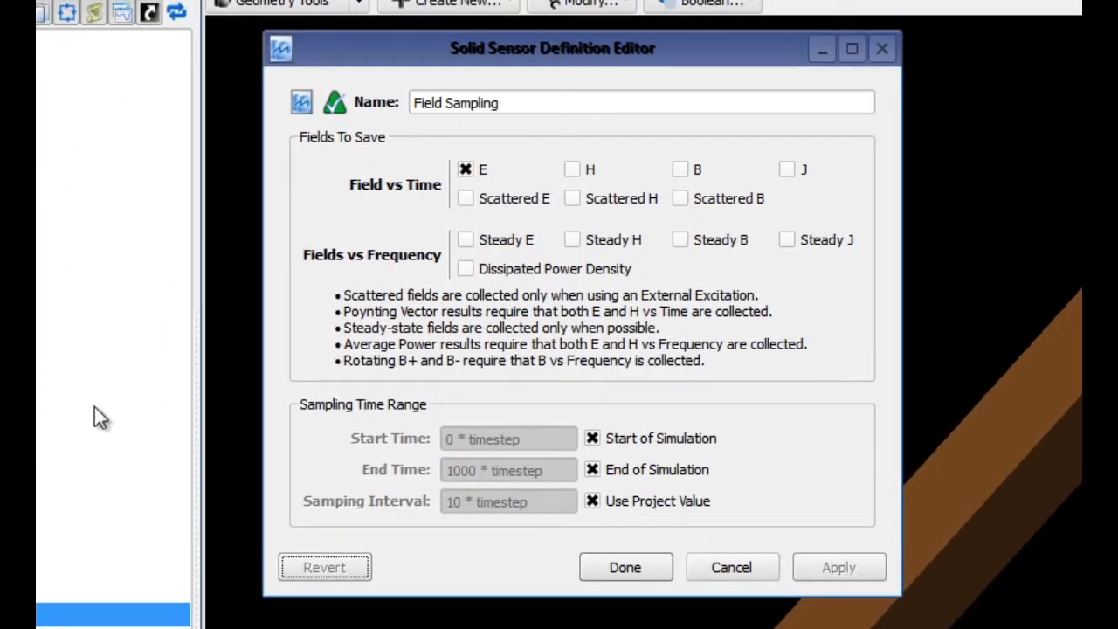
left_click(465, 239)
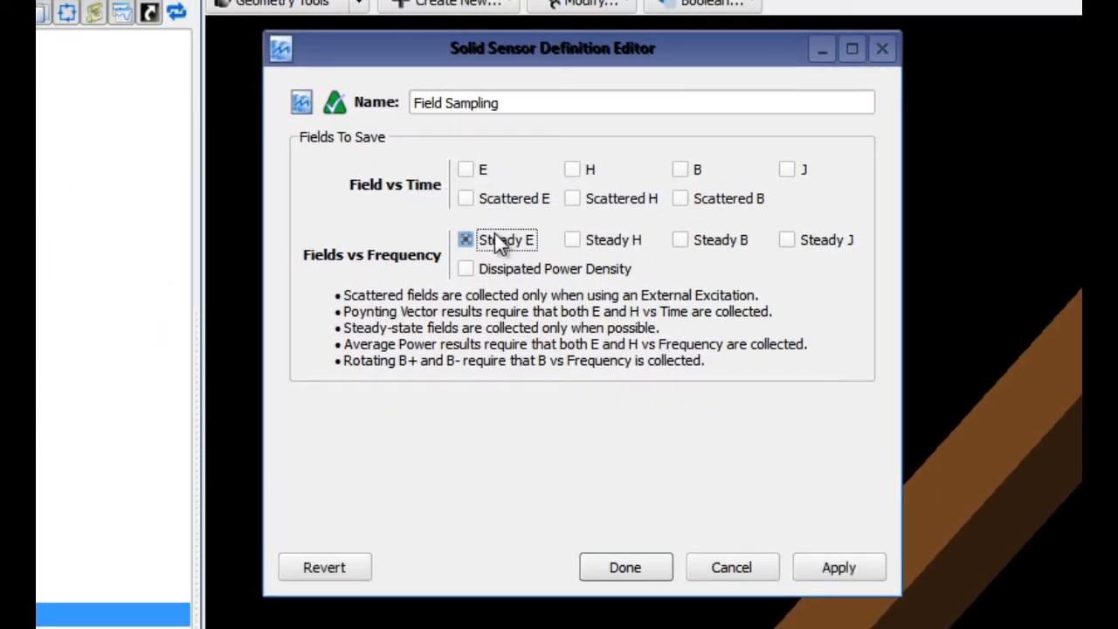
left_click(625, 567)
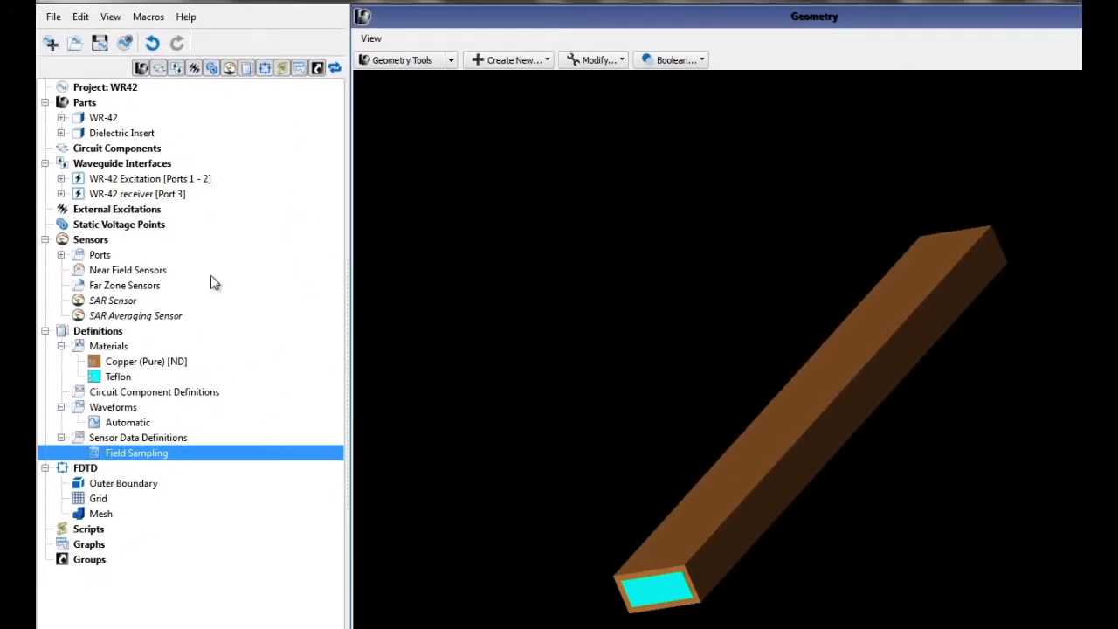
Add a solid part sensor on the Dielectric Insert using the Field Sampling definition
right_click(128, 269)
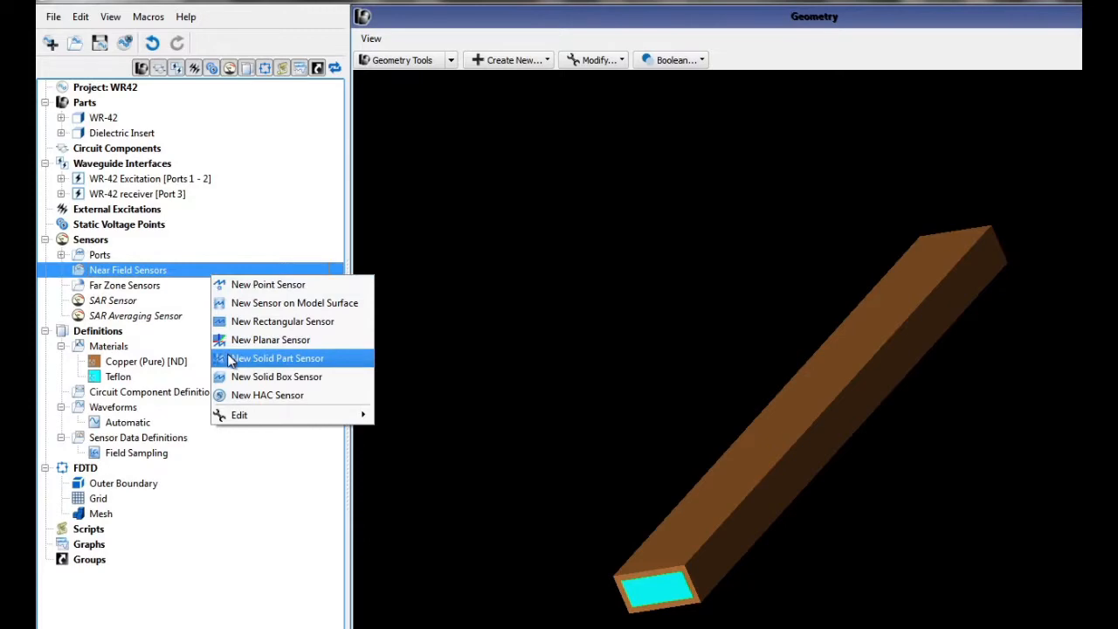
left_click(278, 358)
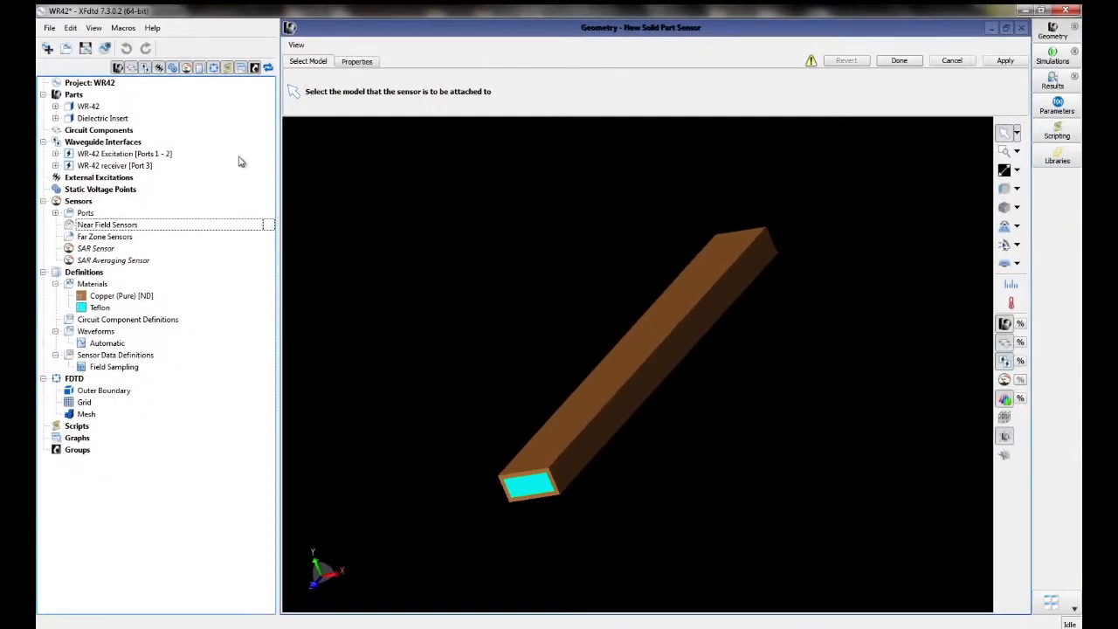
mouse_move(131, 122)
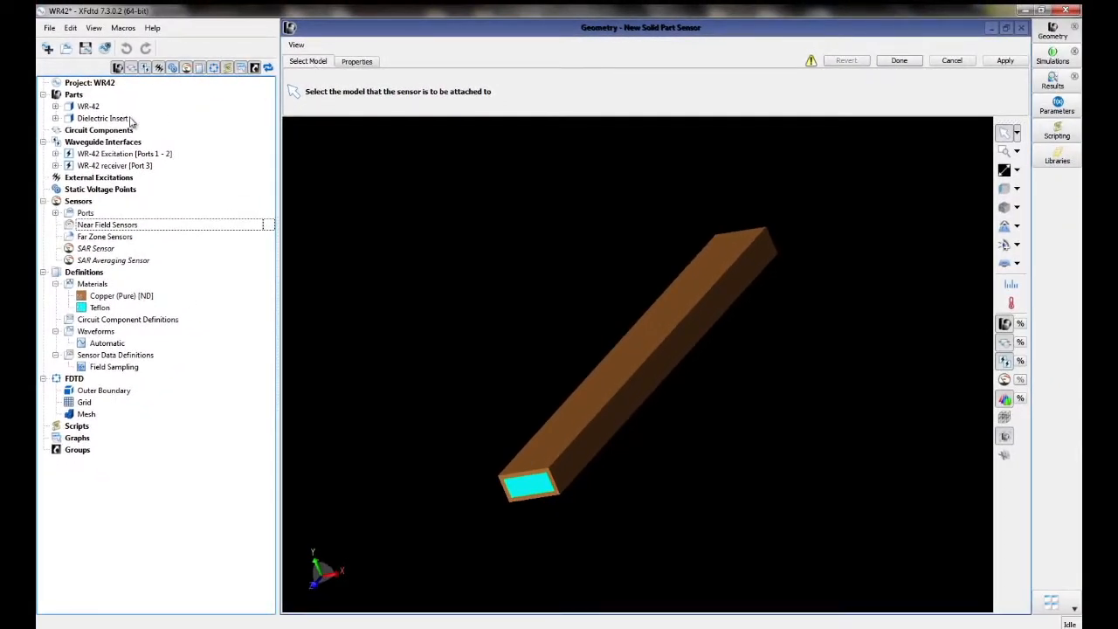
left_click(102, 118)
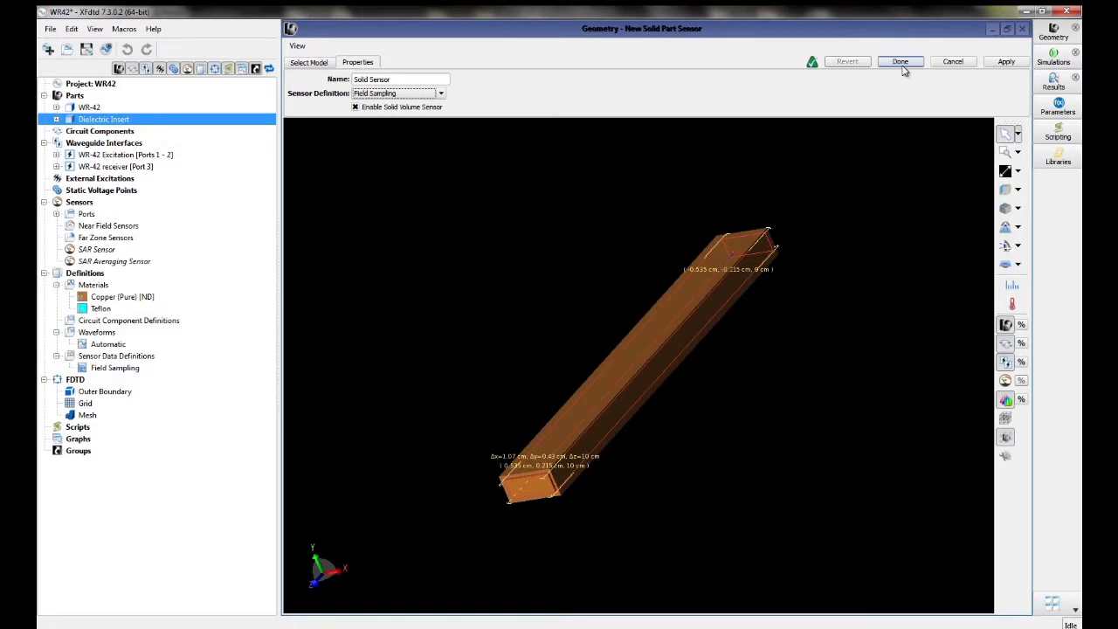
left_click(900, 61)
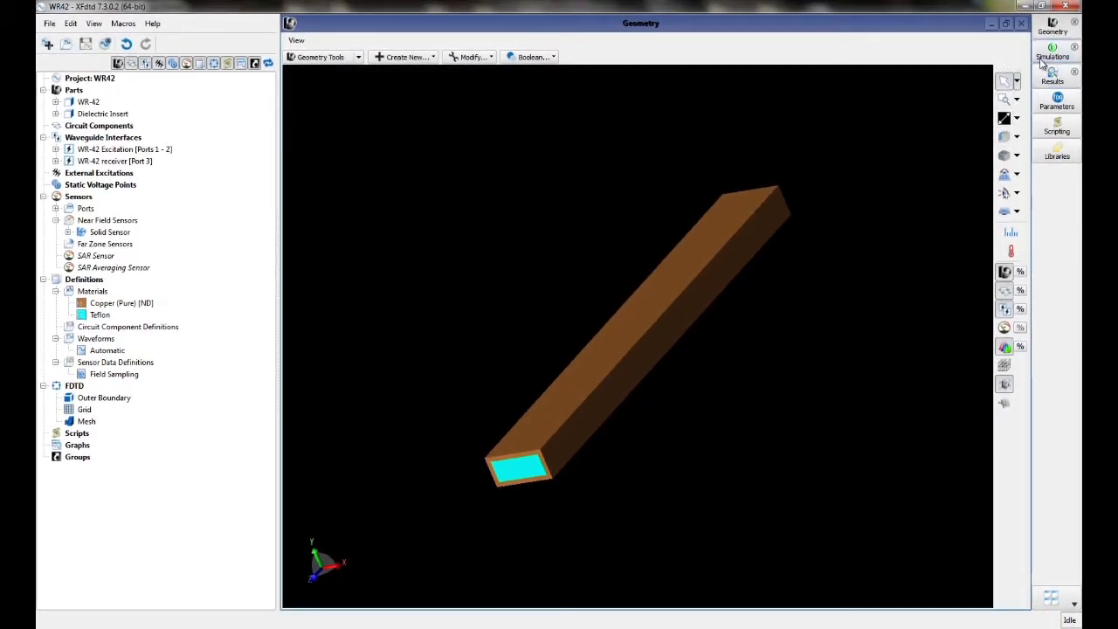
Create and queue simulation 000001 collecting S-parameters for the TE10 Port 1 feed, running to -40 dB convergence
left_click(1053, 51)
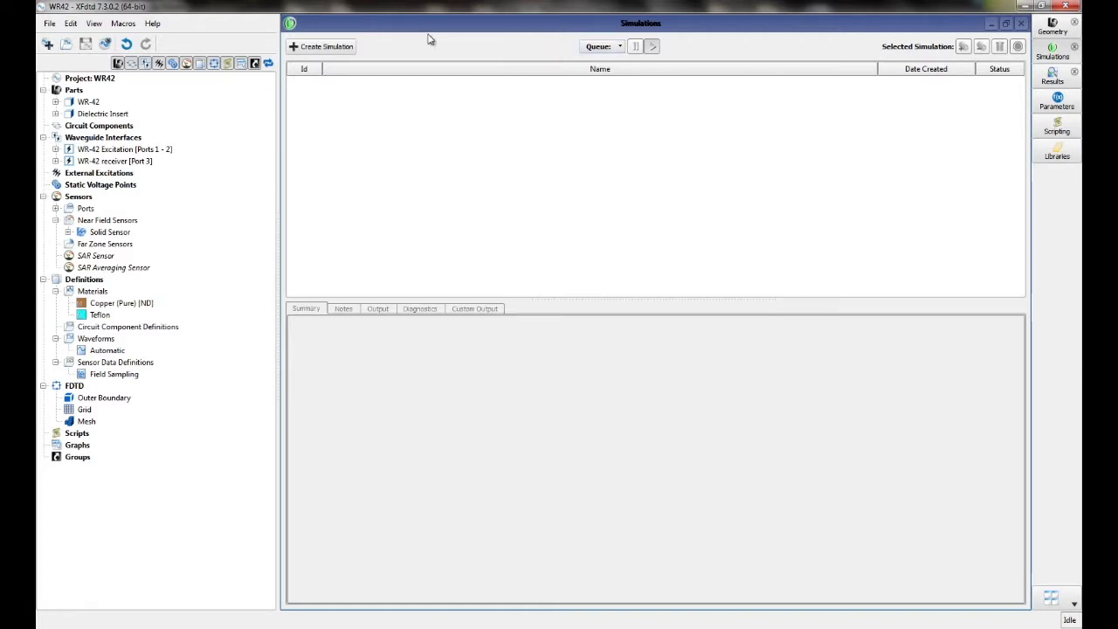
left_click(322, 46)
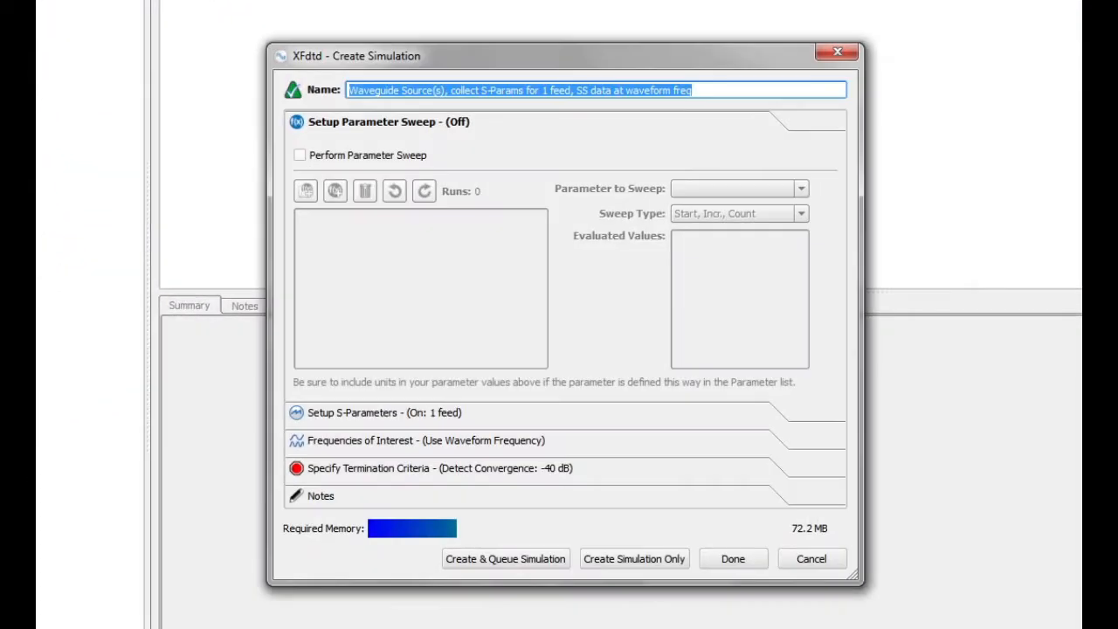
left_click(384, 413)
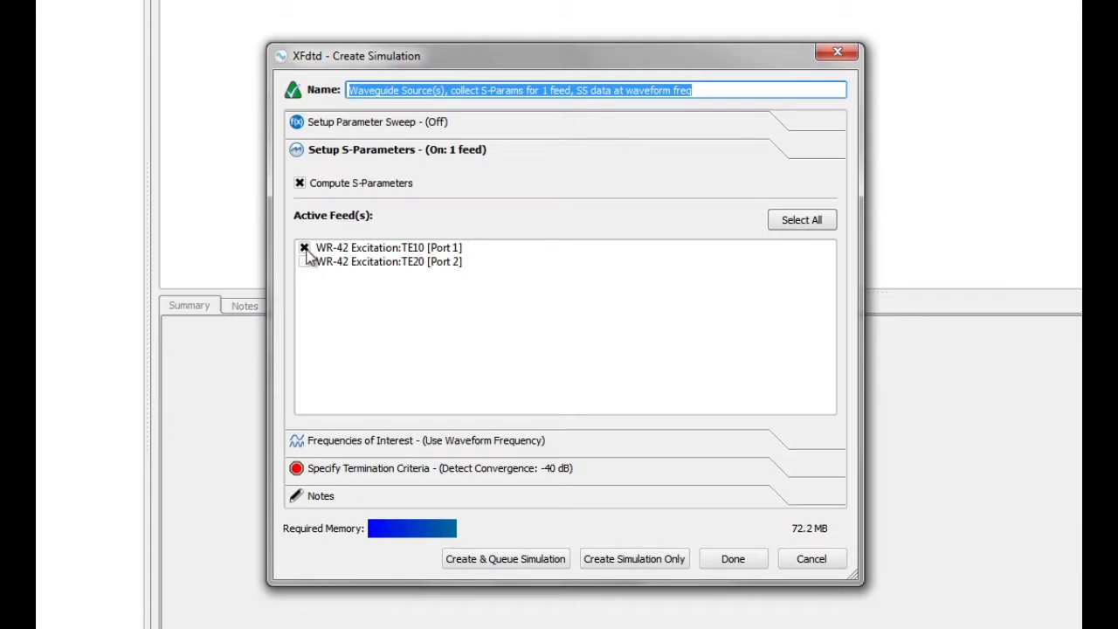
left_click(304, 247)
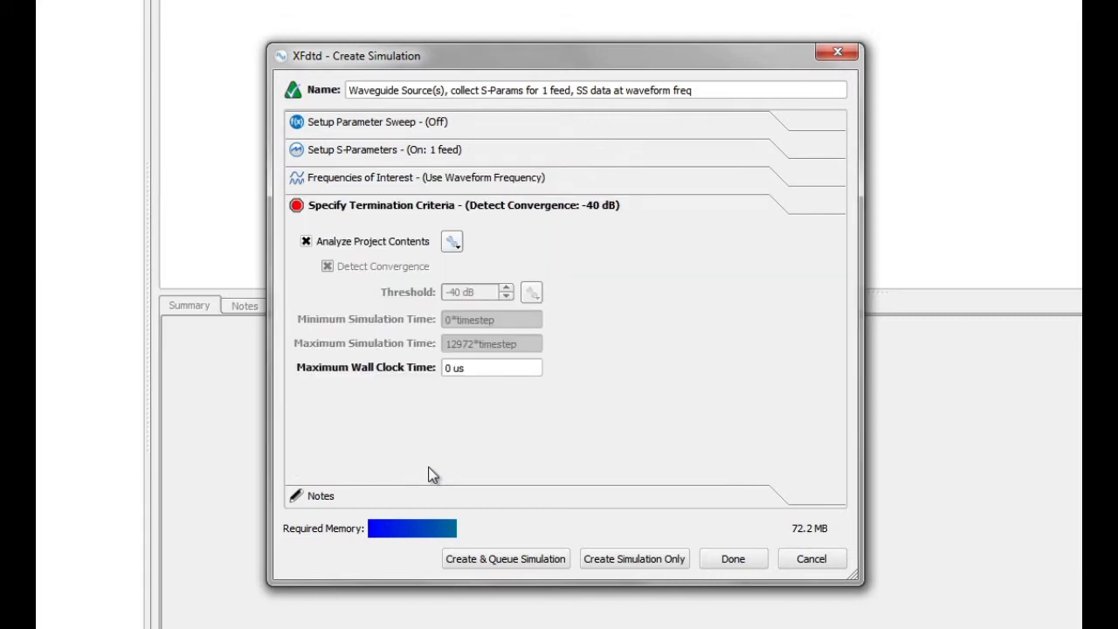
mouse_move(519, 559)
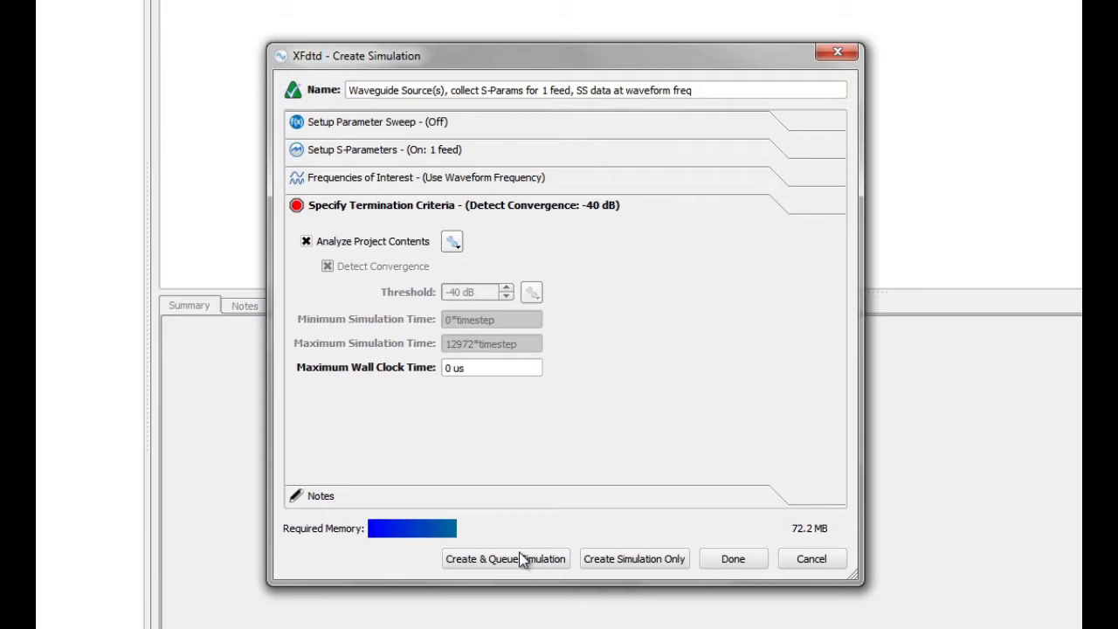
left_click(505, 558)
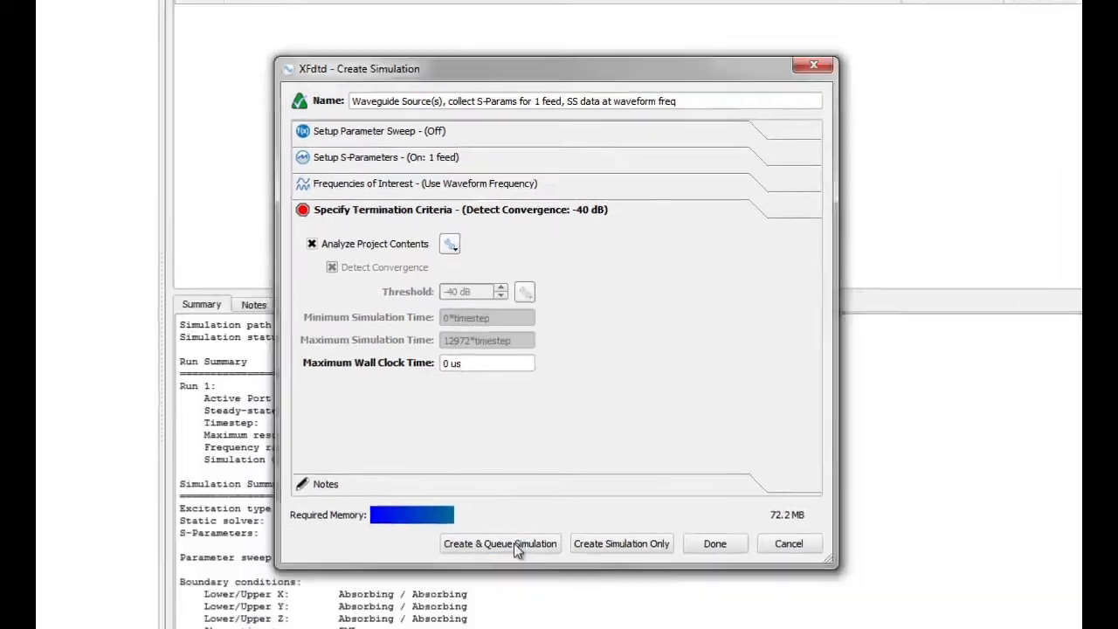
left_click(500, 543)
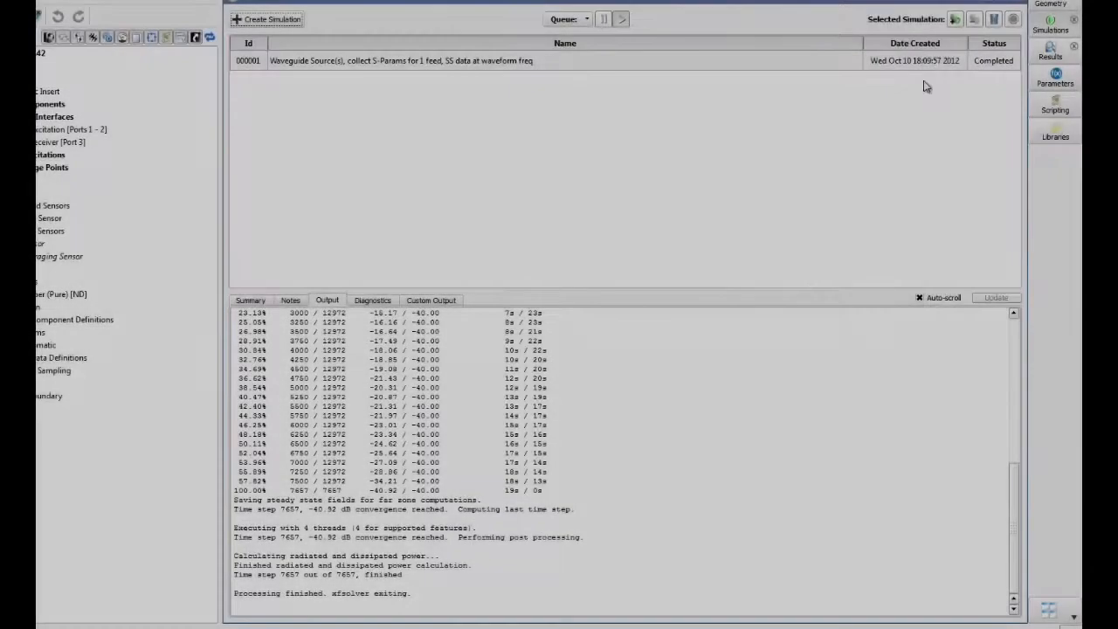
left_click(1055, 22)
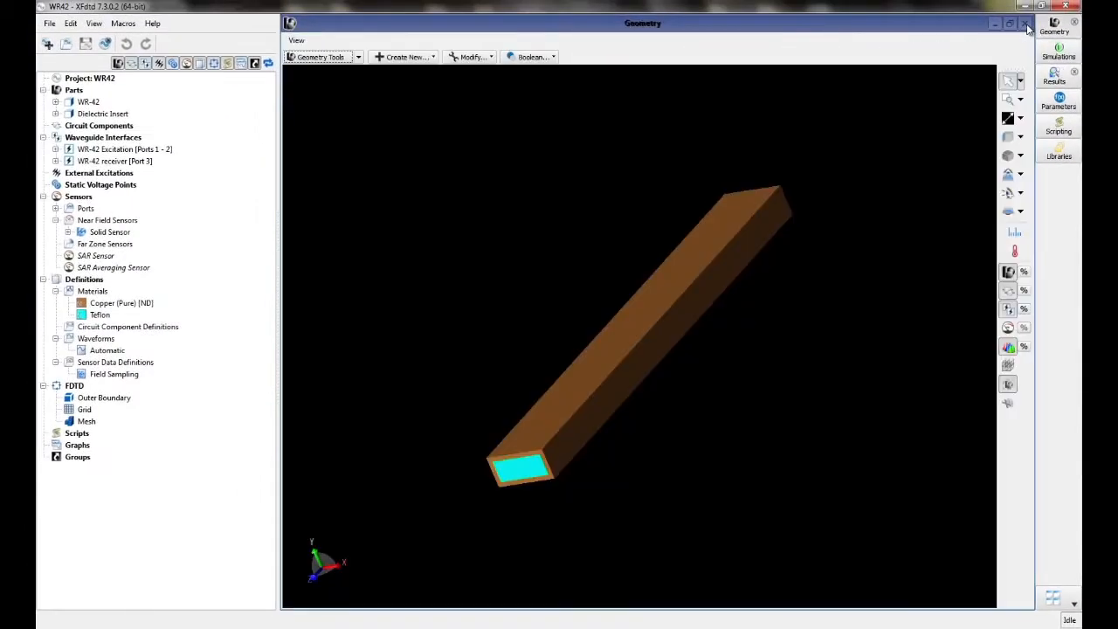
Load the Solid Sensor's discrete-frequency total E-Field result from simulation 000001 at 19.44 GHz
left_click(1058, 81)
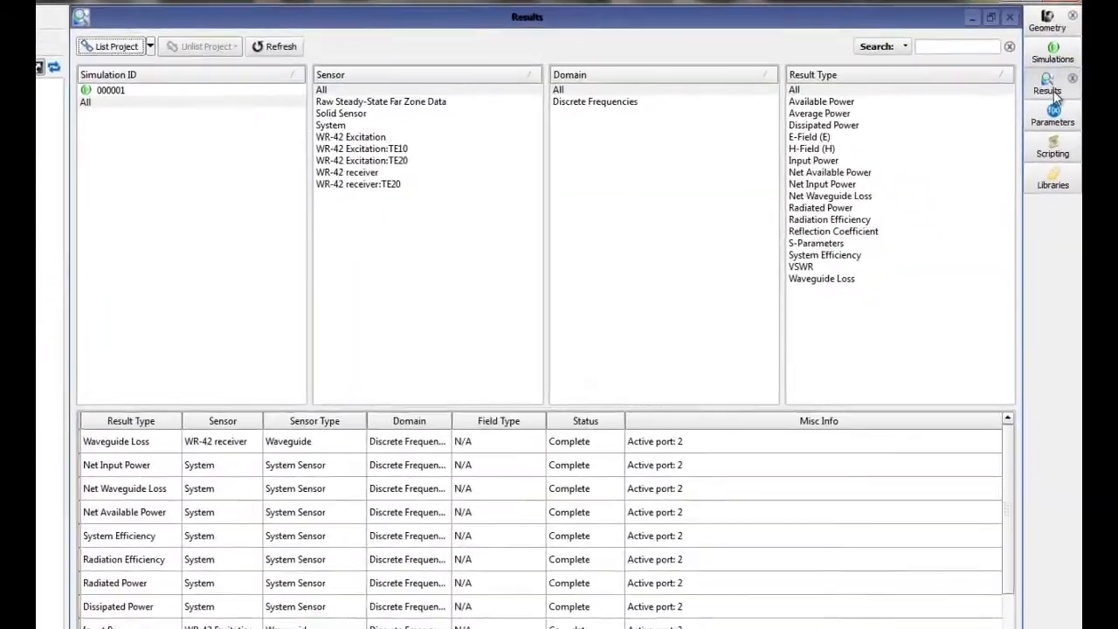
left_click(84, 102)
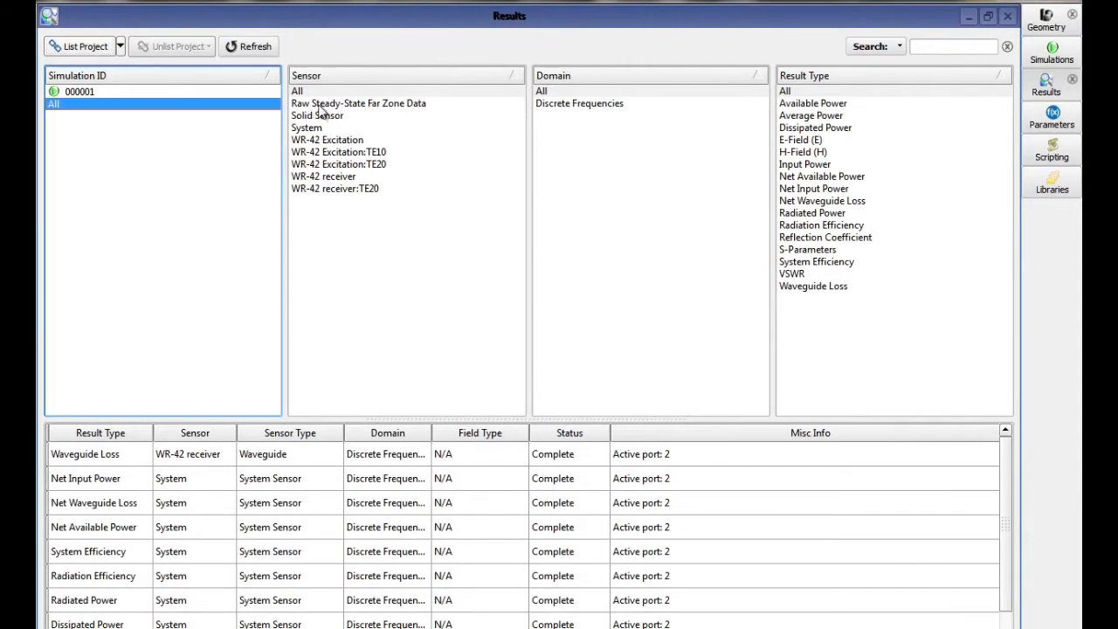
left_click(318, 115)
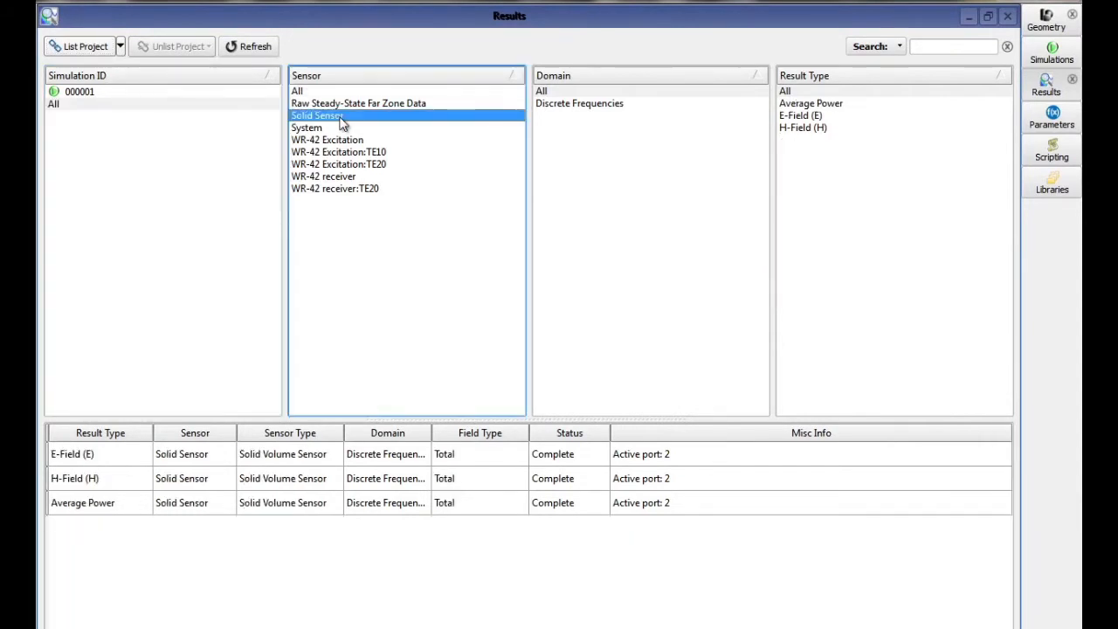
left_click(580, 104)
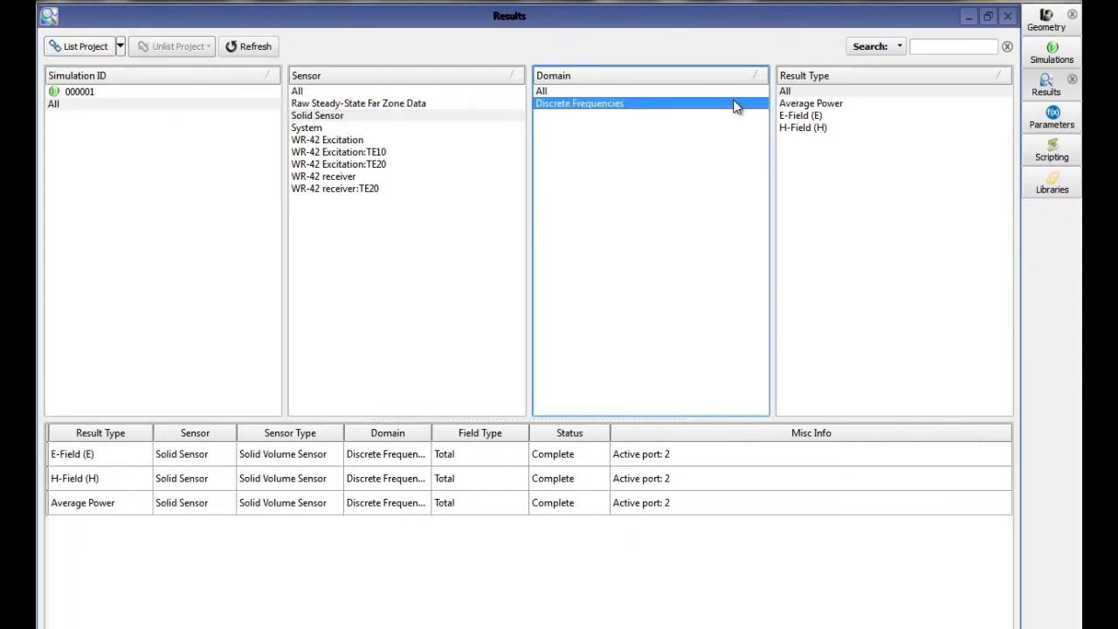
left_click(800, 116)
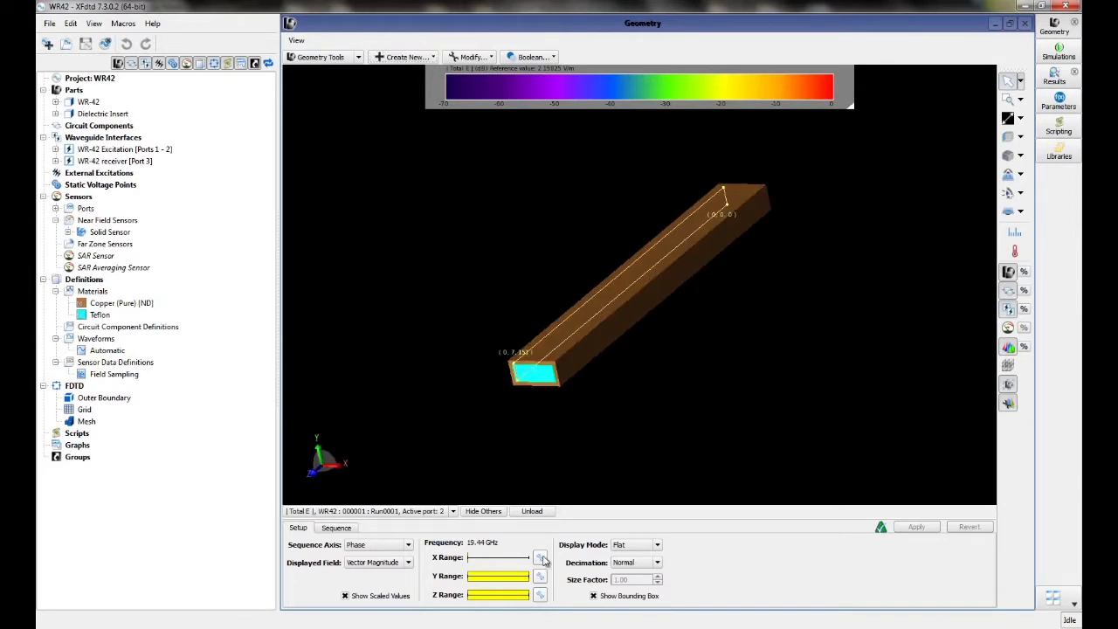
Restrict the E-field to a single X slice and display it as a vector field with Finest decimation
left_click(540, 558)
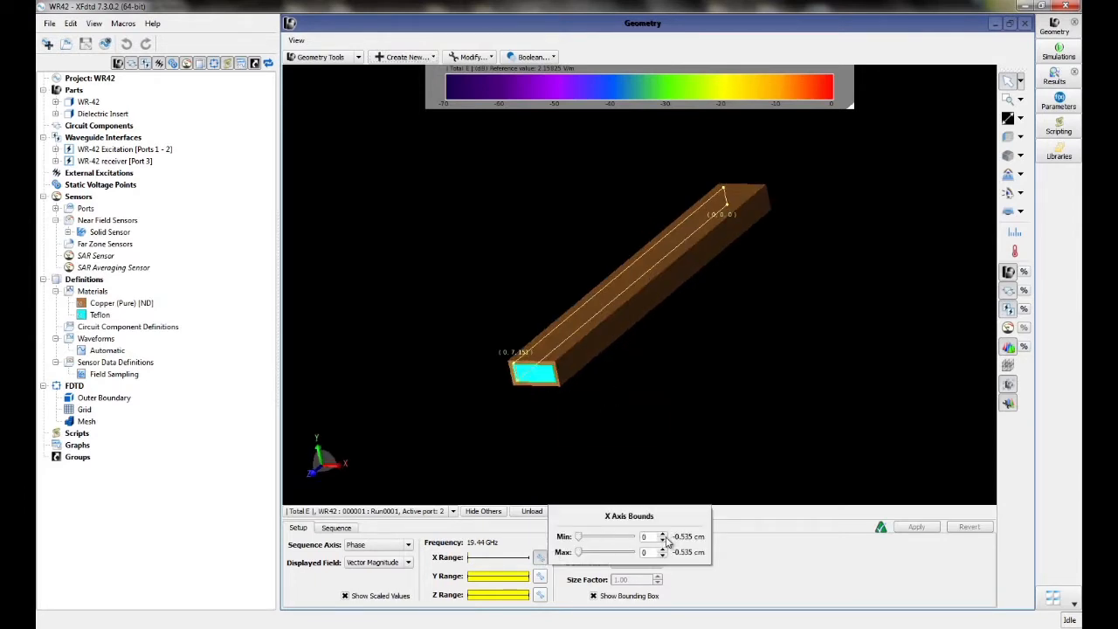
left_click(663, 533)
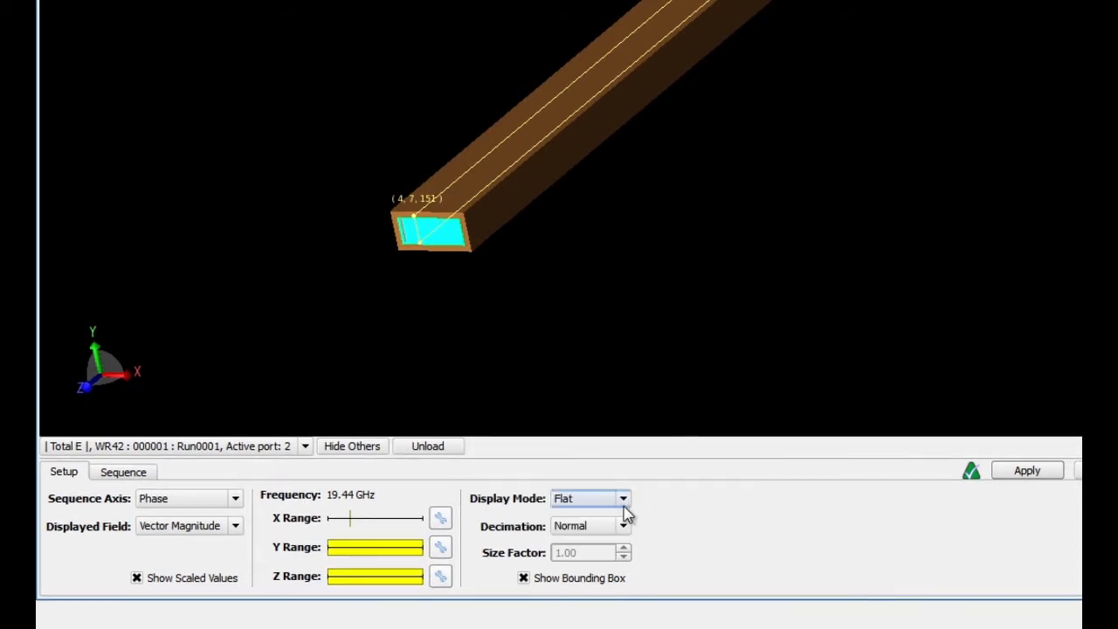
left_click(623, 499)
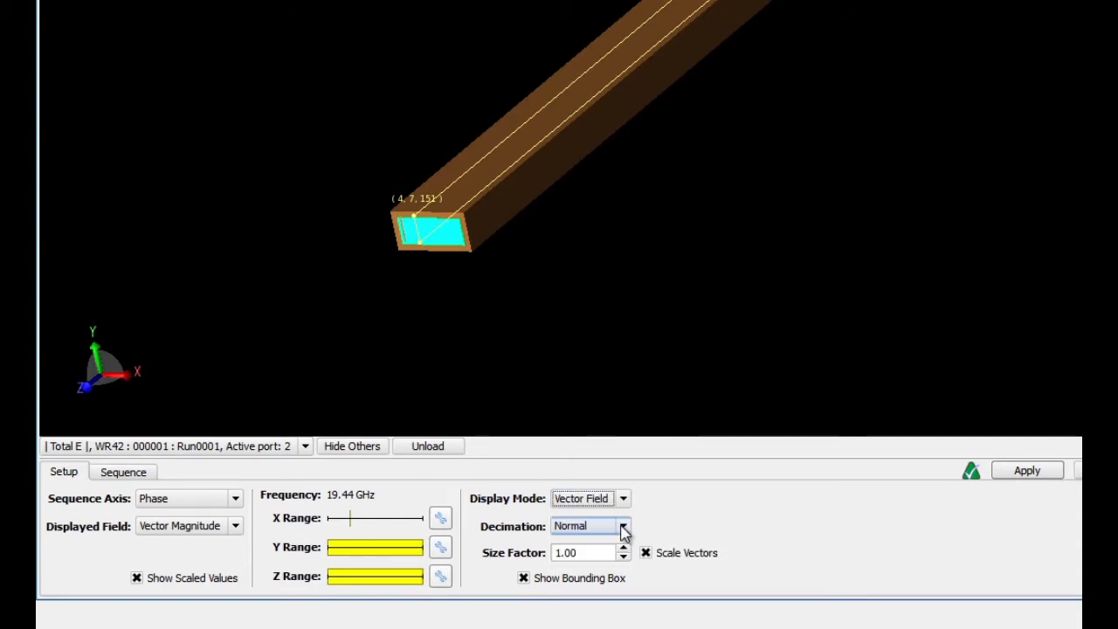
left_click(623, 526)
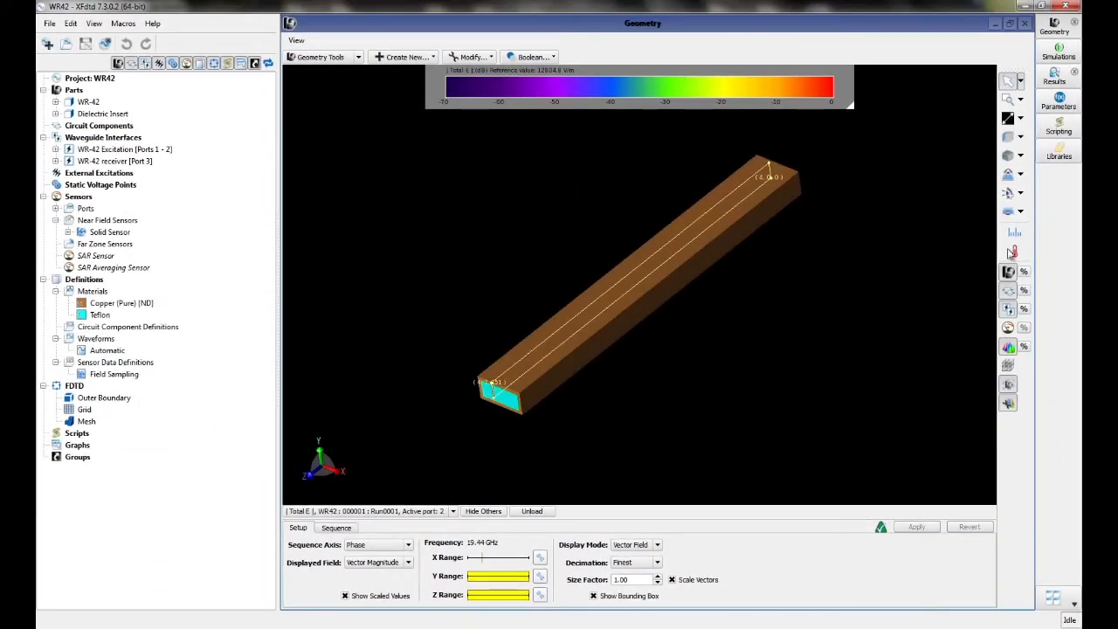
left_click(1009, 137)
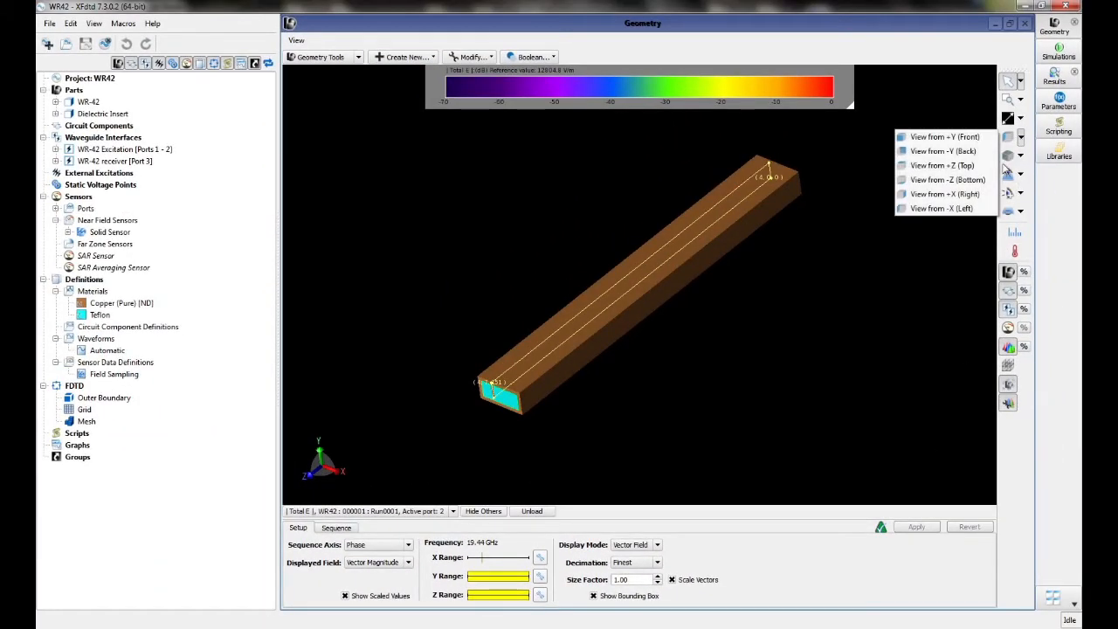